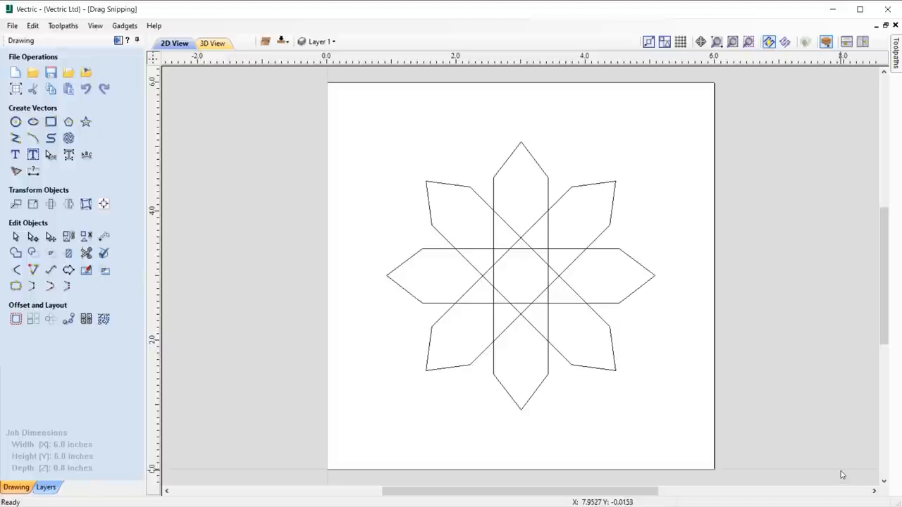
mouse_move(845, 472)
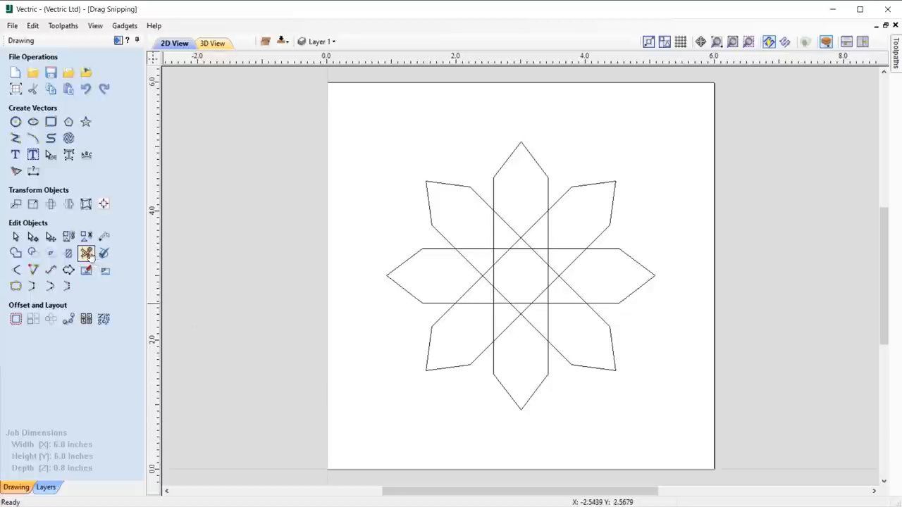
mouse_move(87, 253)
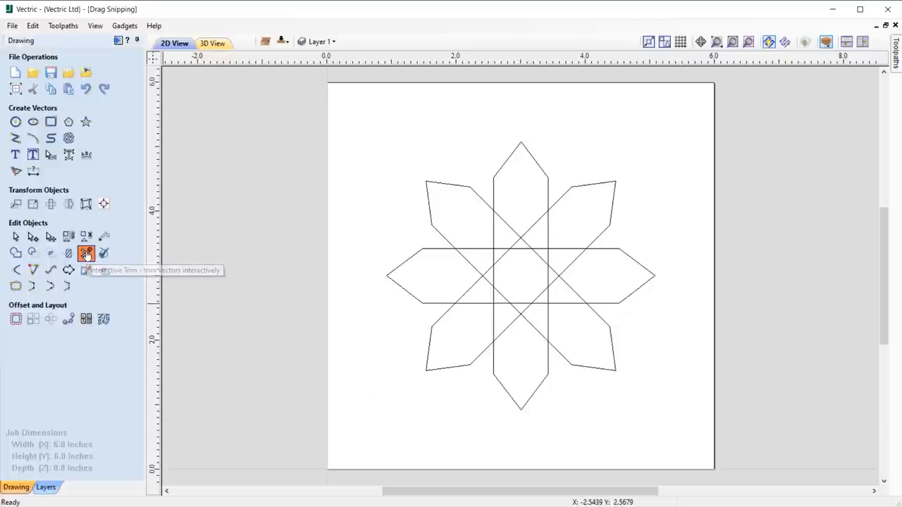
- Trim two overlapping inner star line sections, then ungroup the rounded petal shape on Layer 2
left_click(86, 253)
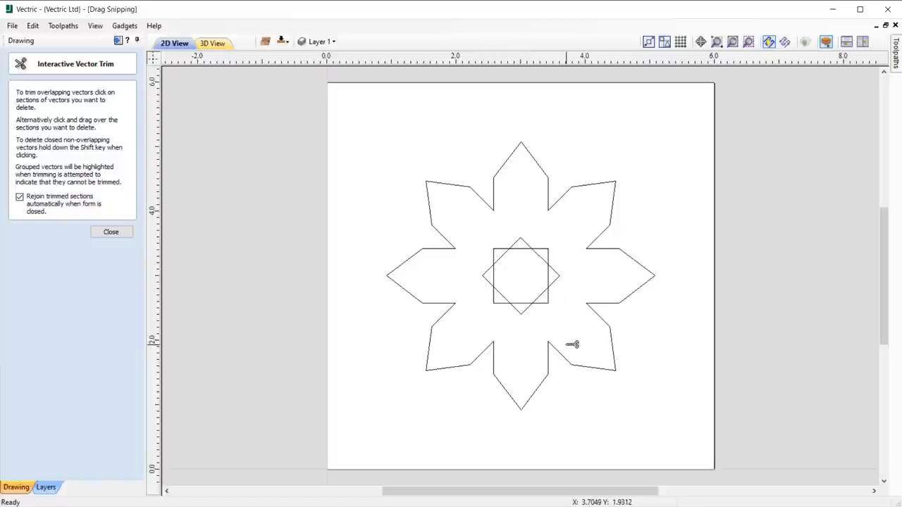
left_click(110, 232)
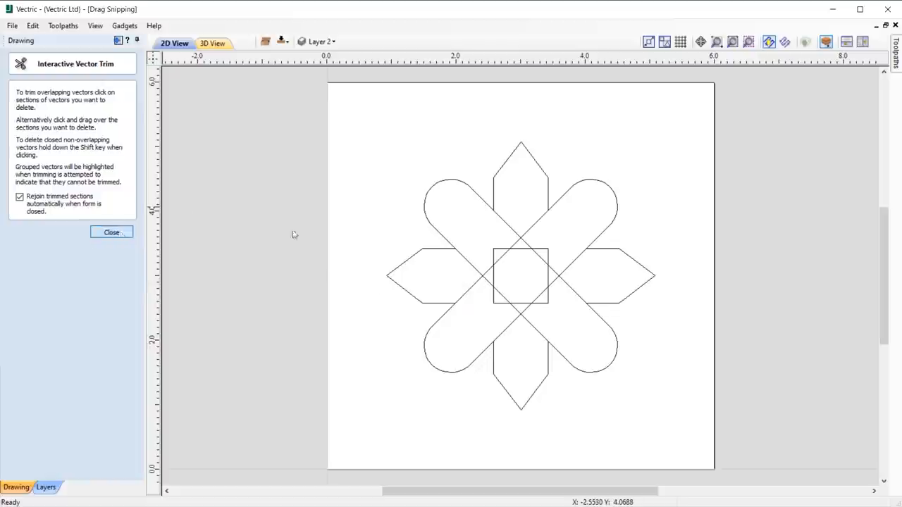
right_click(522, 275)
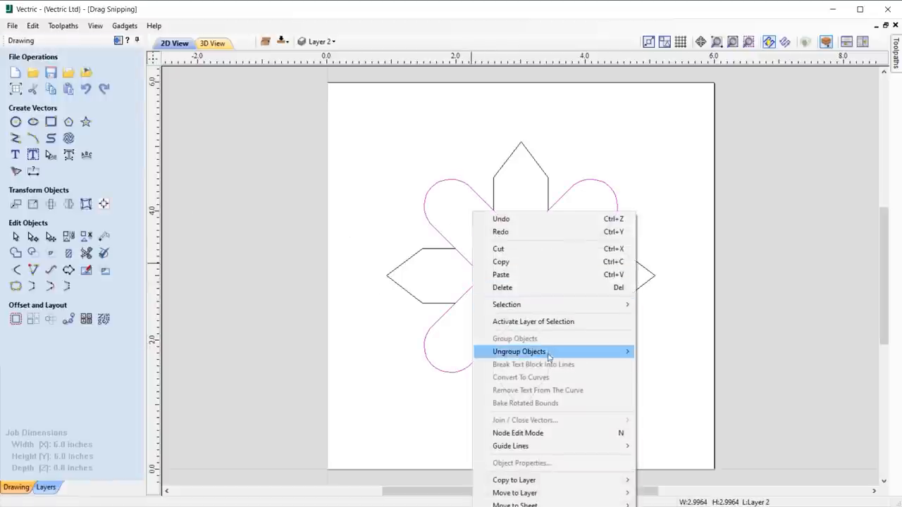
left_click(519, 351)
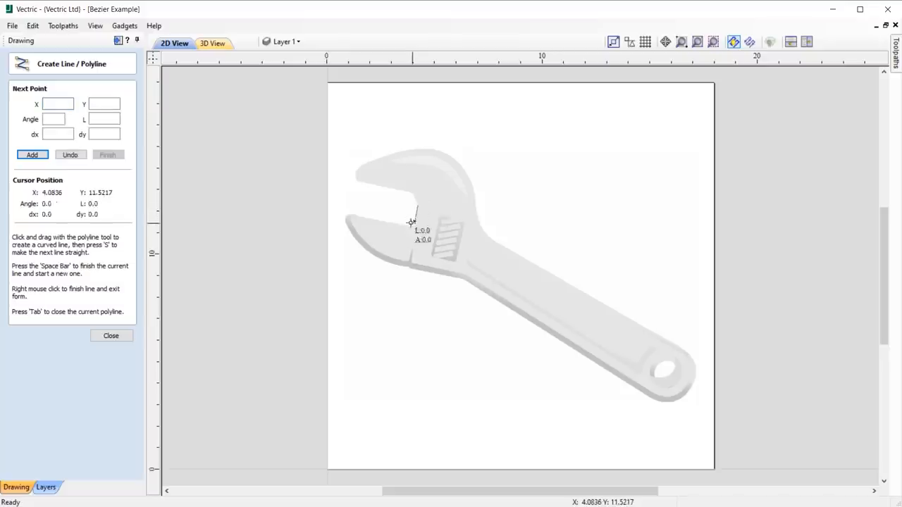
- Trace a curved polyline around the wrench image and close the outline
left_click(411, 221)
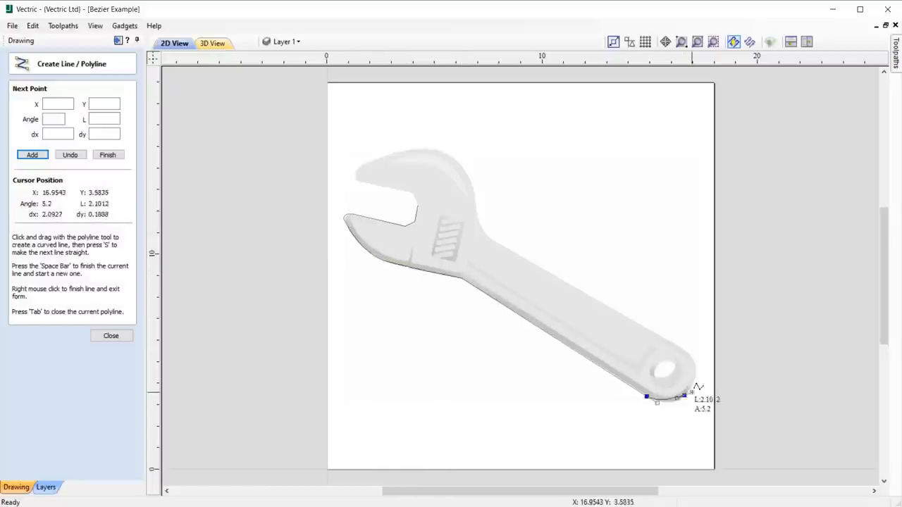
mouse_move(686, 345)
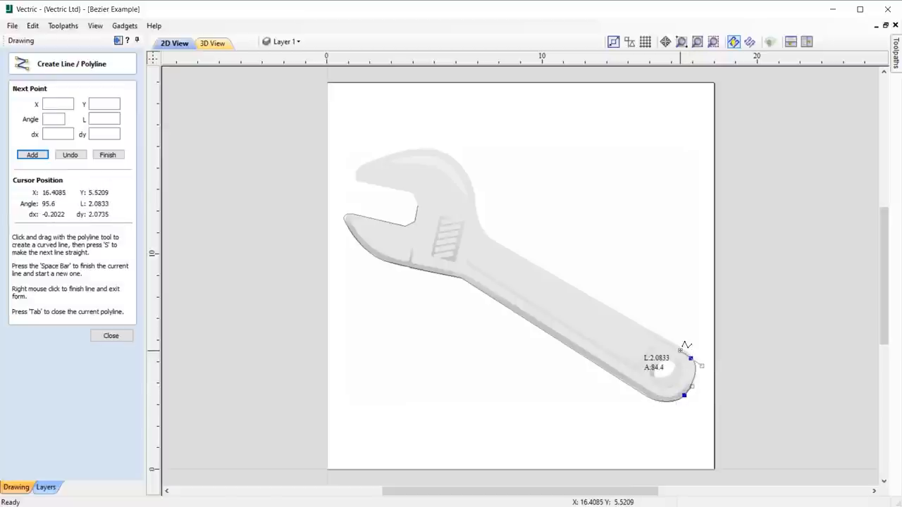
mouse_move(646, 321)
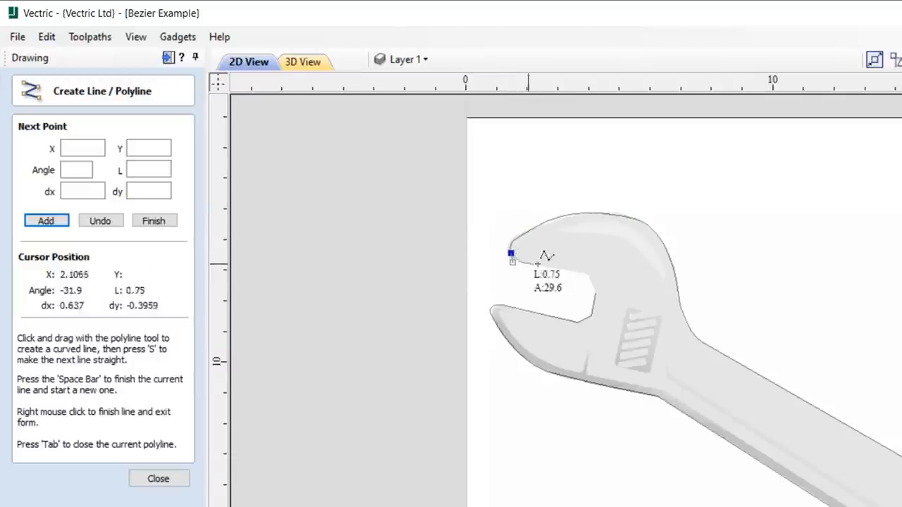
key("s")
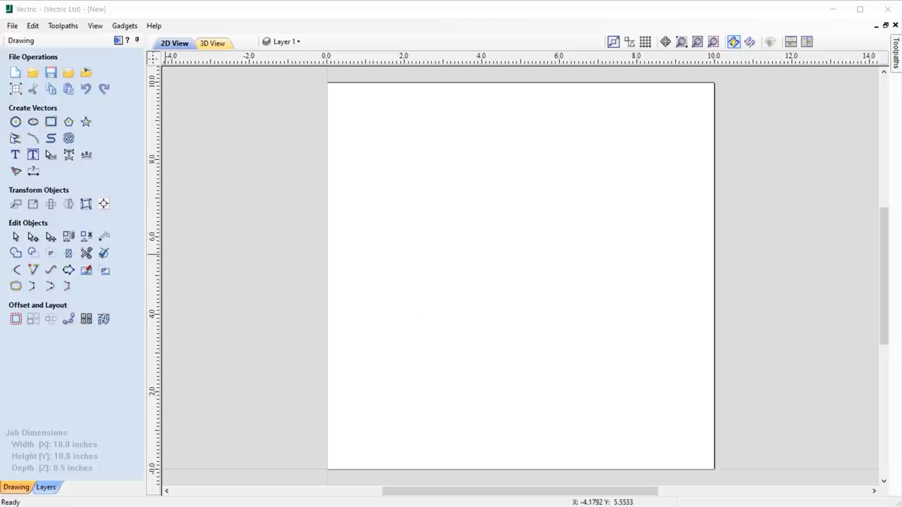
- Drag out a 5.84 × 2.97 inch Radiused External rectangle and set a 1.06-inch corner radius
left_click(51, 122)
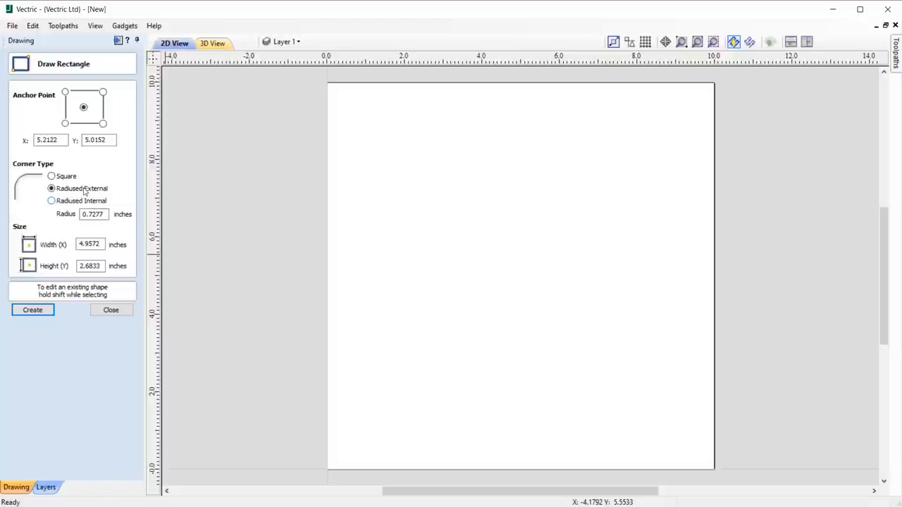
left_click(51, 201)
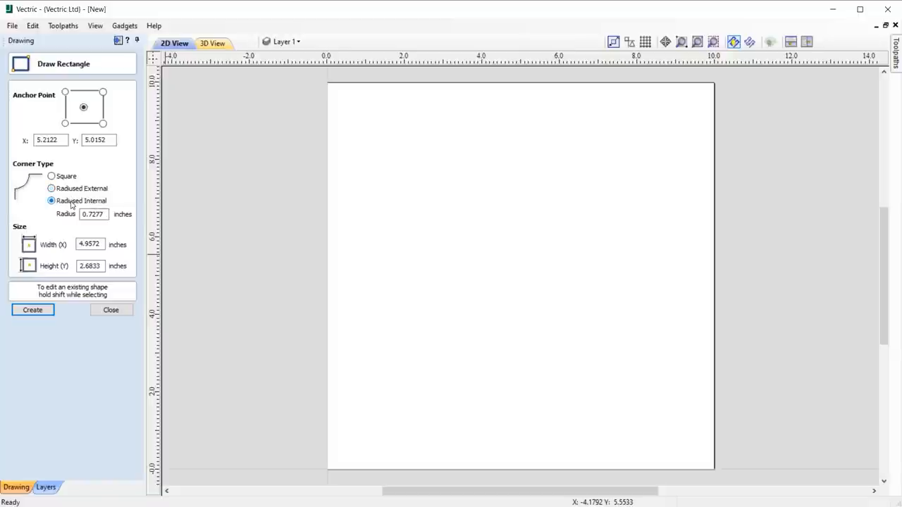
left_click(50, 188)
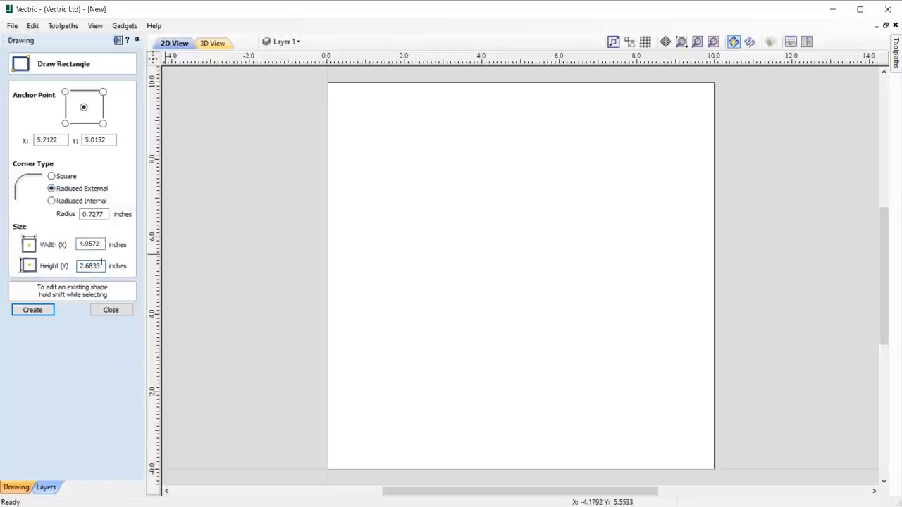
left_click_drag(416, 229, 559, 312)
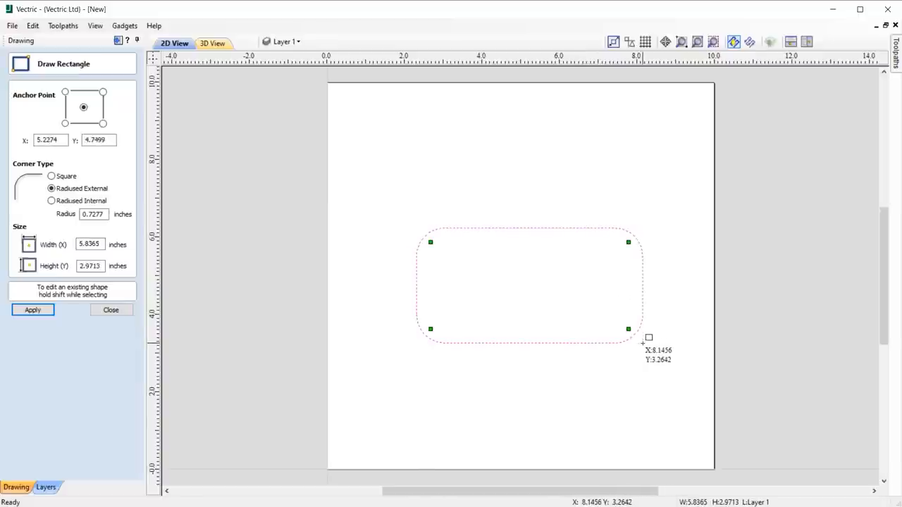
mouse_move(470, 254)
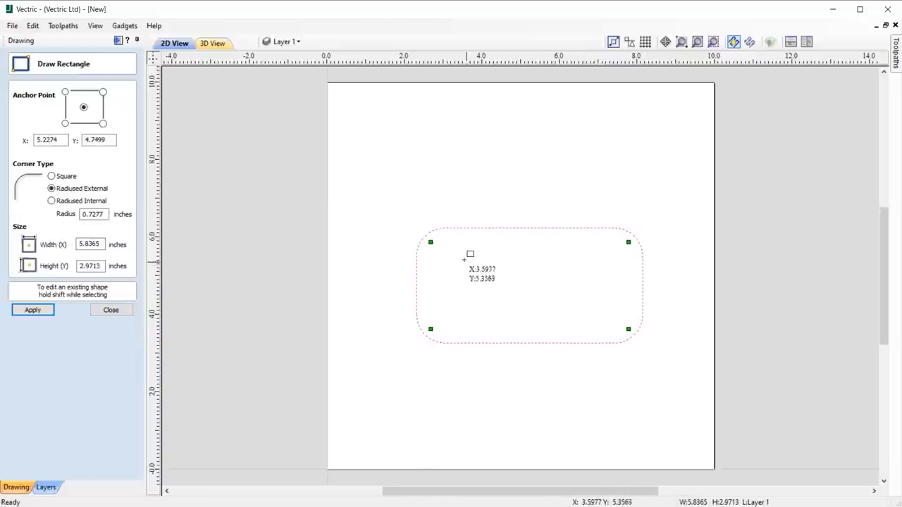
mouse_move(431, 242)
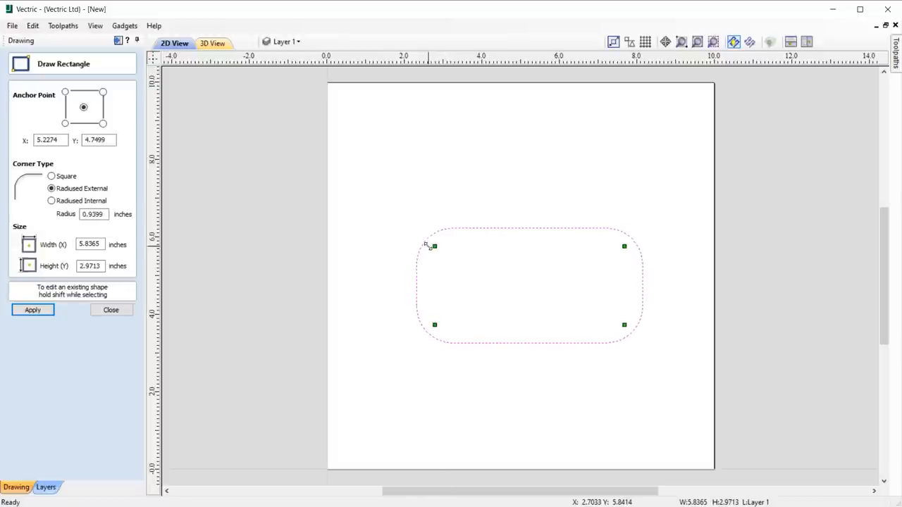
mouse_move(623, 246)
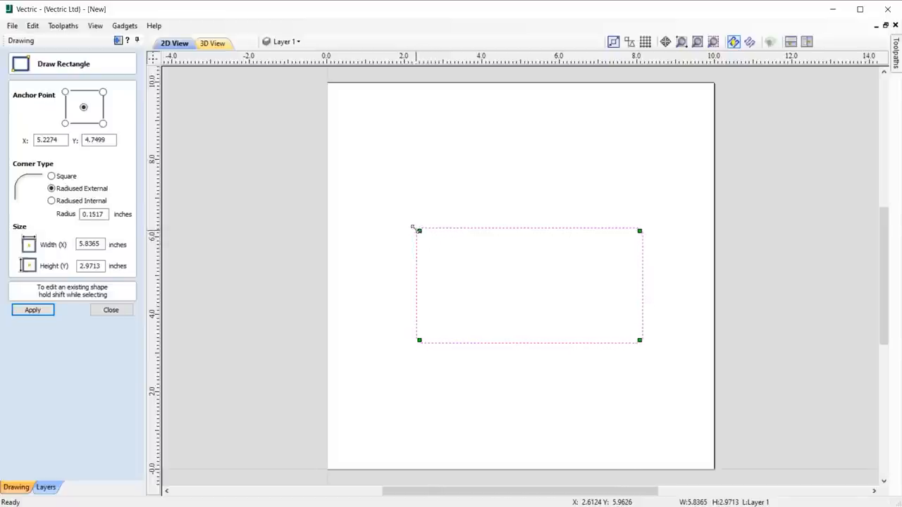
left_click(51, 201)
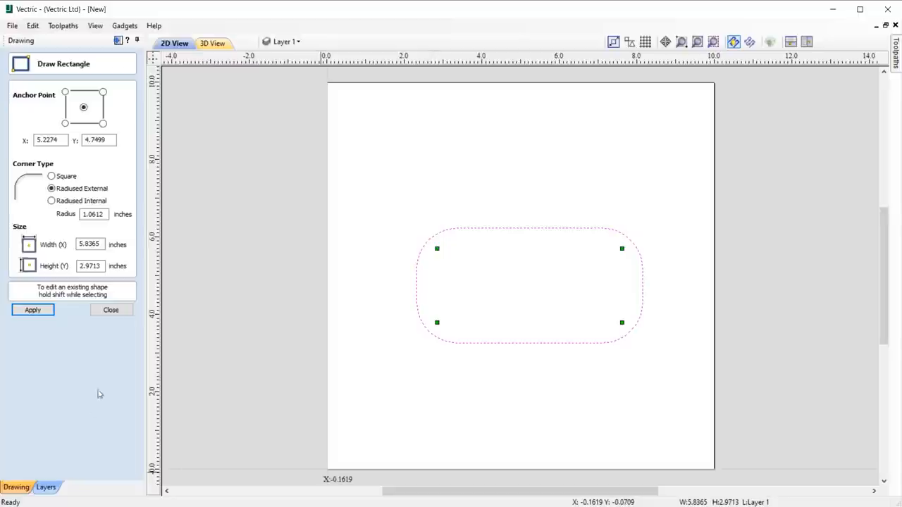
left_click(111, 310)
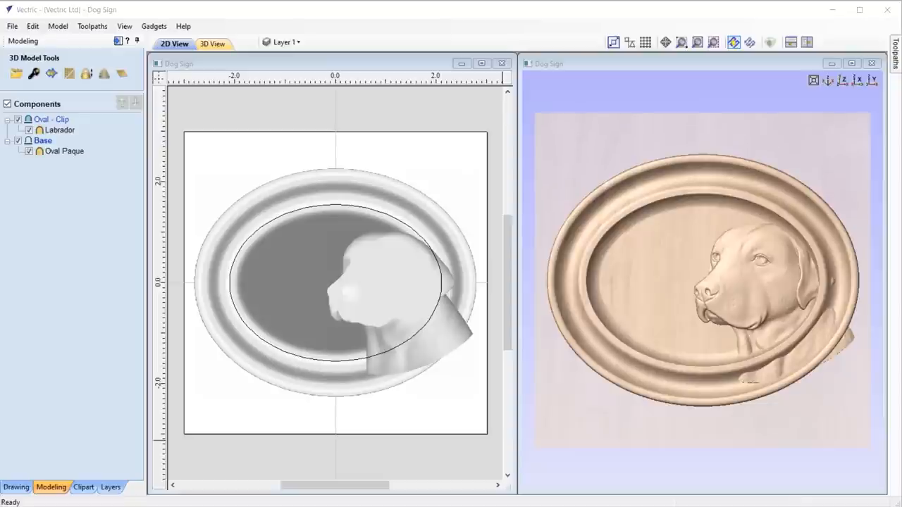
mouse_move(790, 502)
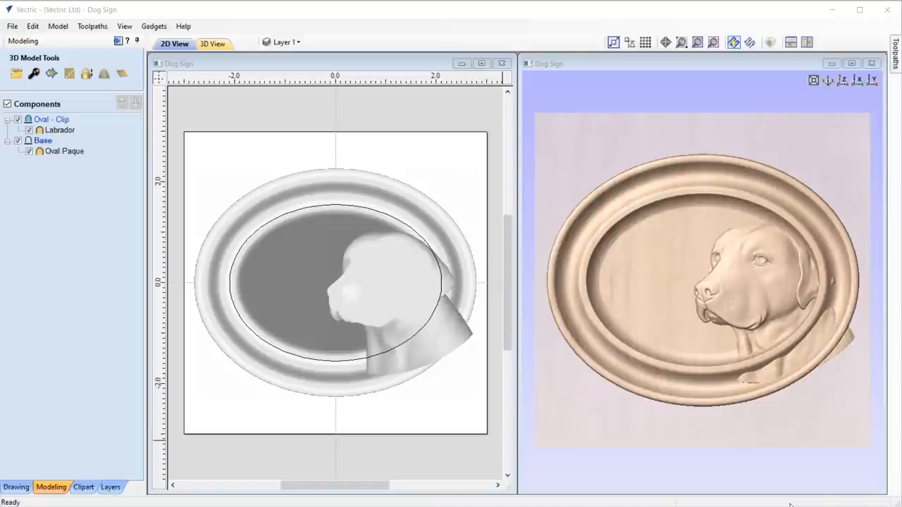
mouse_move(291, 310)
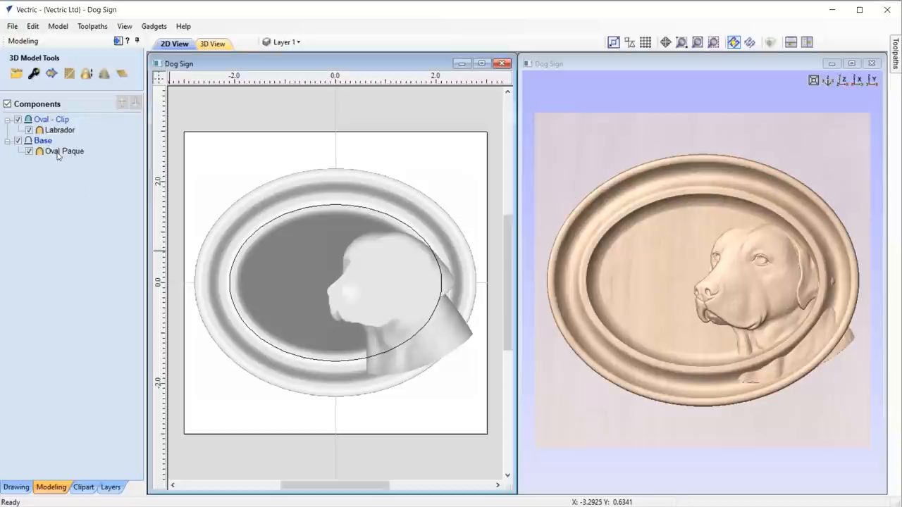
- Apply clipping to the Oval - Clip level with the inner oval vector, then show the 3D preview
left_click(58, 130)
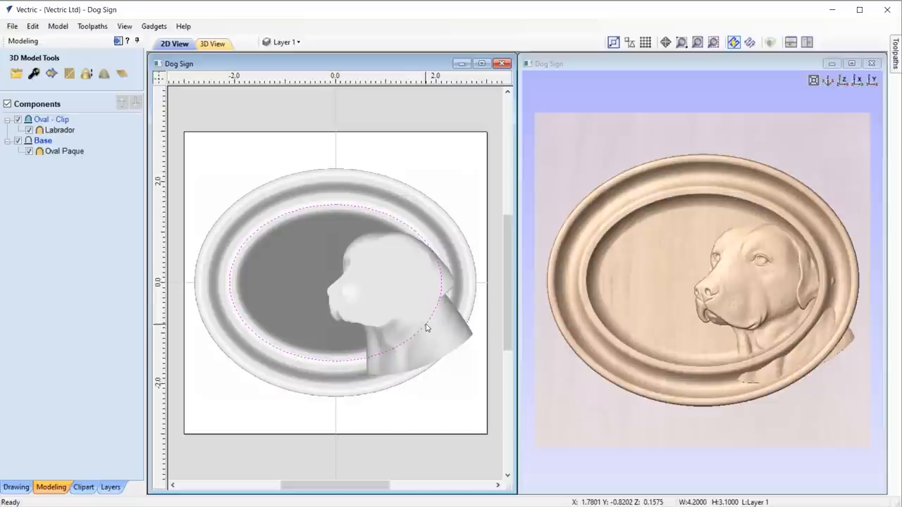
left_click(51, 118)
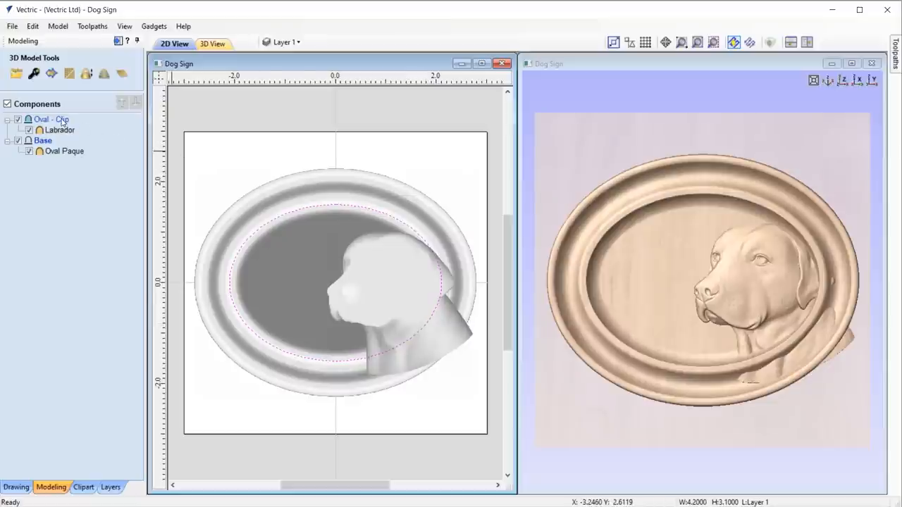
right_click(51, 119)
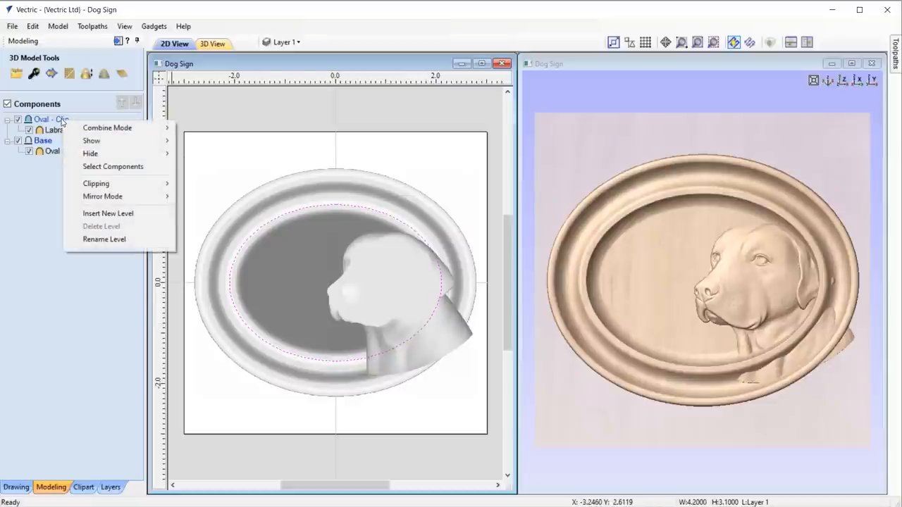
mouse_move(102, 184)
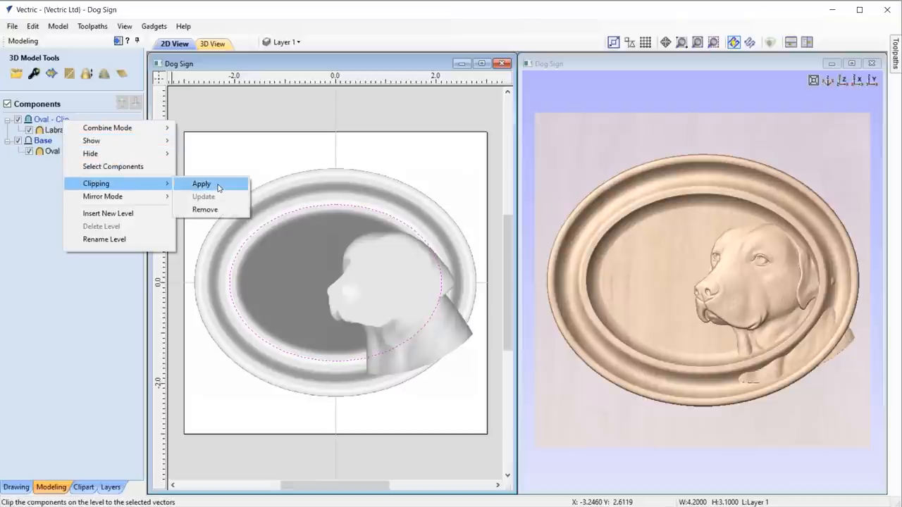
left_click(202, 184)
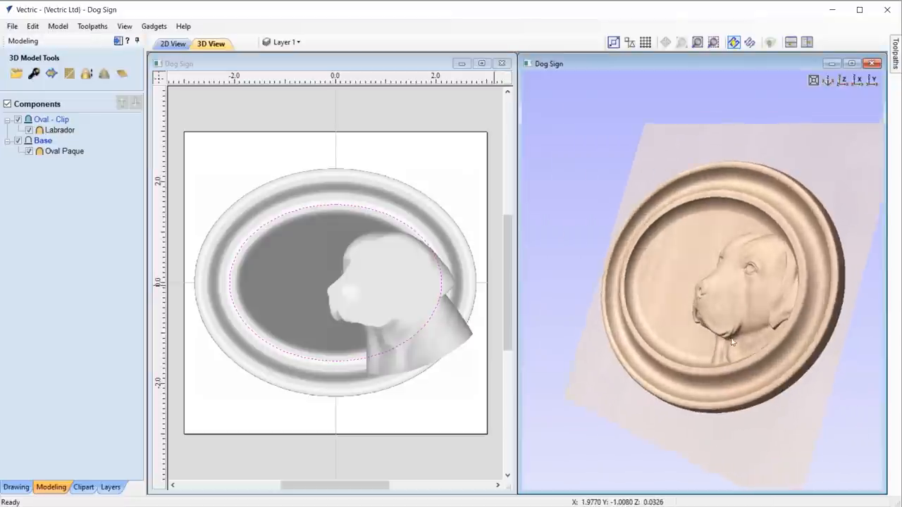
left_click(856, 80)
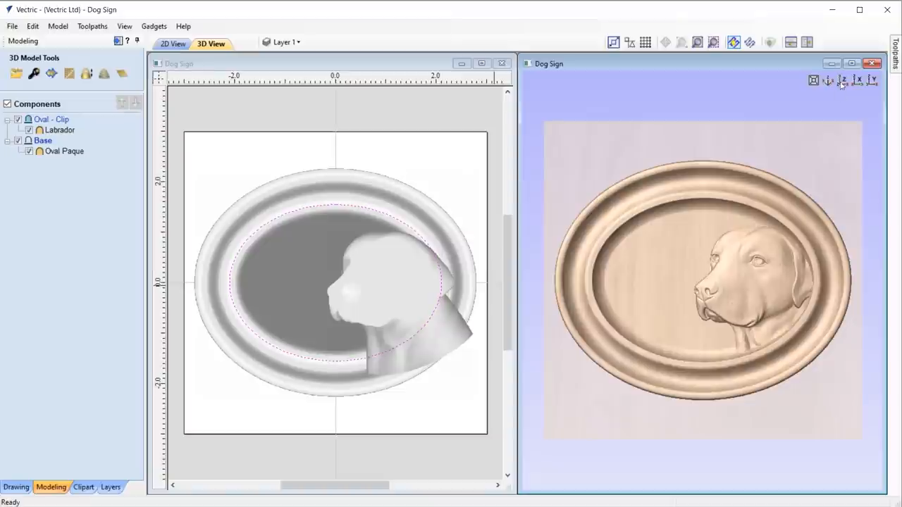
- Reset the 3D view face-on and use Clipping > Update on the Oval - Clip level
left_click(317, 253)
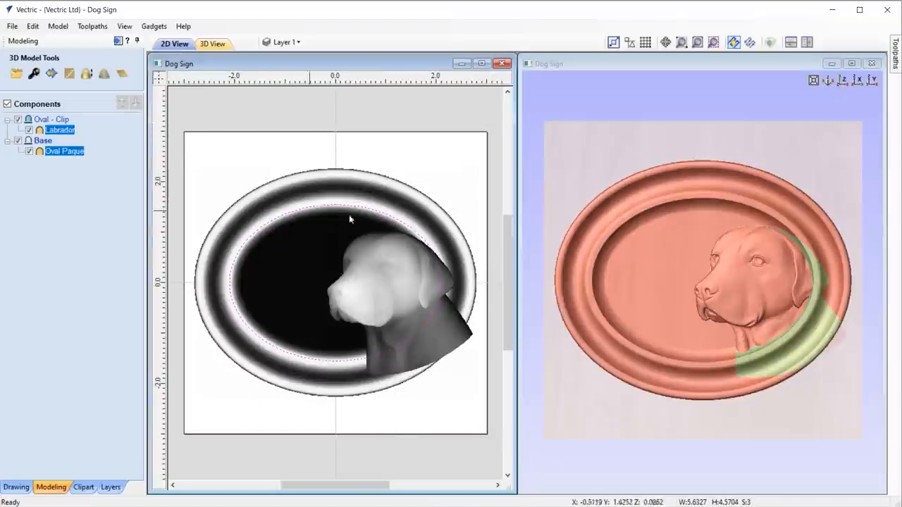
left_click(335, 281)
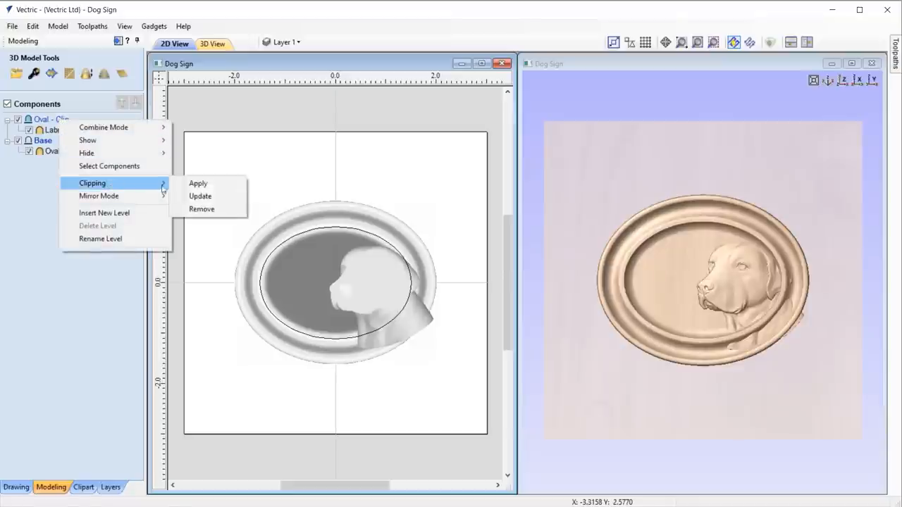
left_click(198, 183)
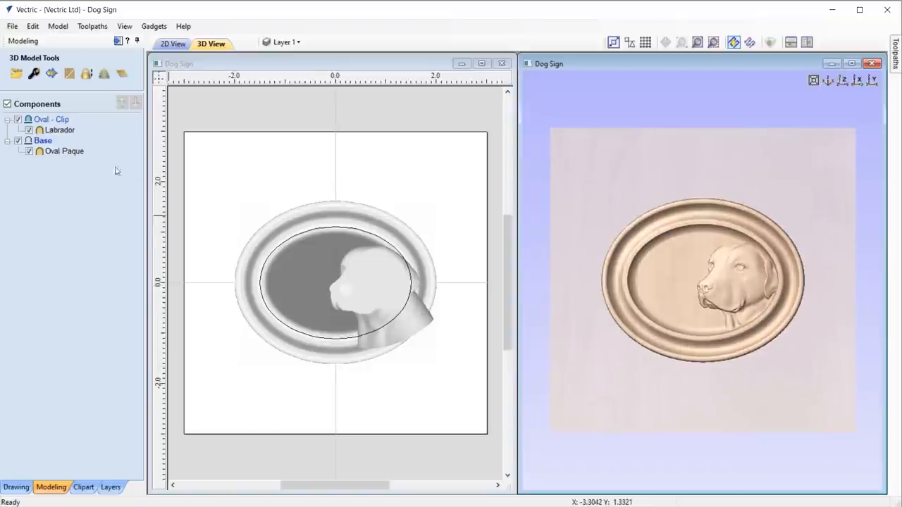
mouse_move(59, 119)
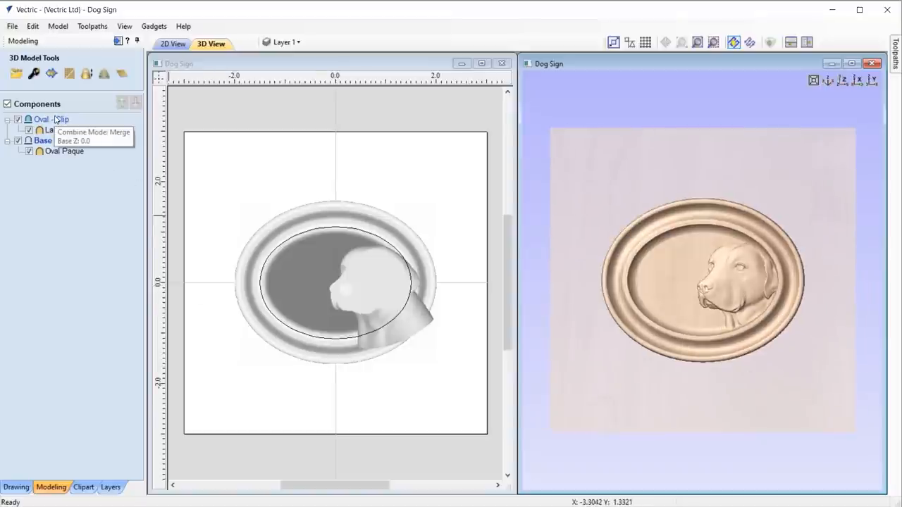
right_click(42, 118)
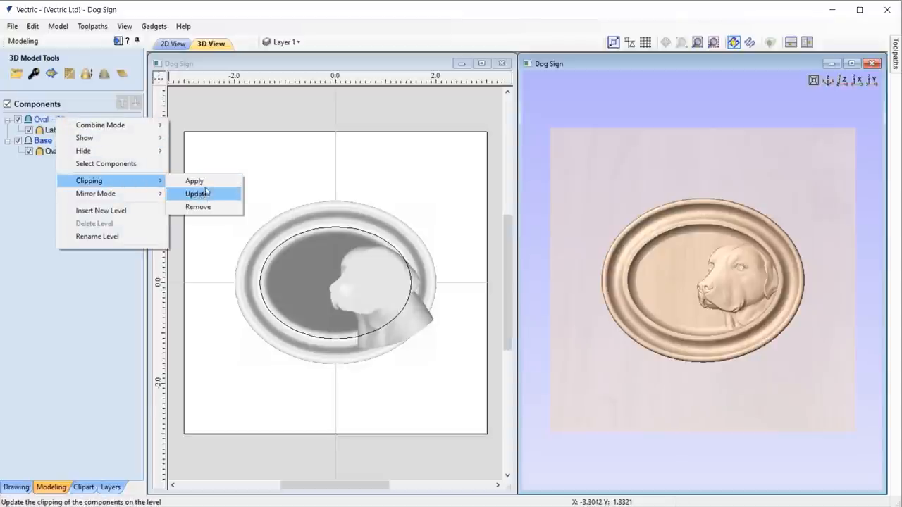
left_click(198, 193)
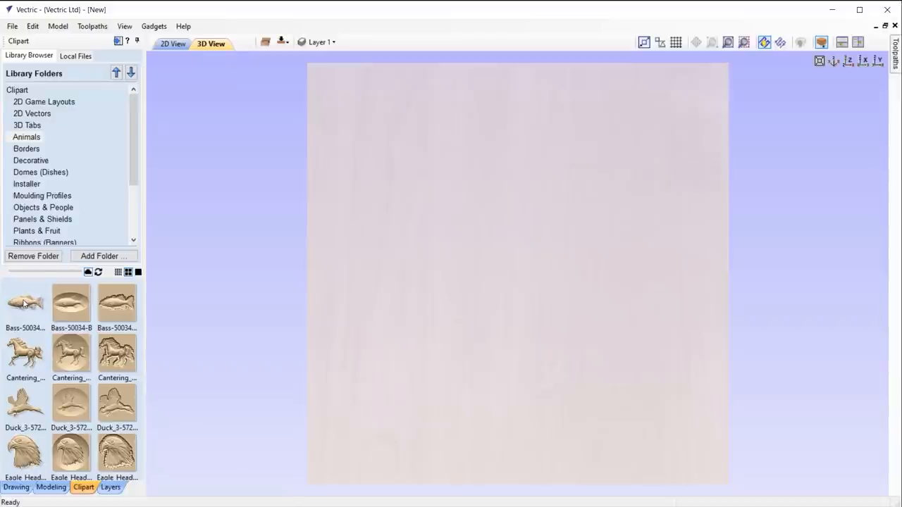
- Add the Bass model from the Animals clipart and copy it to the other side
double_click(25, 303)
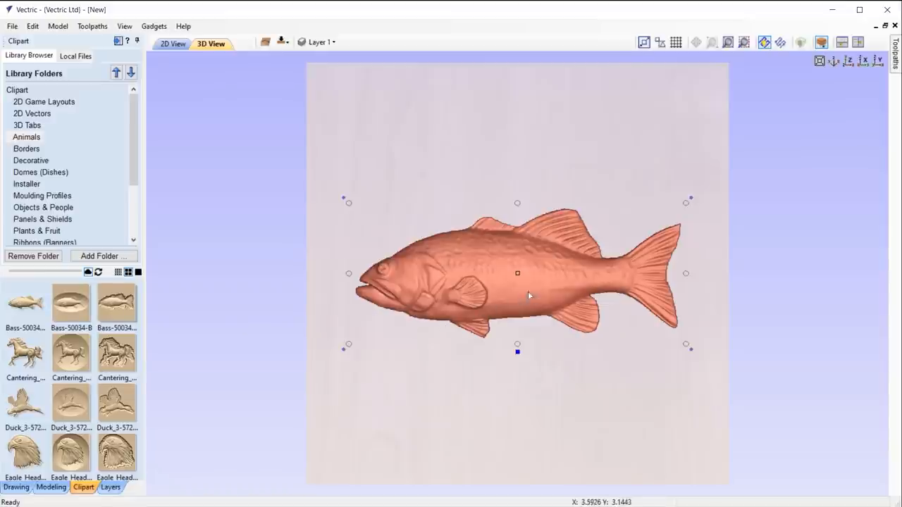
mouse_move(549, 274)
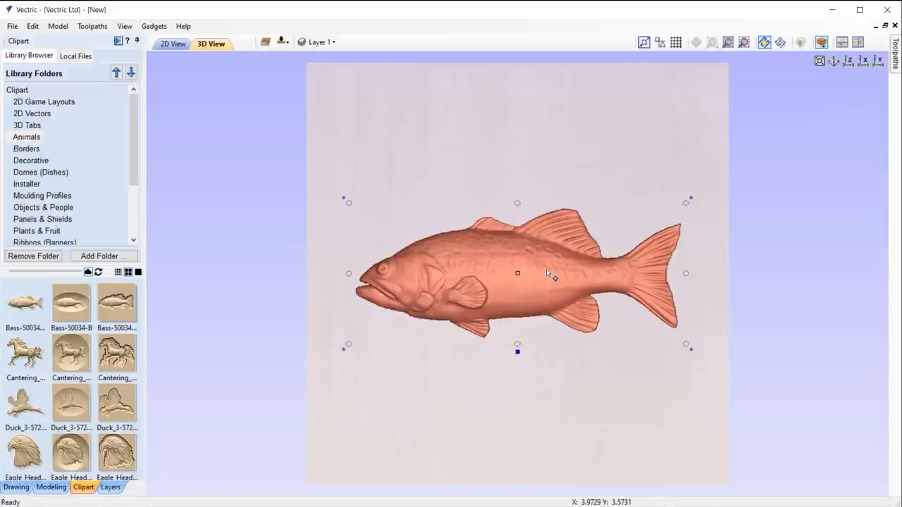
right_click(546, 274)
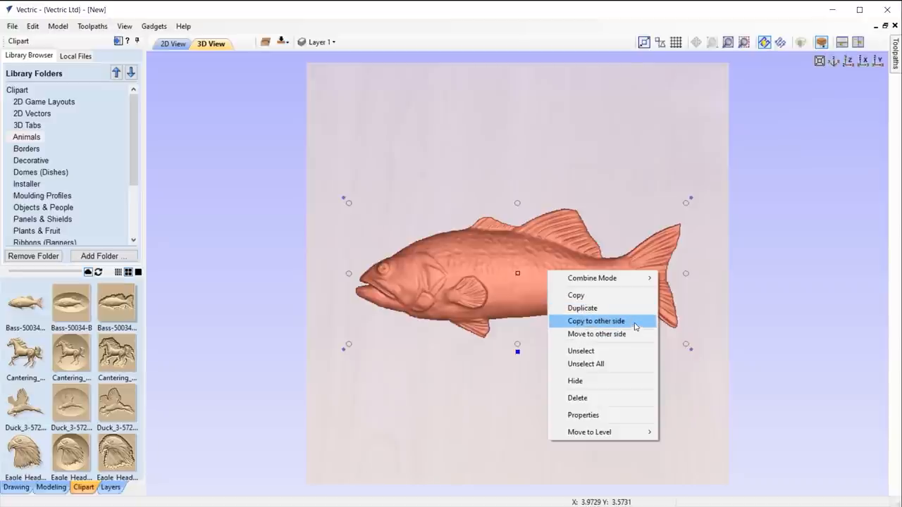
left_click(596, 320)
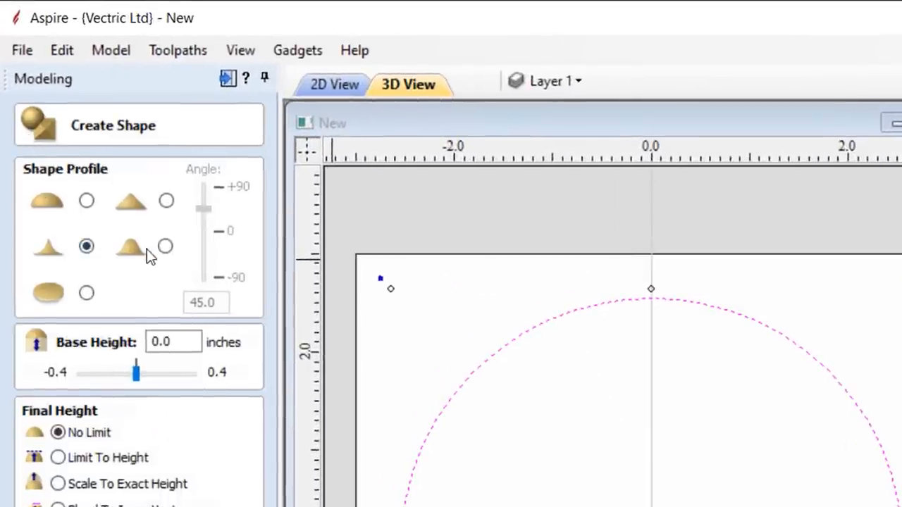
mouse_move(86, 246)
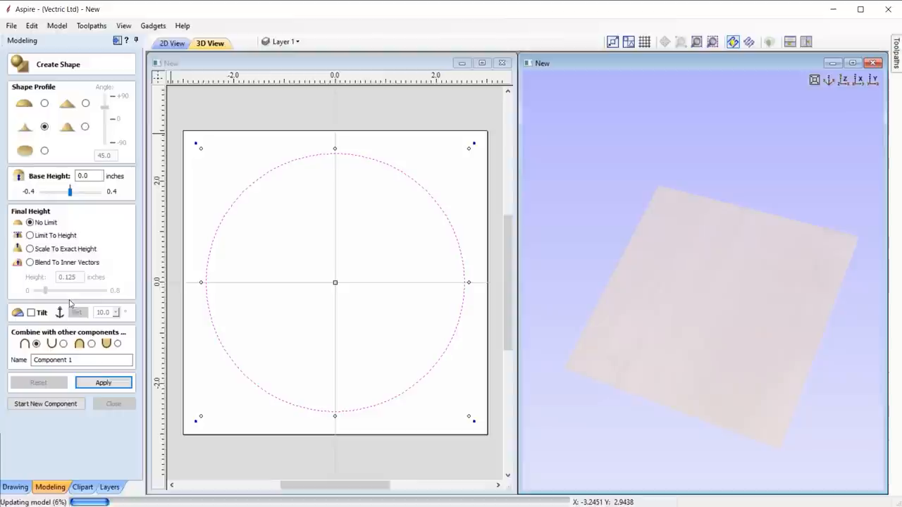
- Apply a pointed cone profile to the circle, then switch it to a rounded bell profile
left_click(103, 382)
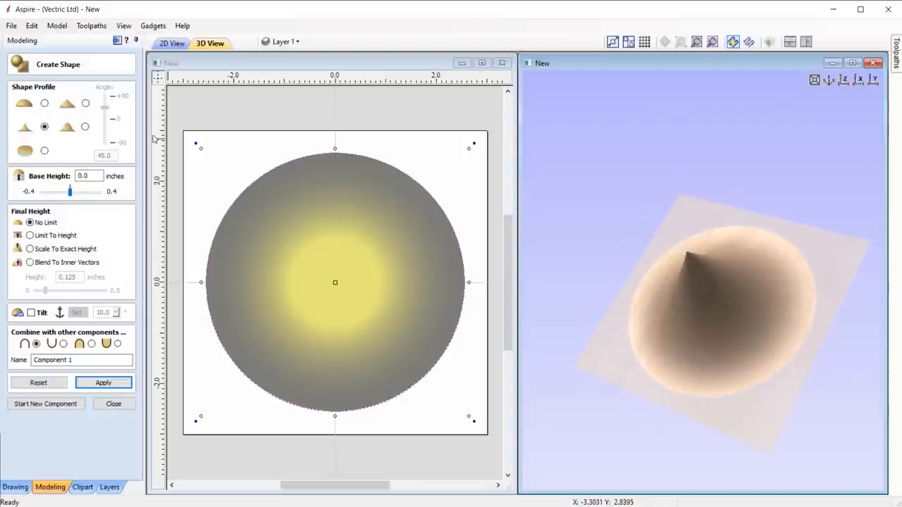
left_click(85, 126)
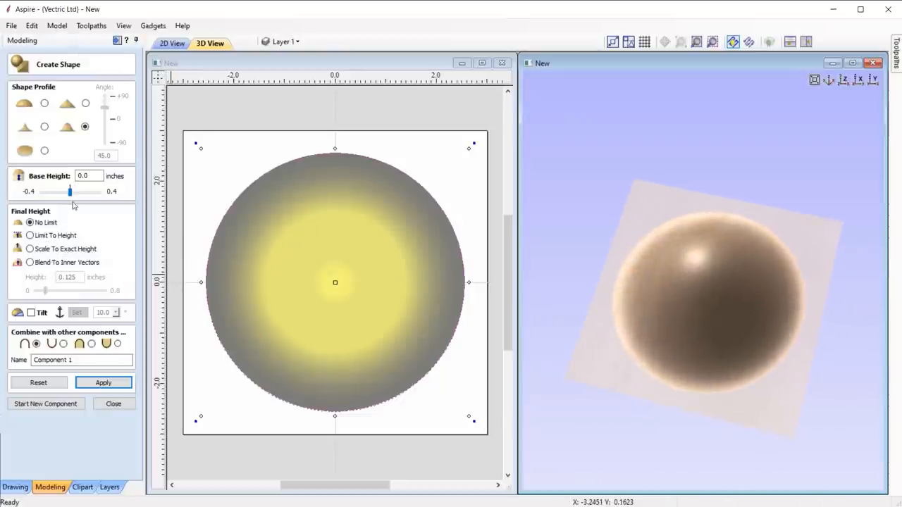
left_click(30, 236)
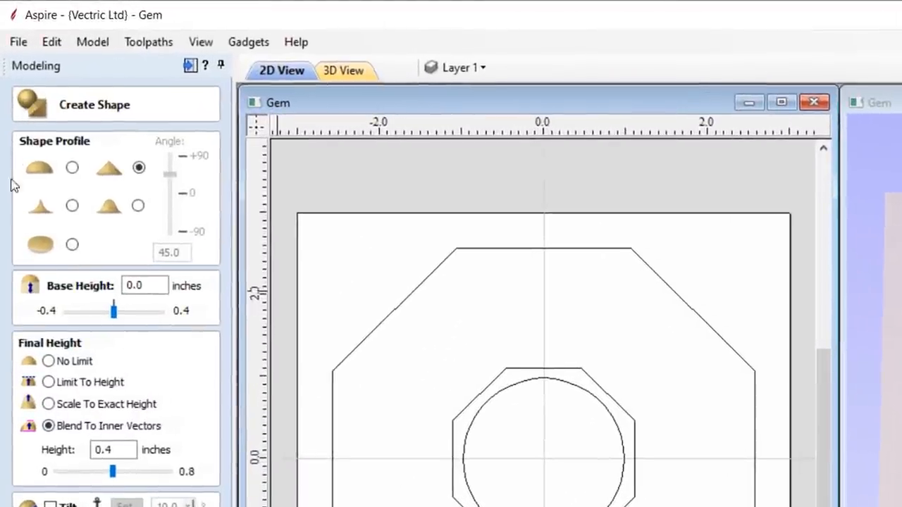
mouse_move(145, 431)
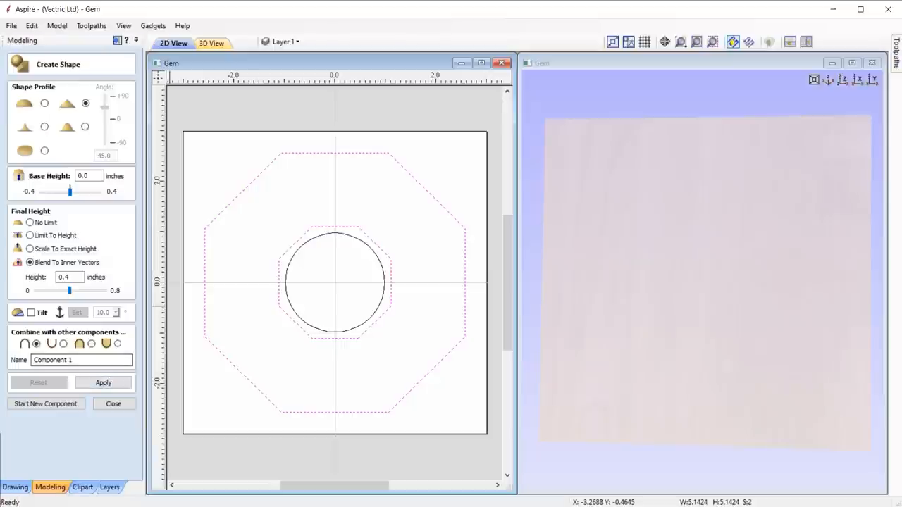
- Build a faceted angular gem from the two octagons and orbit to inspect the facets
left_click(102, 382)
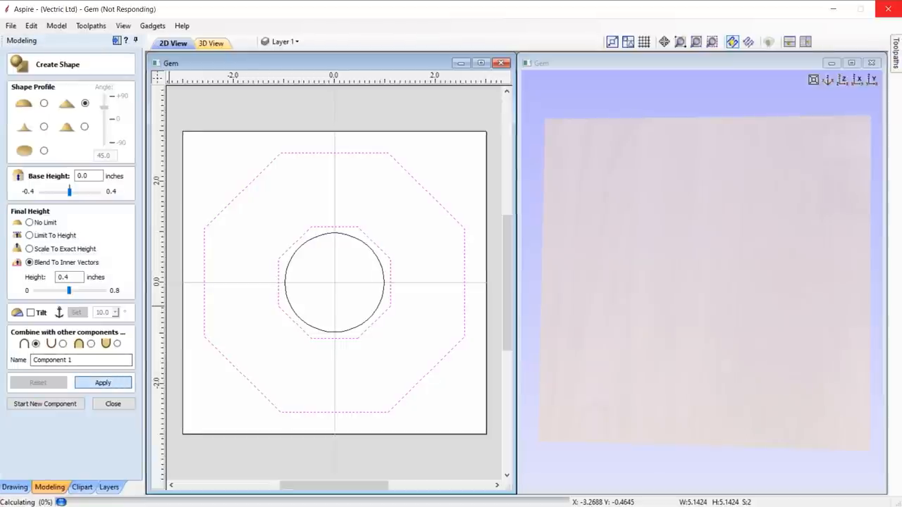
left_click(102, 382)
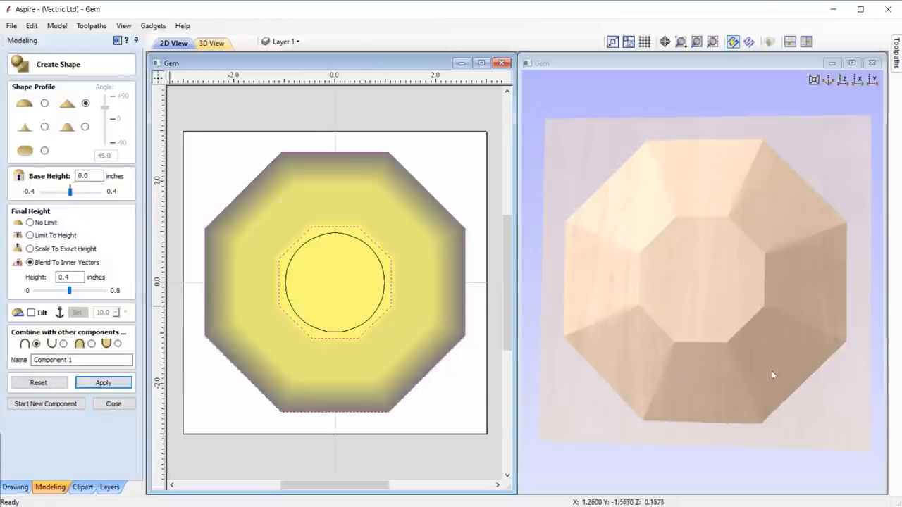
left_click_drag(704, 282, 681, 321)
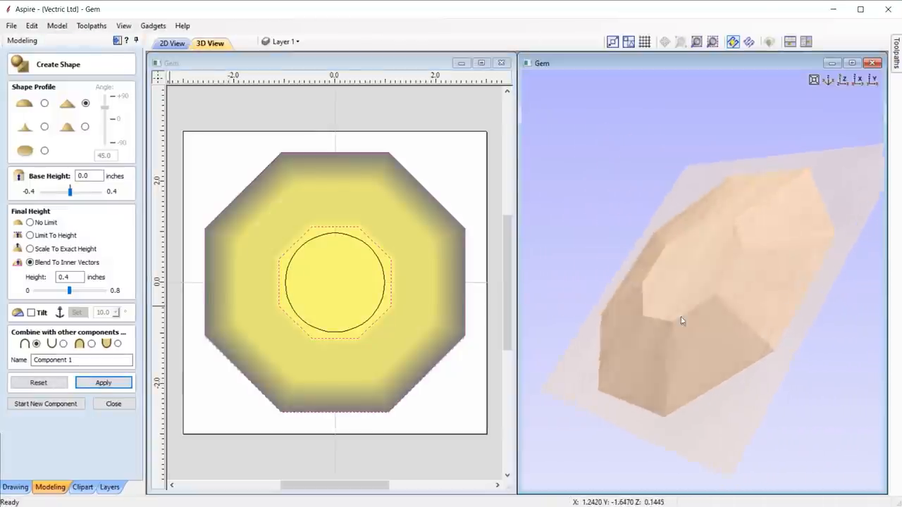
left_click_drag(682, 321, 734, 363)
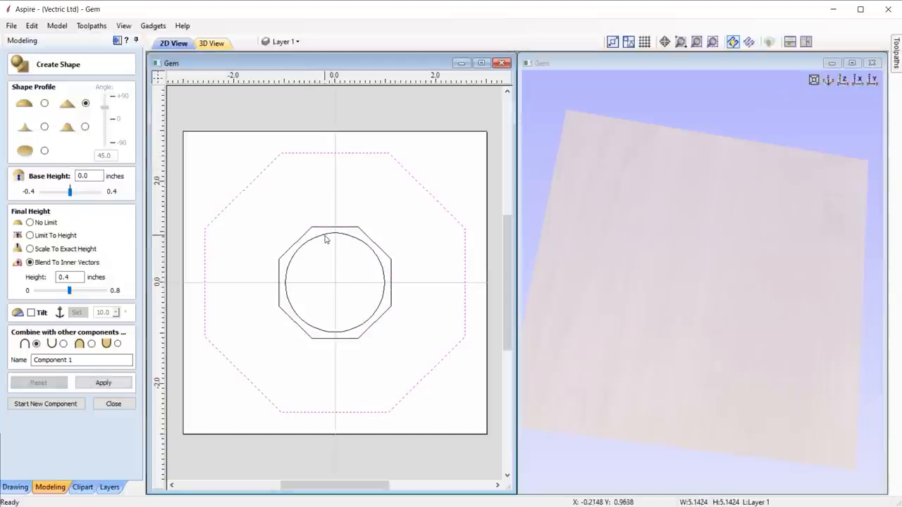
- Add the inner circle, rebuild the gem with a rounded profile, and orbit to inspect it
left_click(335, 283)
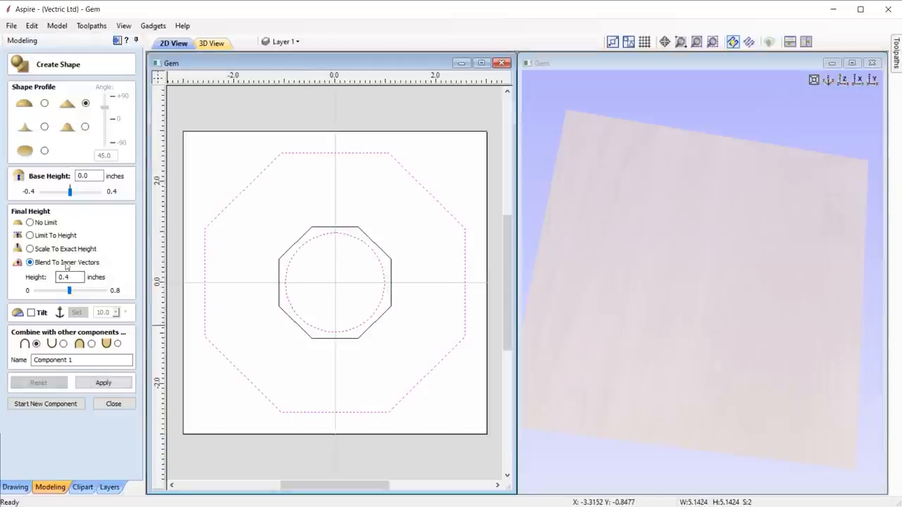
left_click(85, 126)
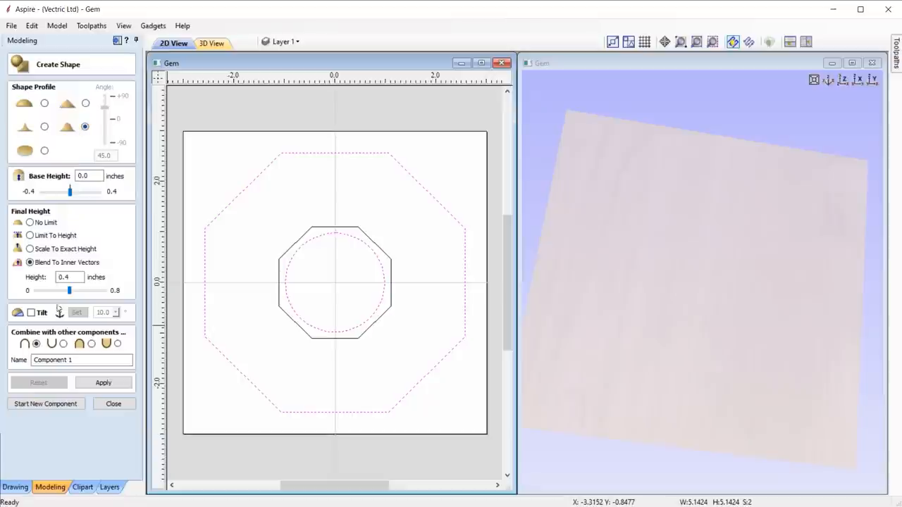
left_click(103, 383)
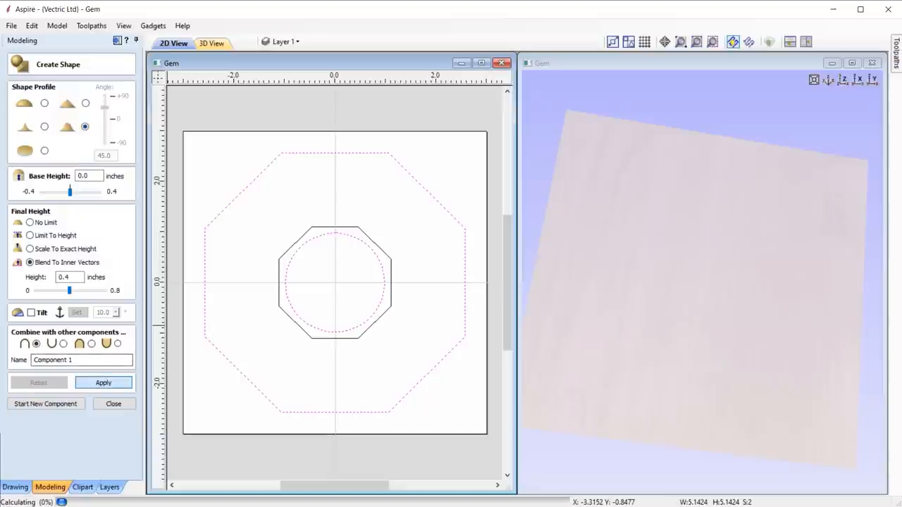
left_click(102, 382)
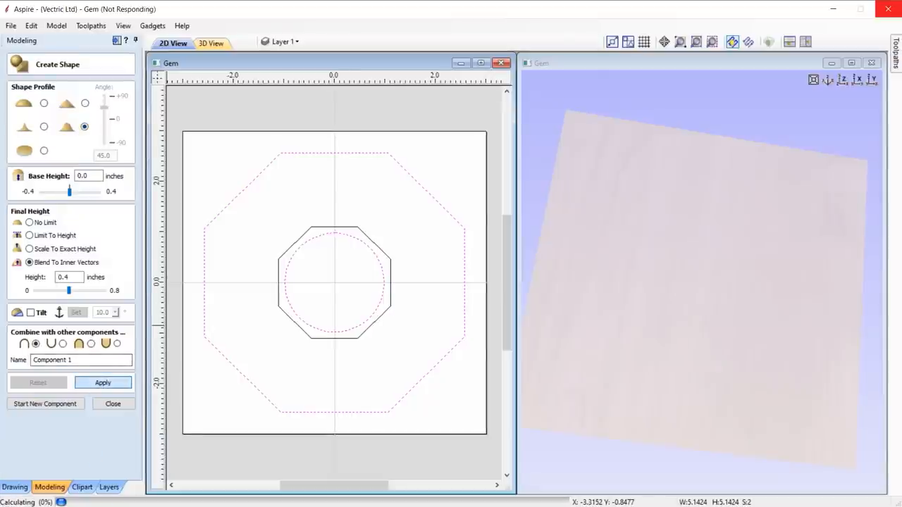
left_click(103, 383)
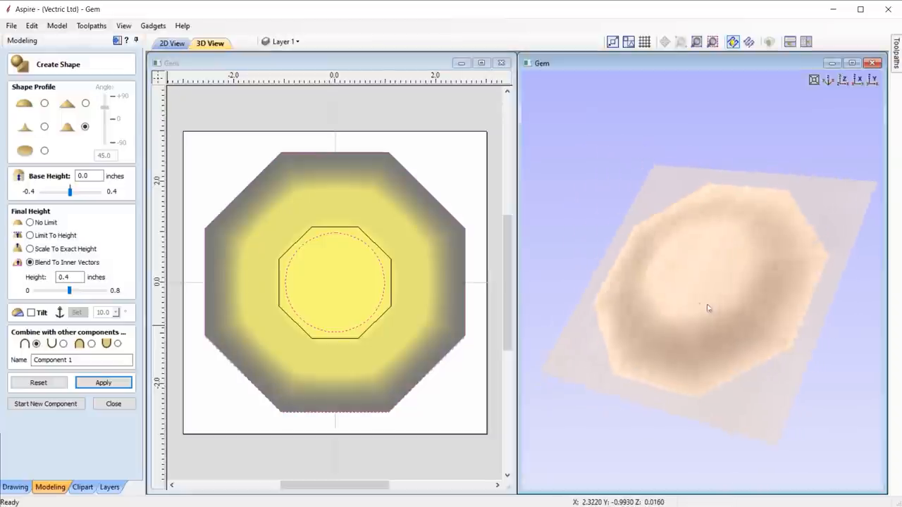
left_click_drag(709, 308, 819, 351)
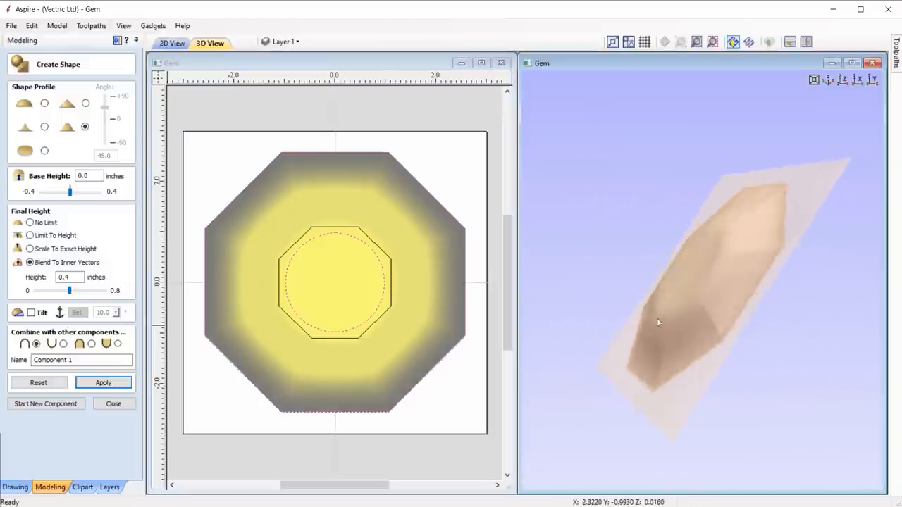
left_click_drag(658, 322, 794, 374)
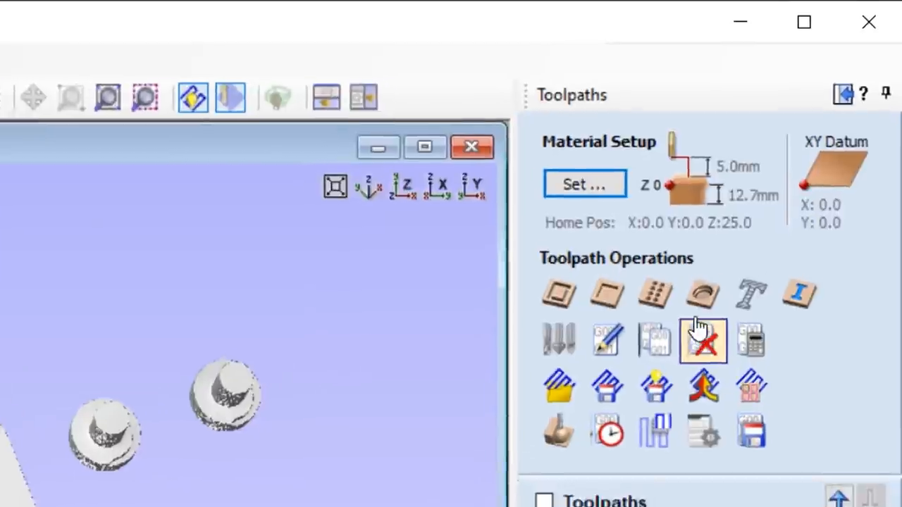
mouse_move(697, 303)
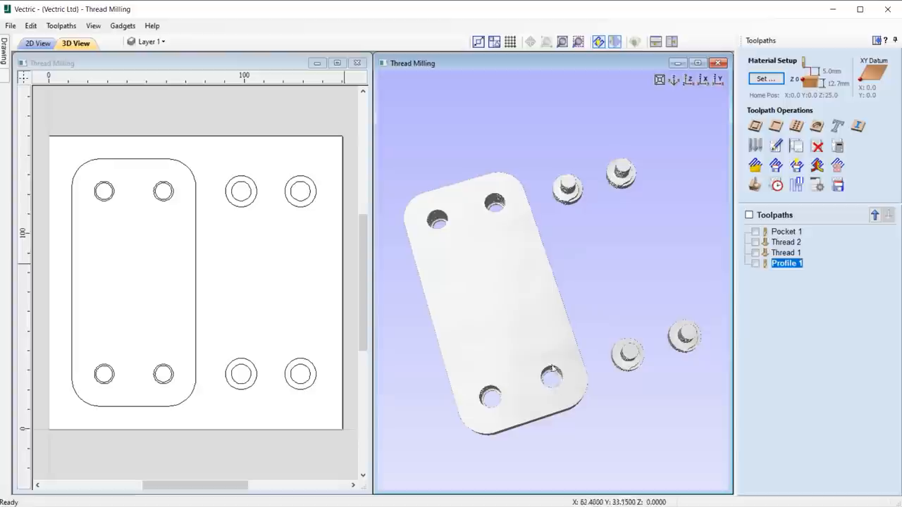
mouse_move(611, 377)
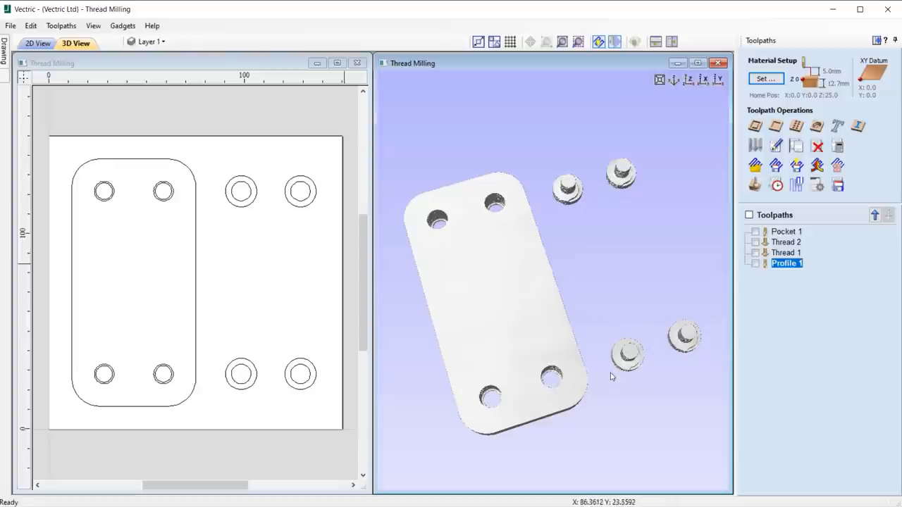
mouse_move(557, 385)
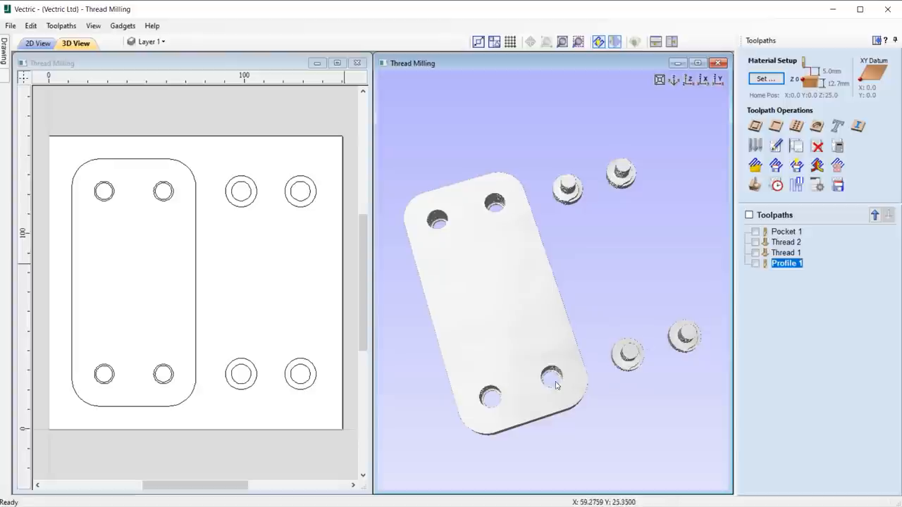
- Orbit the Thread Milling plate preview to view its holes, studs and toolpaths
left_click_drag(557, 380, 556, 373)
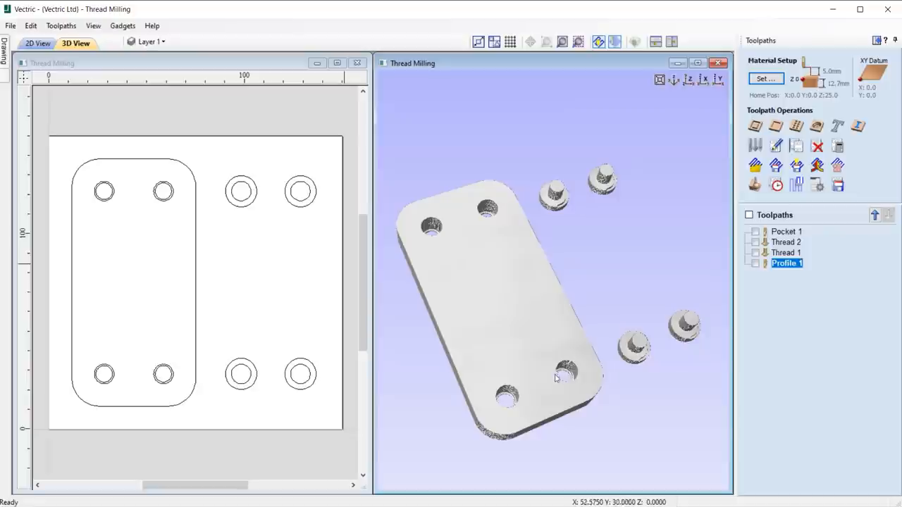
mouse_move(651, 333)
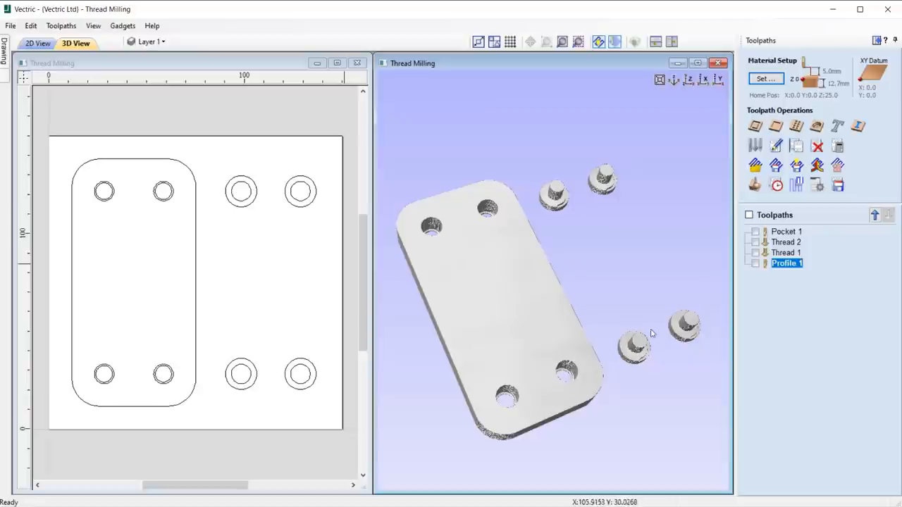
mouse_move(617, 350)
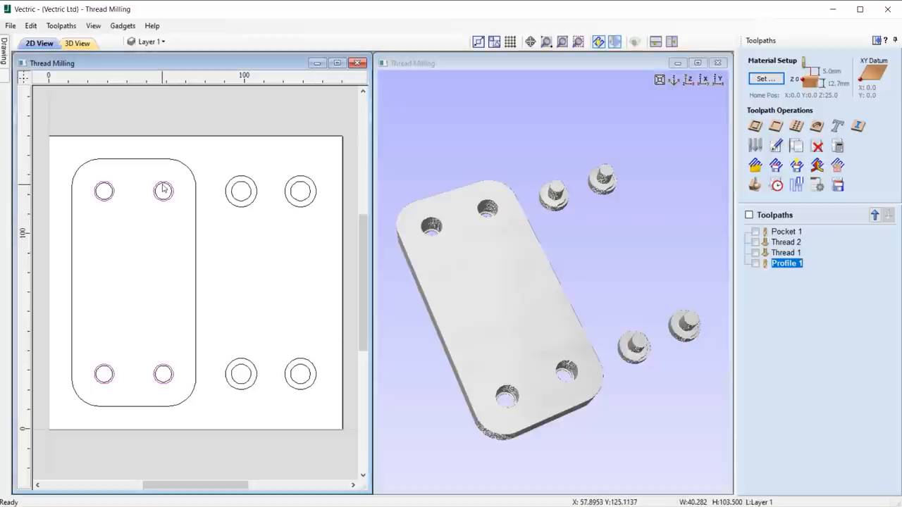
- Calculate an internal M10 thread toolpath on the four holes with the 60° 7 mm thread mill
left_click(817, 126)
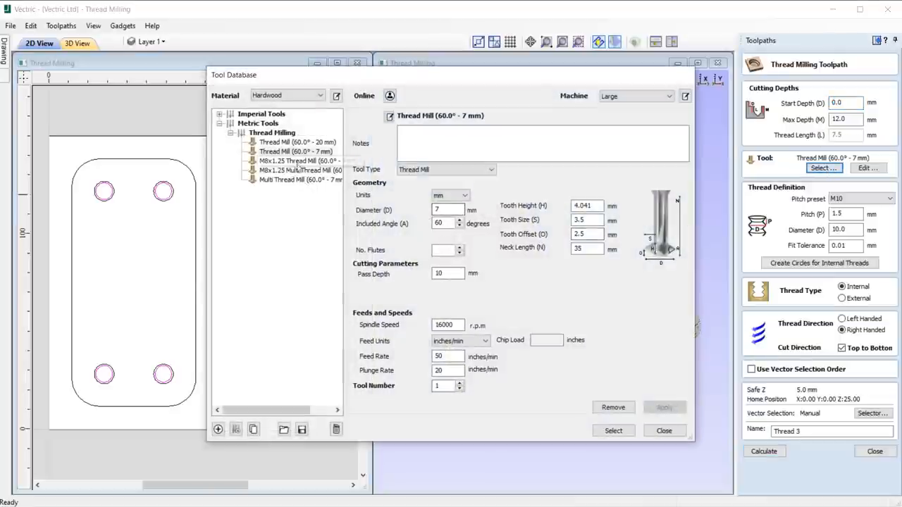
left_click(296, 169)
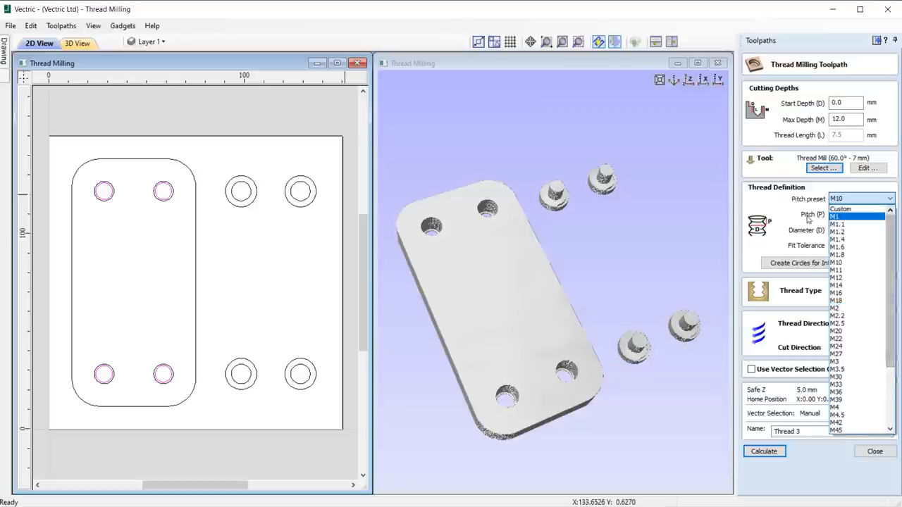
left_click(837, 262)
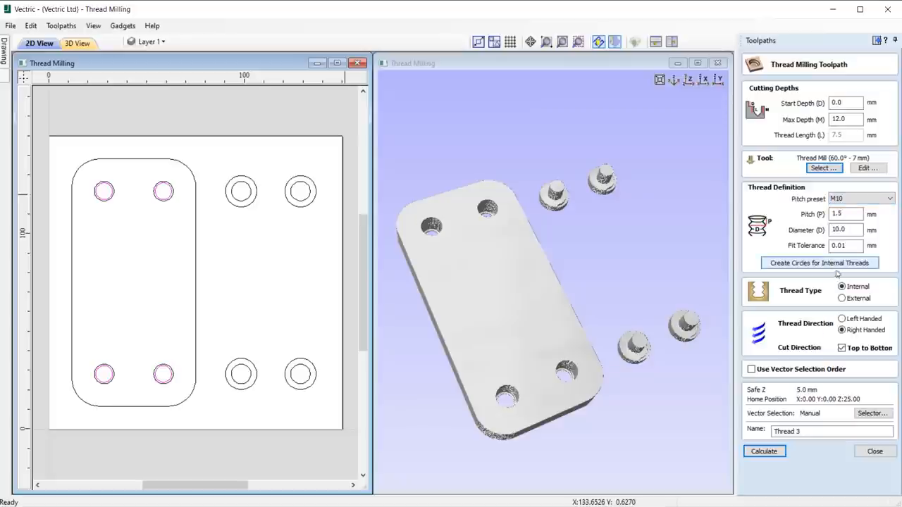
left_click(841, 298)
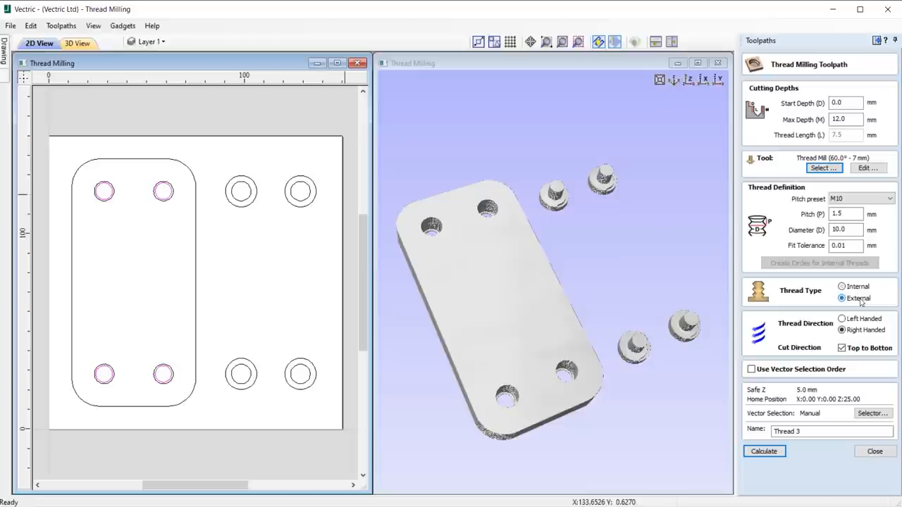
left_click(842, 286)
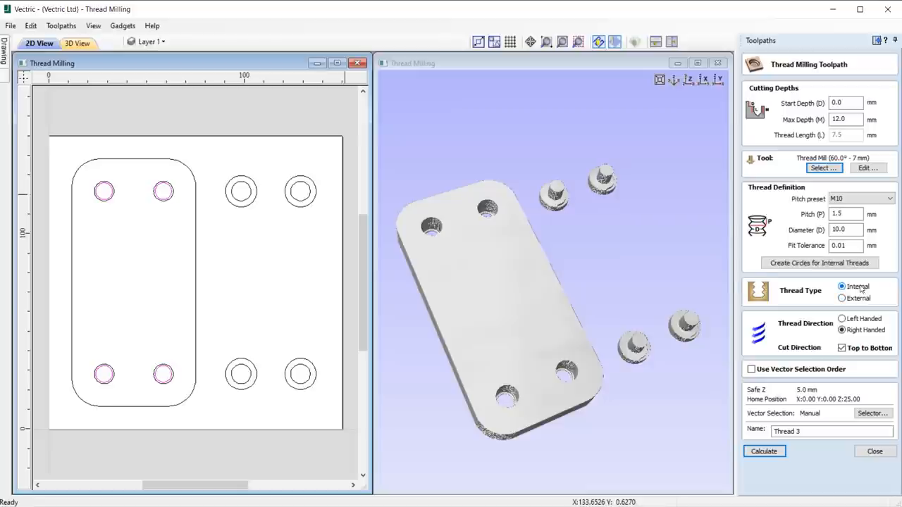
left_click(842, 329)
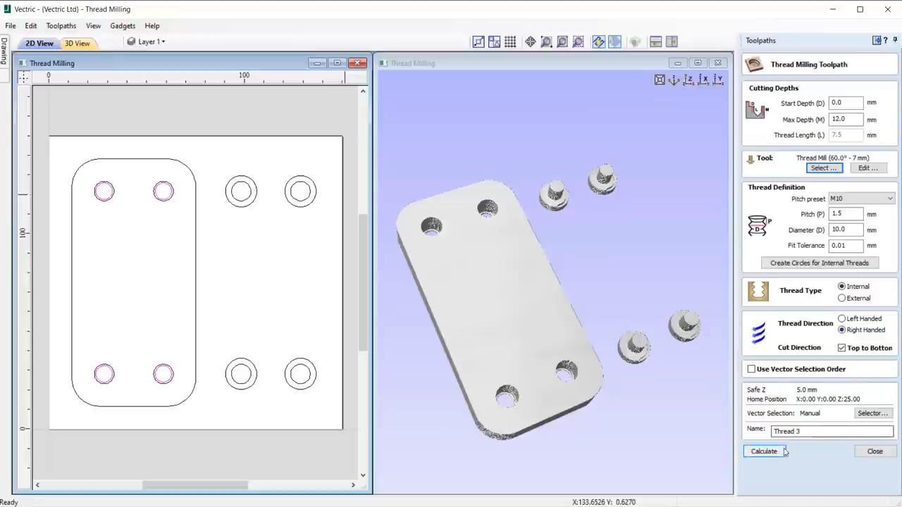
left_click(763, 451)
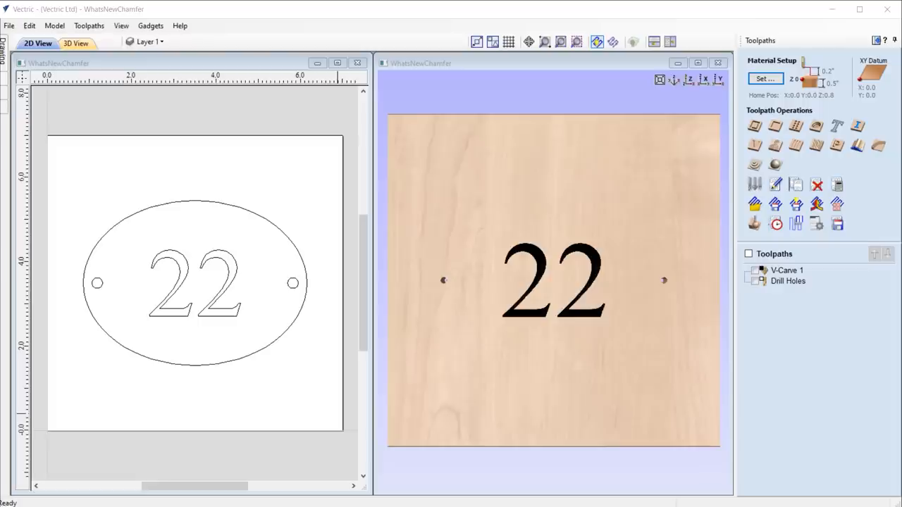
mouse_move(835, 486)
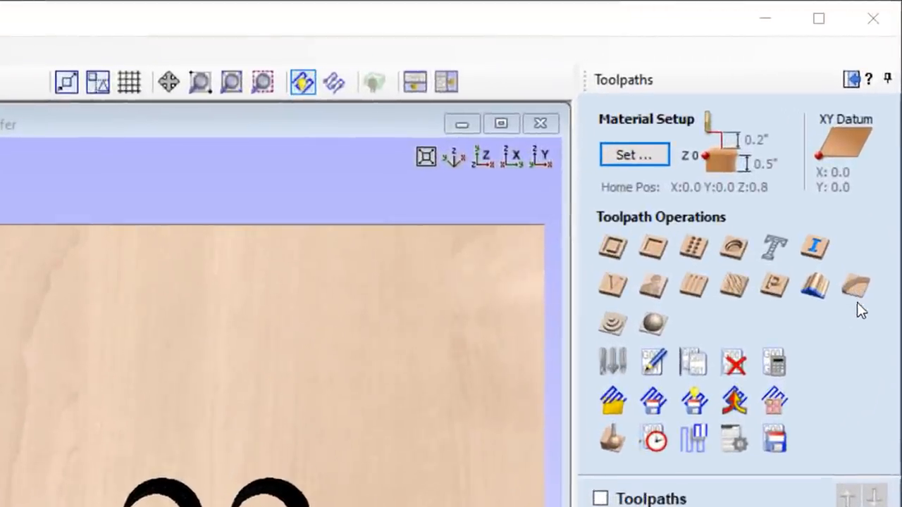
mouse_move(863, 321)
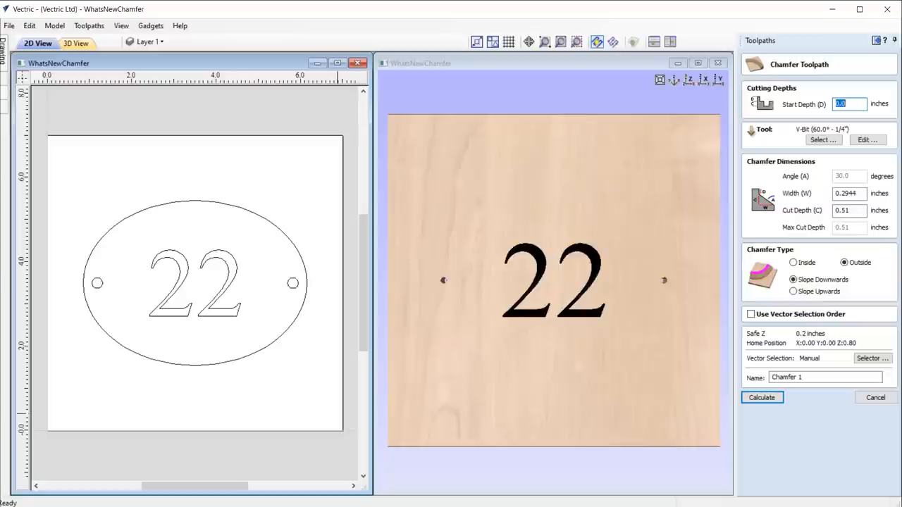
mouse_move(755, 115)
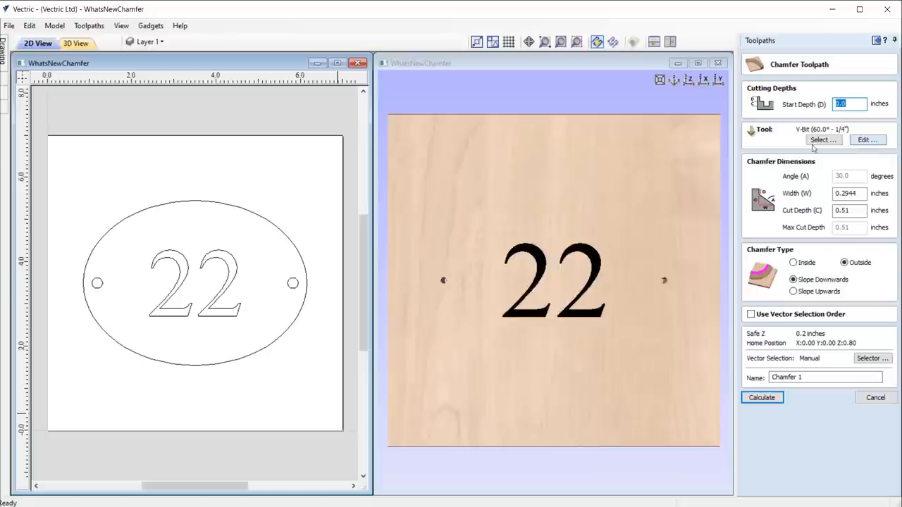
mouse_move(740, 144)
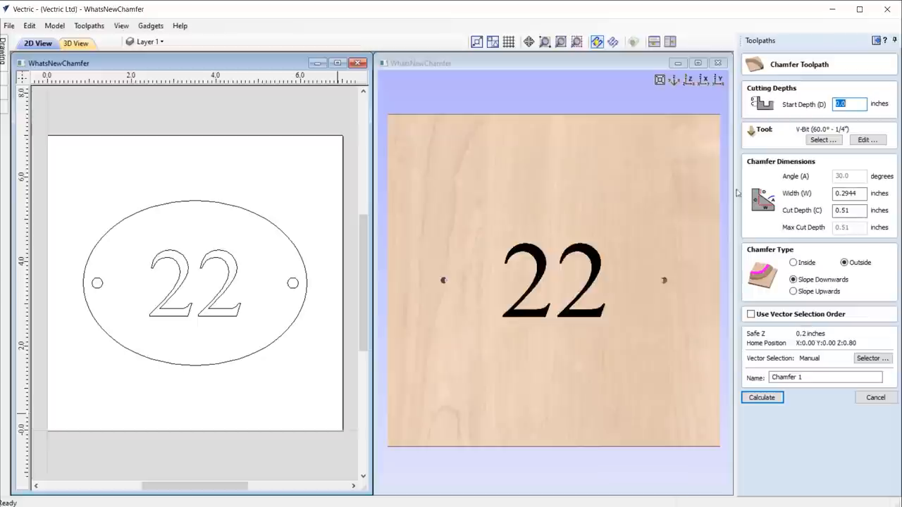
mouse_move(286, 242)
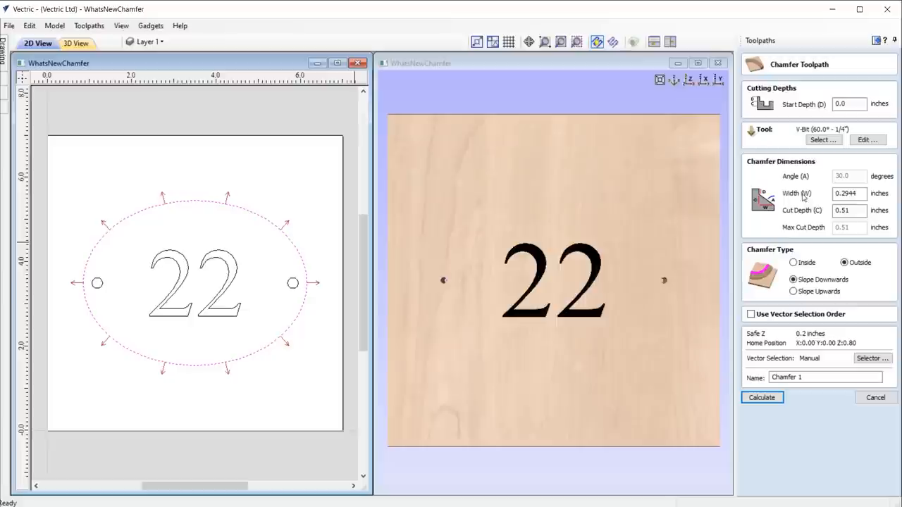
mouse_move(819, 204)
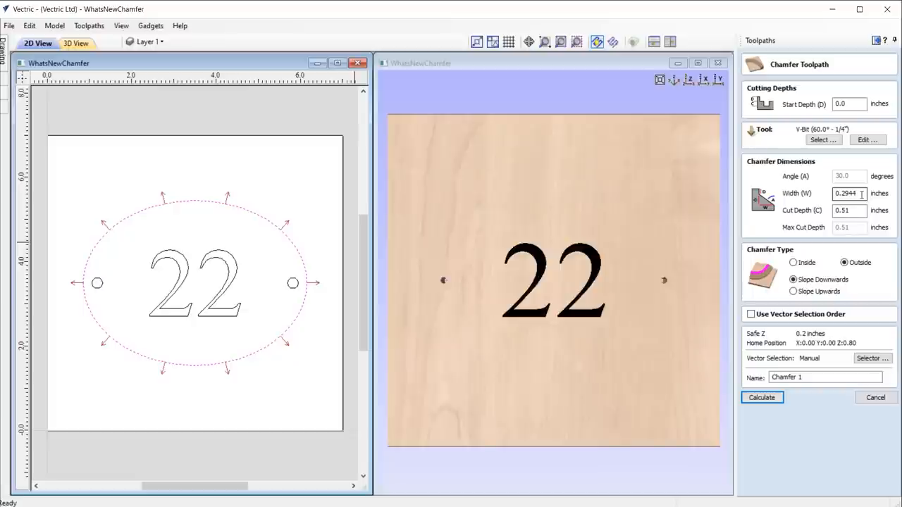
- Compare the chamfer placed inside versus outside the oval
left_click(848, 210)
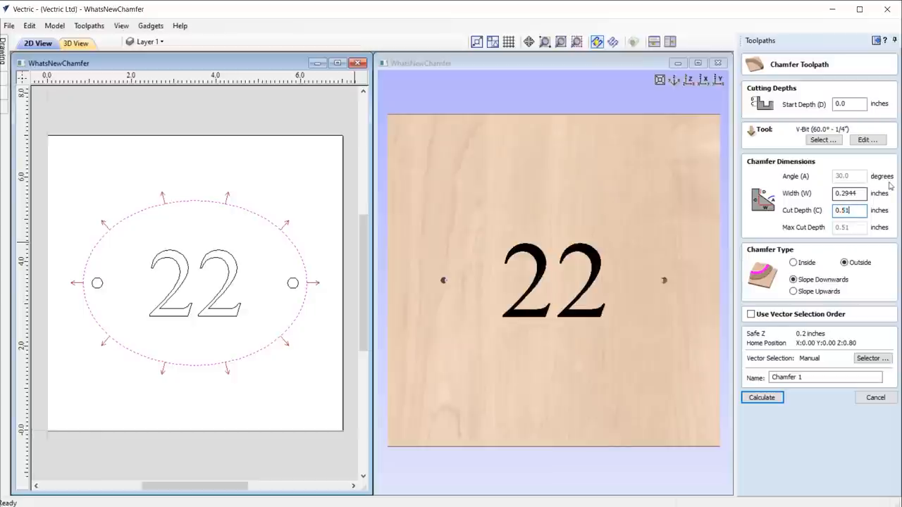
left_click(760, 397)
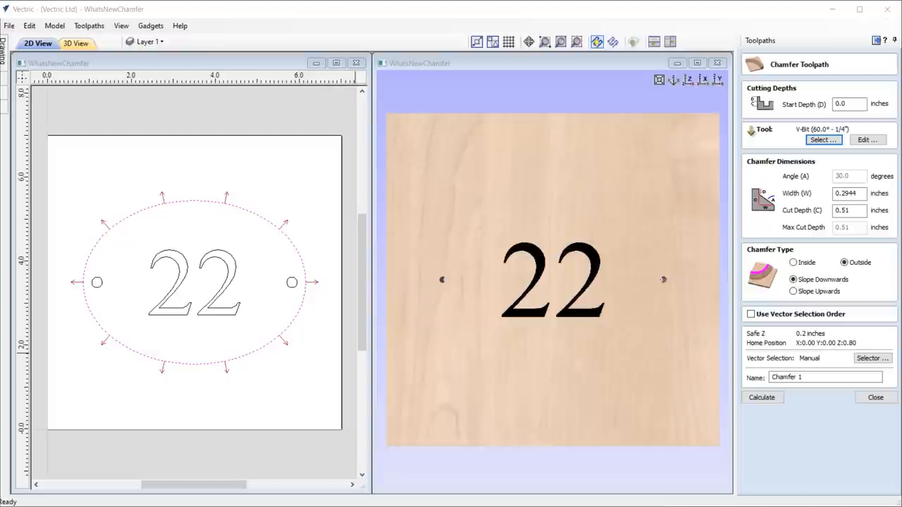
mouse_move(741, 484)
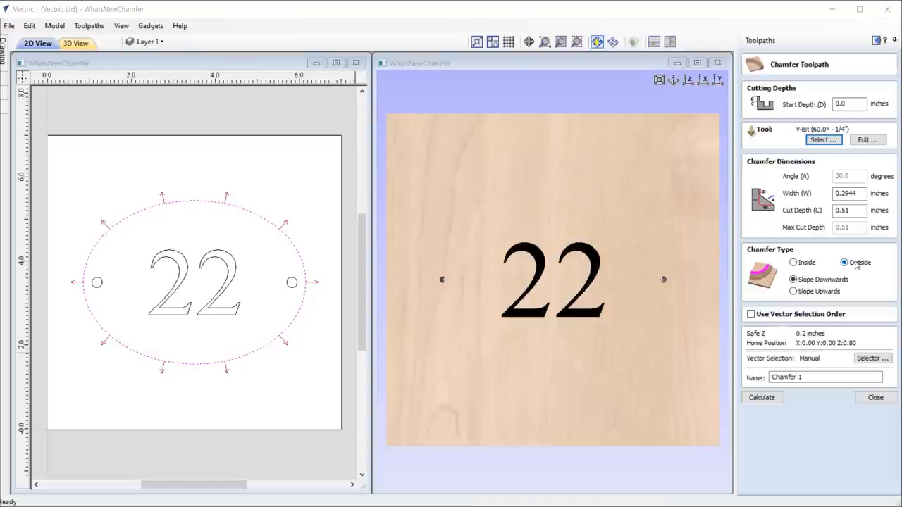
left_click(793, 262)
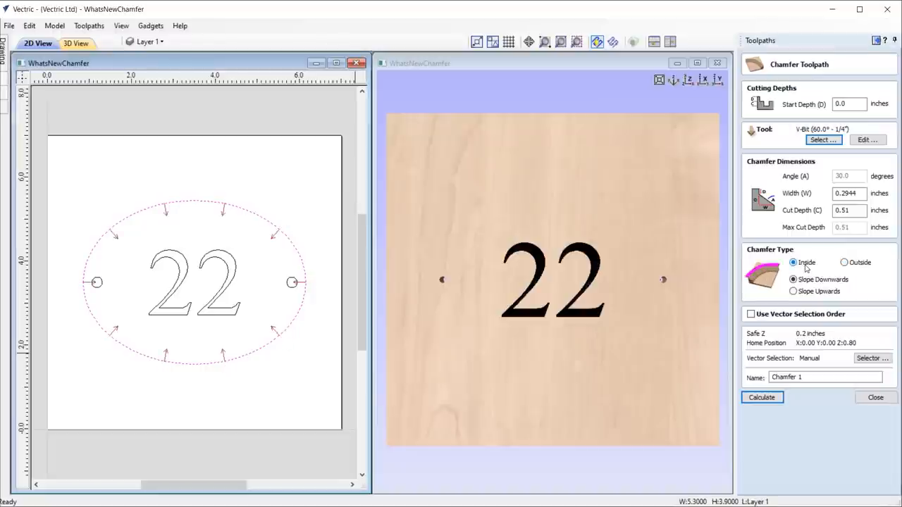
left_click(844, 263)
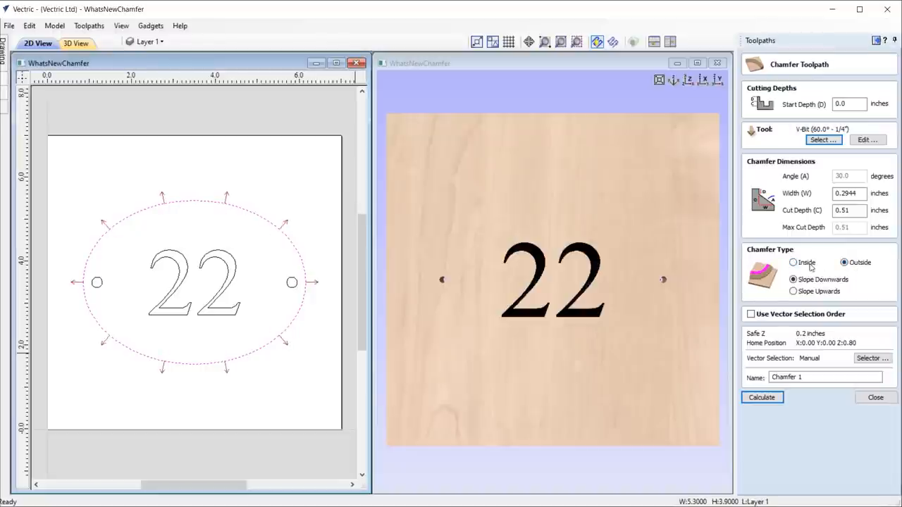
left_click(794, 262)
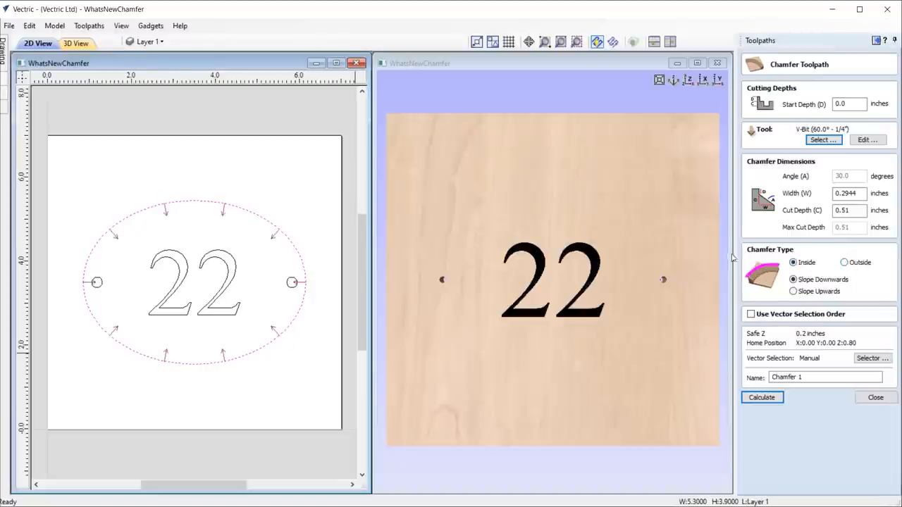
mouse_move(285, 265)
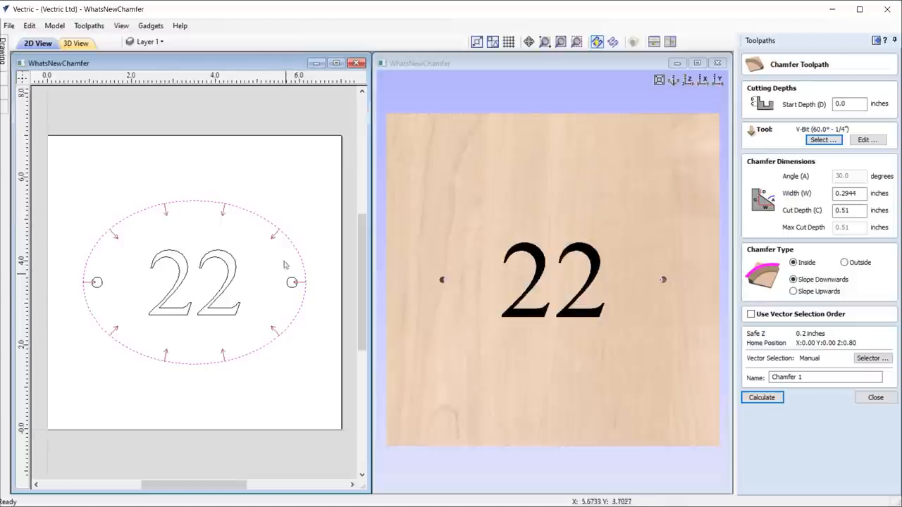
mouse_move(831, 264)
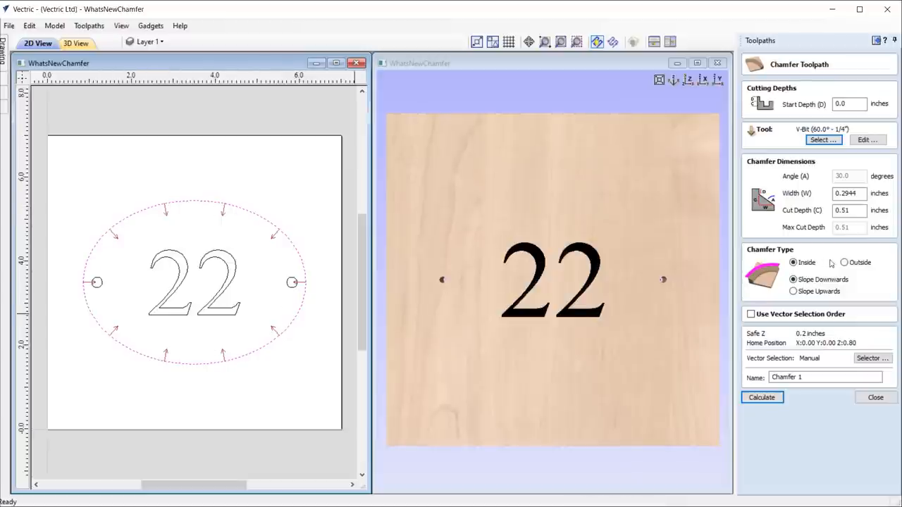
- Settle on an outside, downward-sloping chamfer and calculate the toolpath
left_click(844, 262)
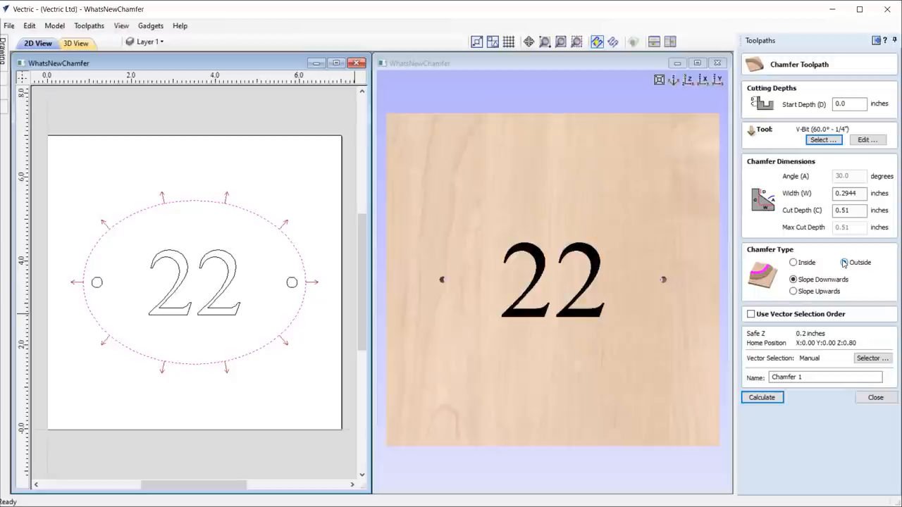
left_click(844, 262)
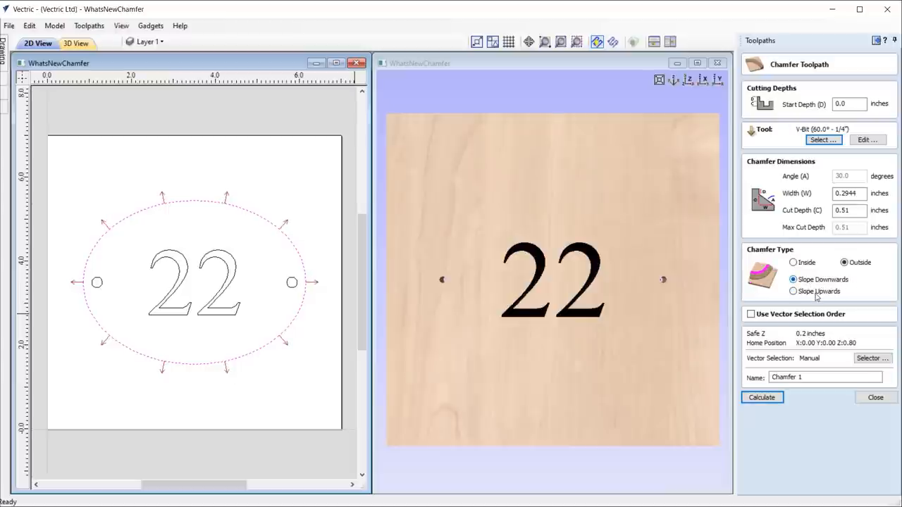
left_click(793, 291)
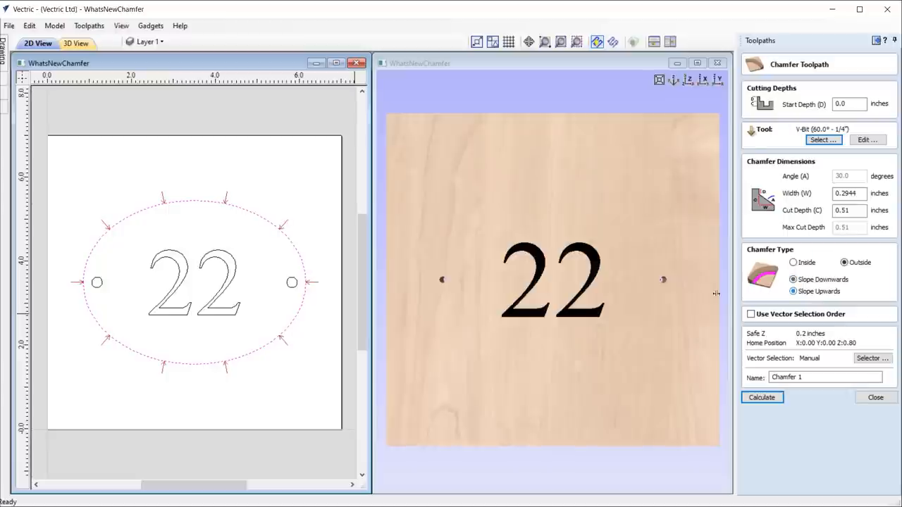
left_click(794, 279)
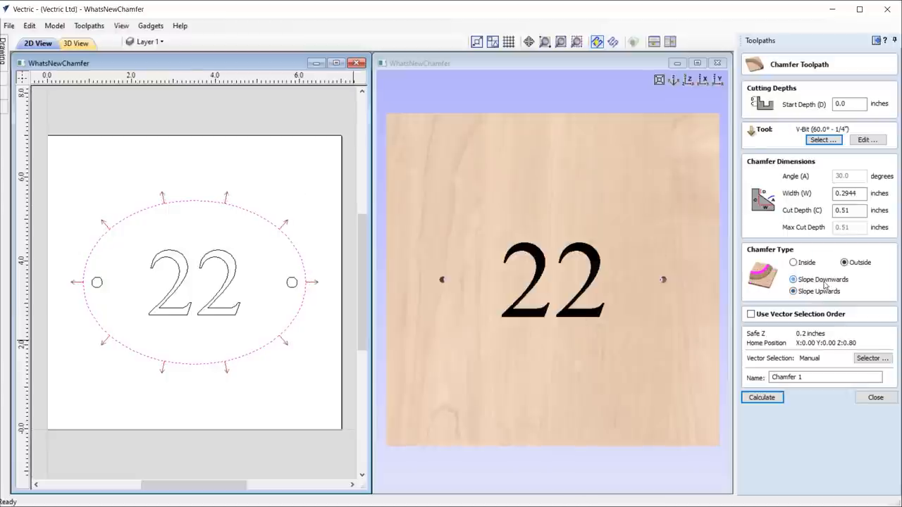
left_click(761, 396)
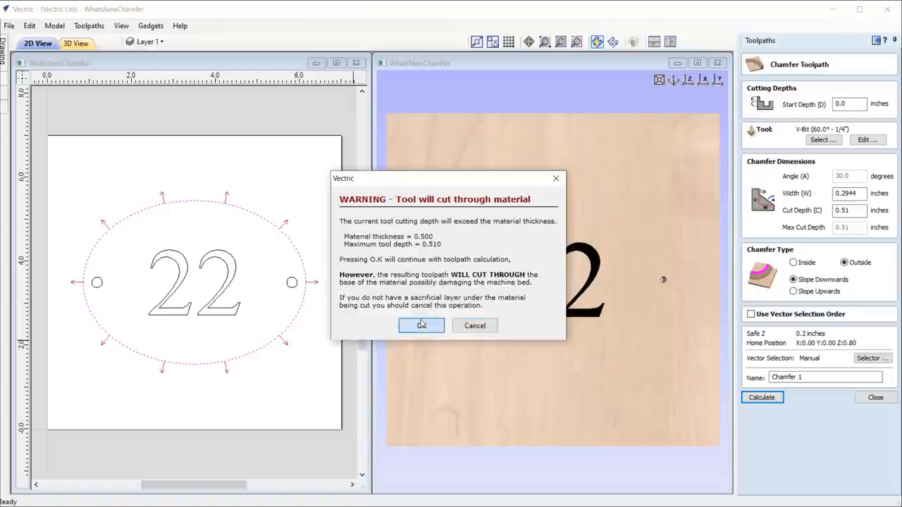
- Accept the cut-through warning and start a second chamfer toolpath for the two holes
left_click(420, 325)
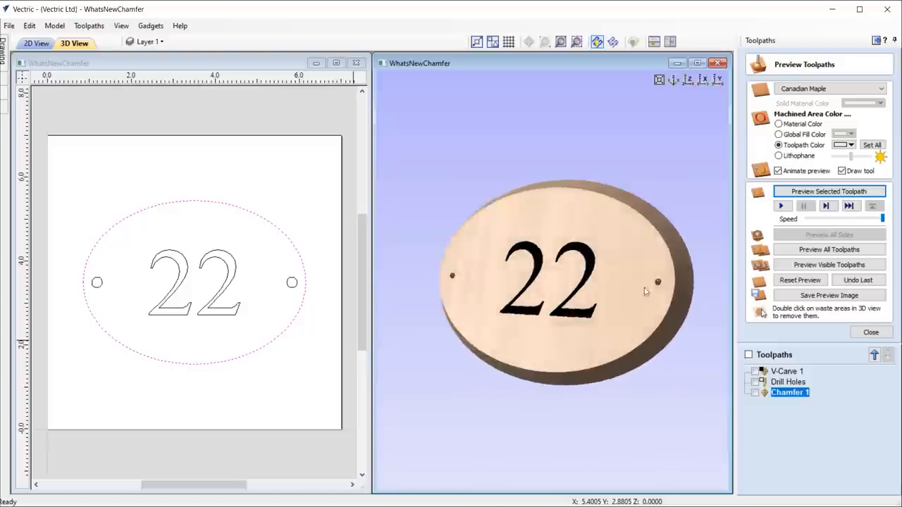
left_click(870, 332)
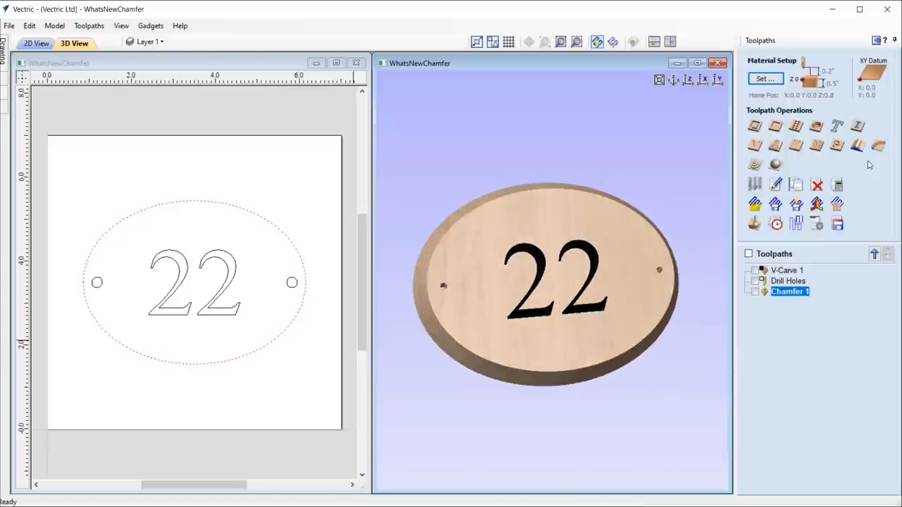
double_click(789, 291)
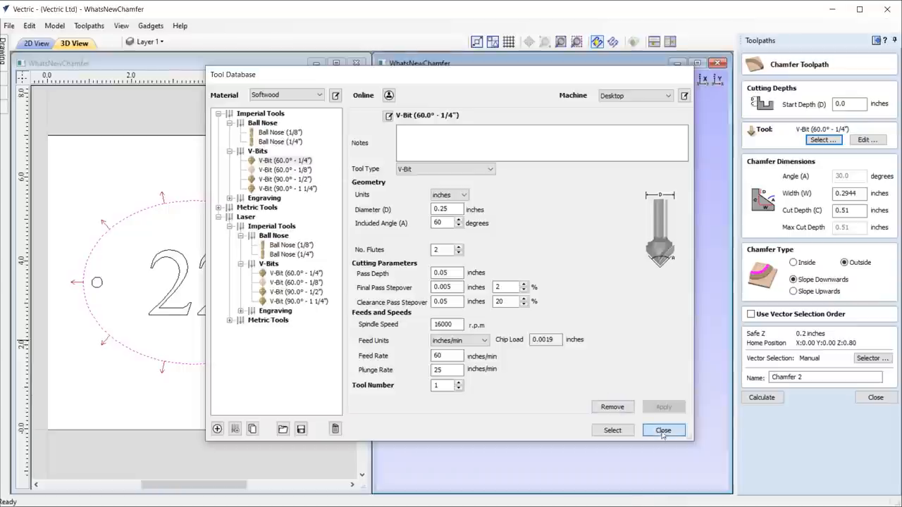
left_click(663, 430)
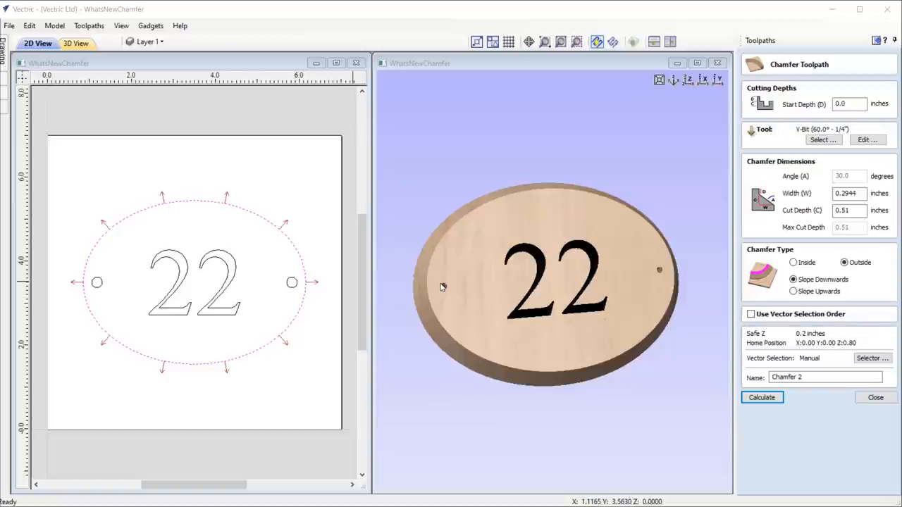
mouse_move(653, 272)
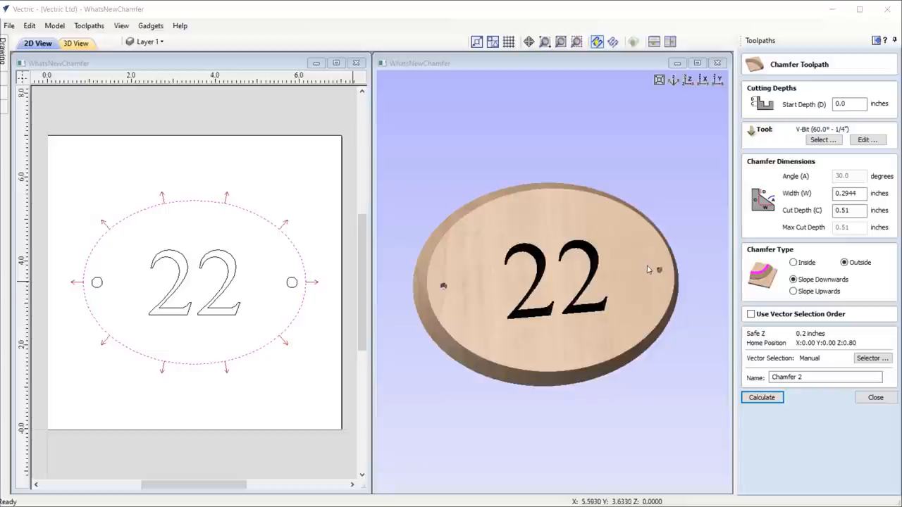
mouse_move(452, 286)
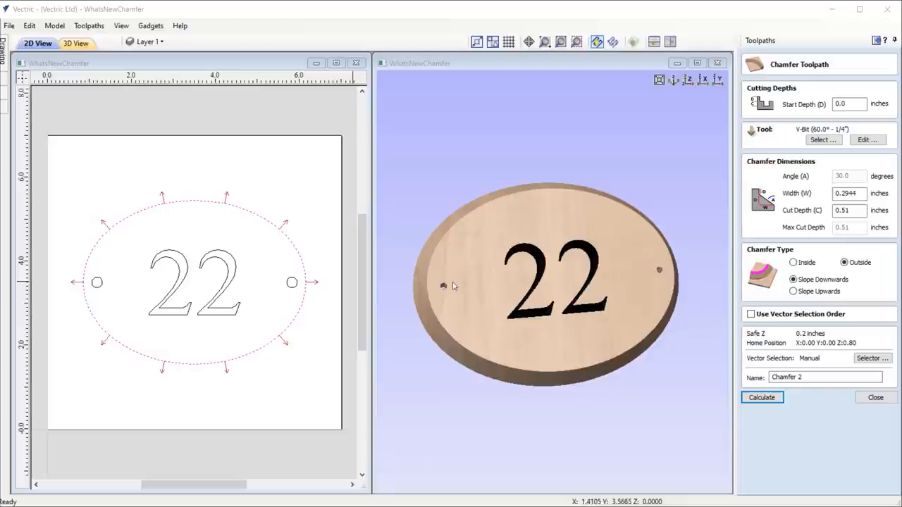
mouse_move(447, 284)
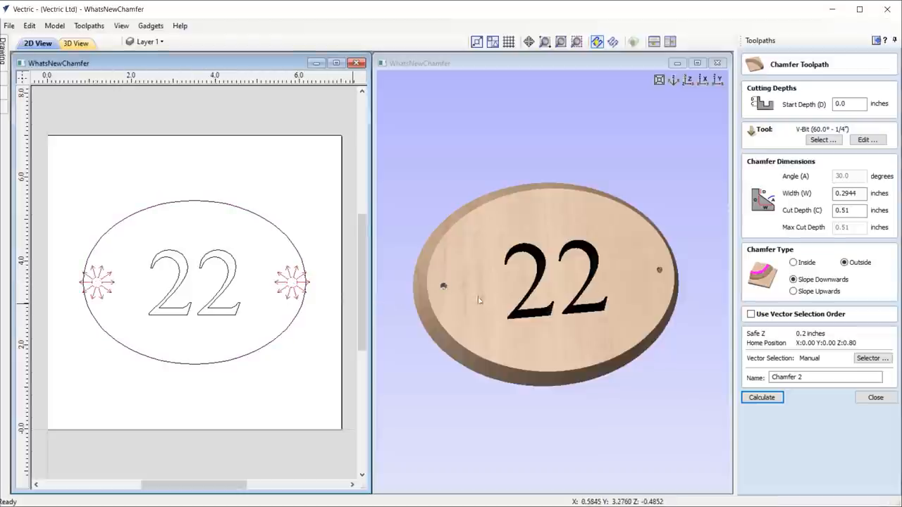
left_click(793, 262)
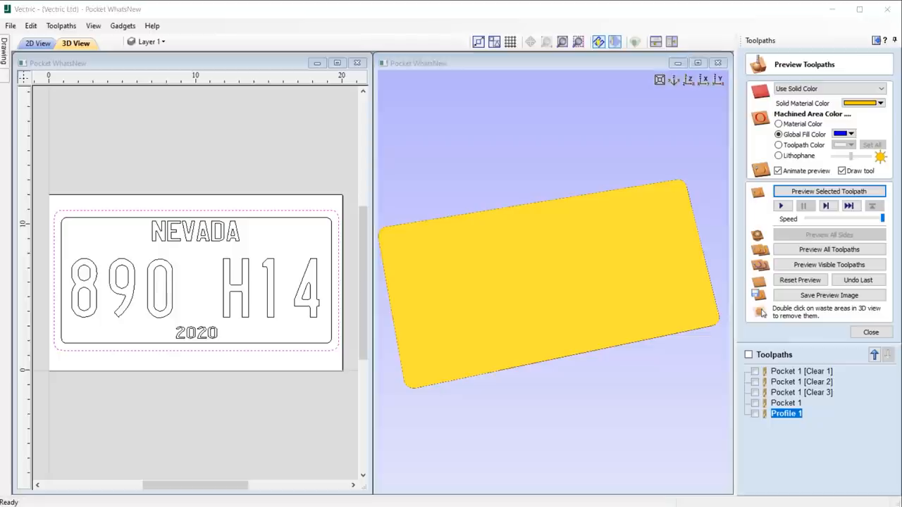
mouse_move(803, 372)
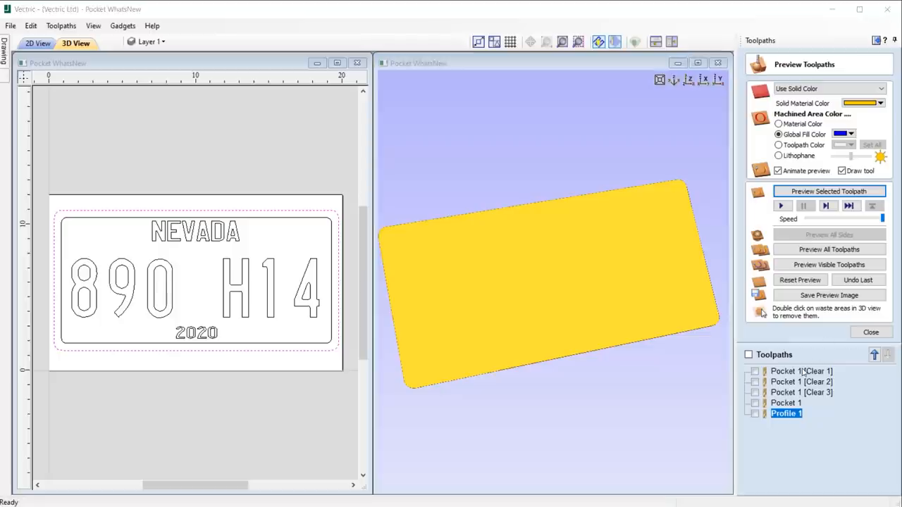
- Preview Pocket 1 [Clear 1] on the Nevada plate, then toggle Pocket 1 visibility
left_click(801, 372)
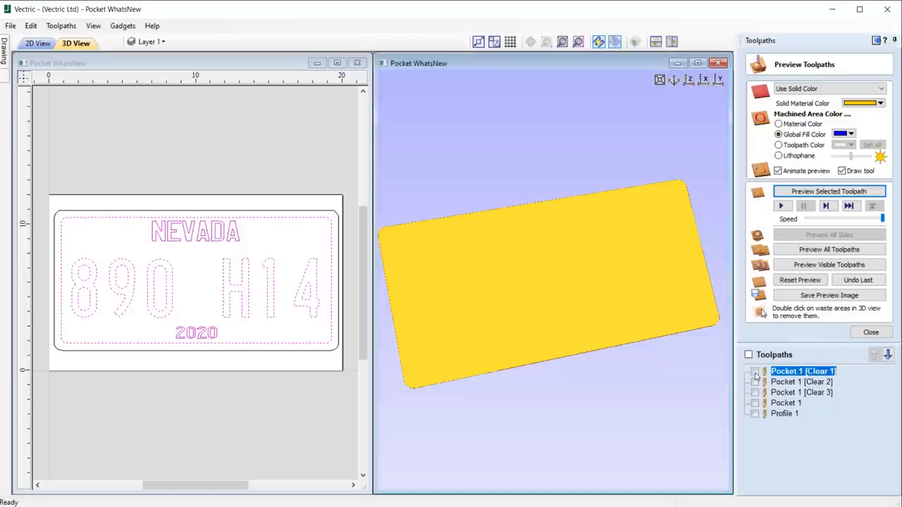
left_click(828, 191)
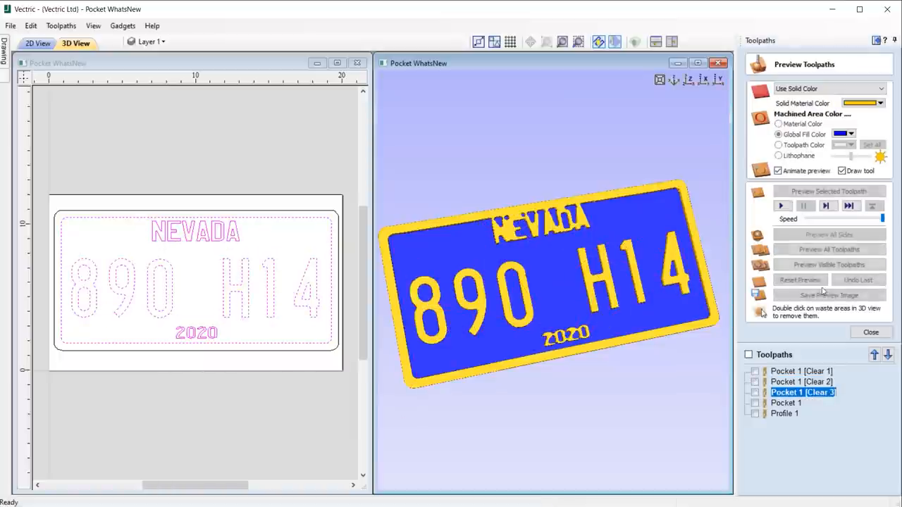
left_click(786, 402)
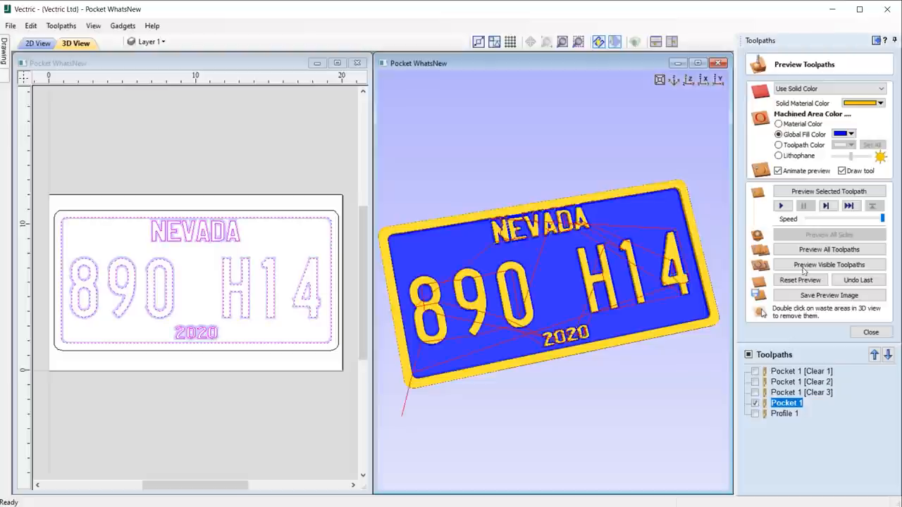
left_click(828, 191)
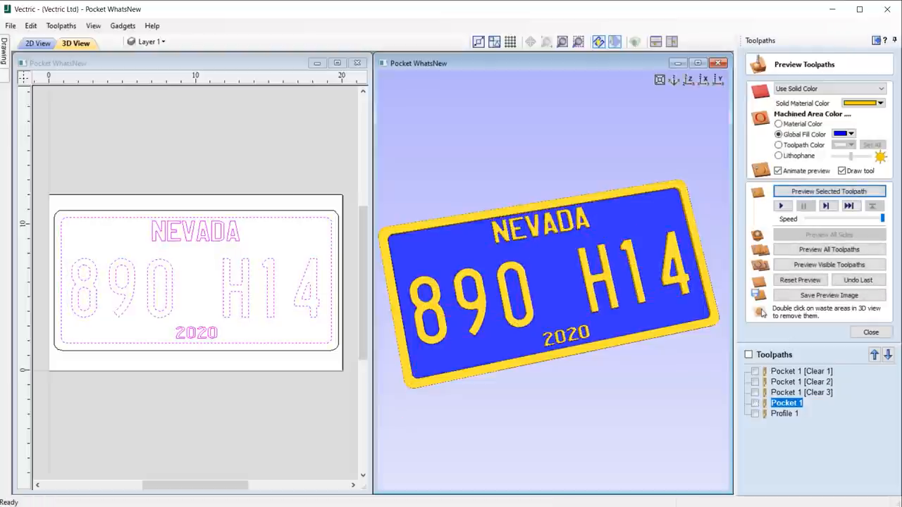
mouse_move(733, 372)
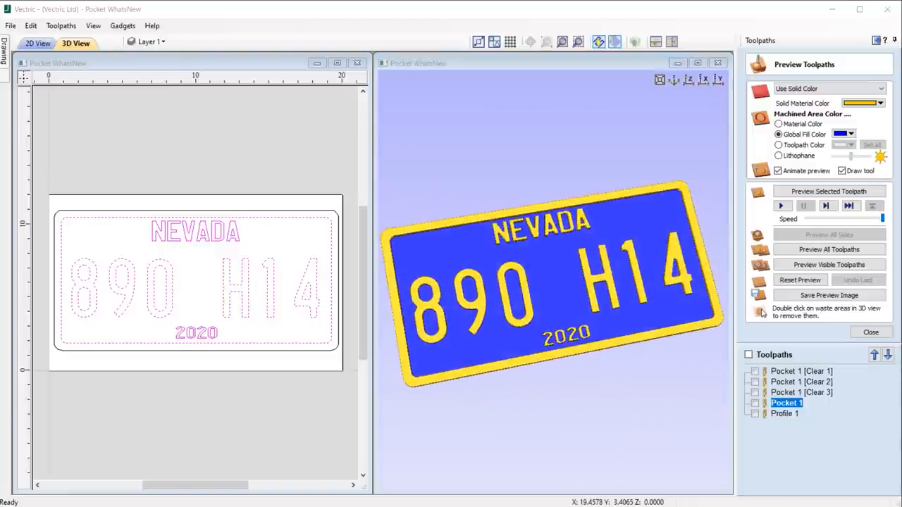
left_click(871, 332)
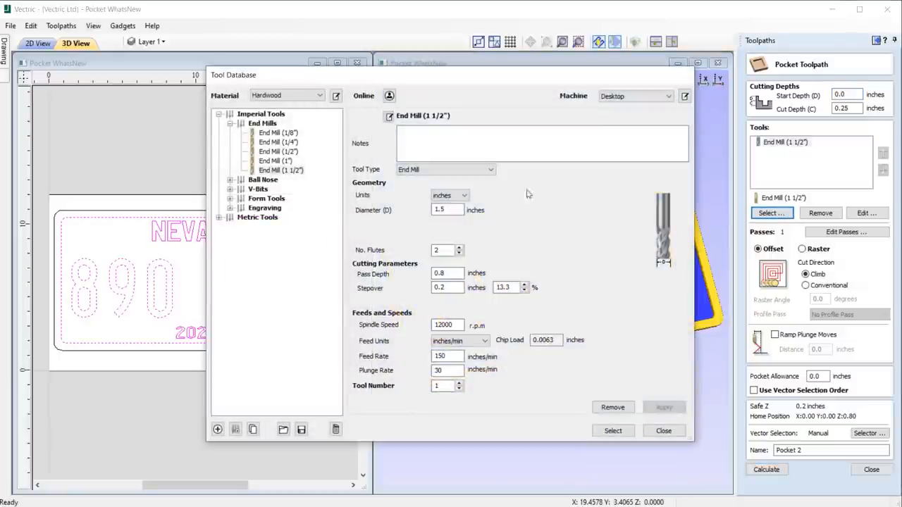
- Add the 1", 1/2" and 1/8" end mills to the pocket toolpath's tool list
left_click(274, 161)
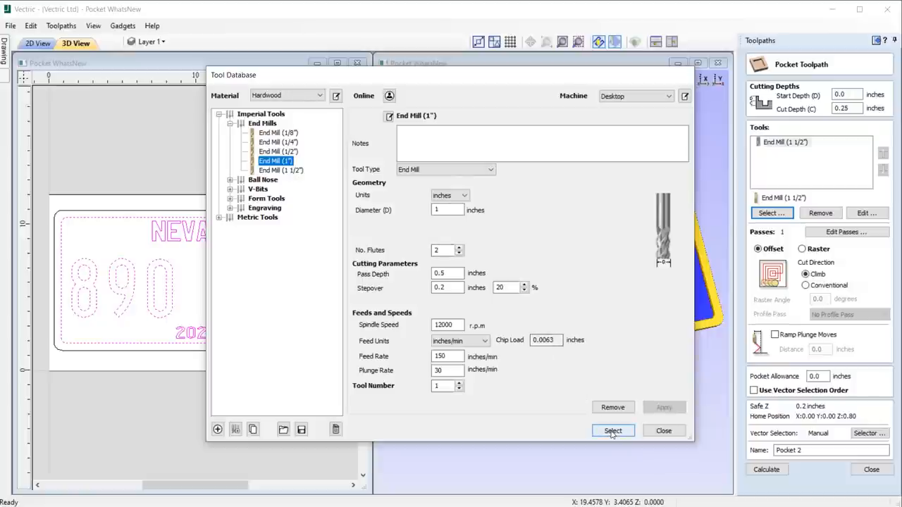
left_click(612, 431)
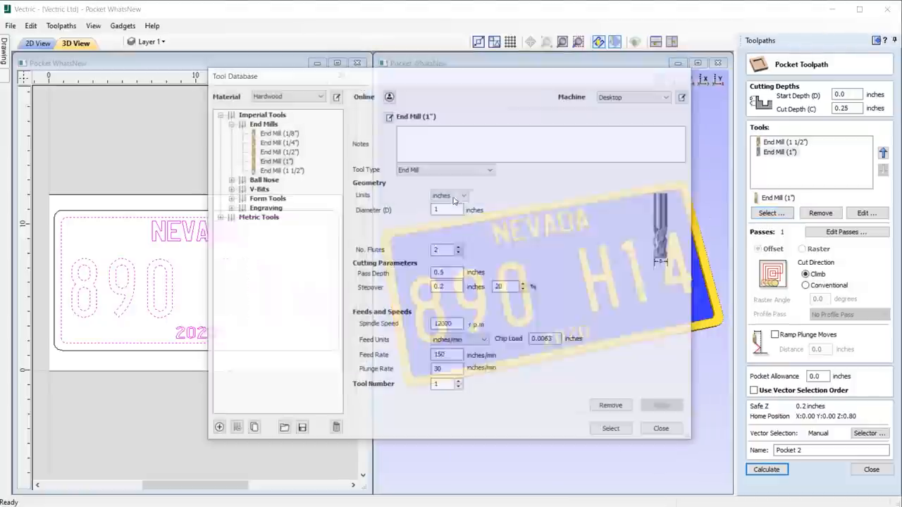
left_click(279, 151)
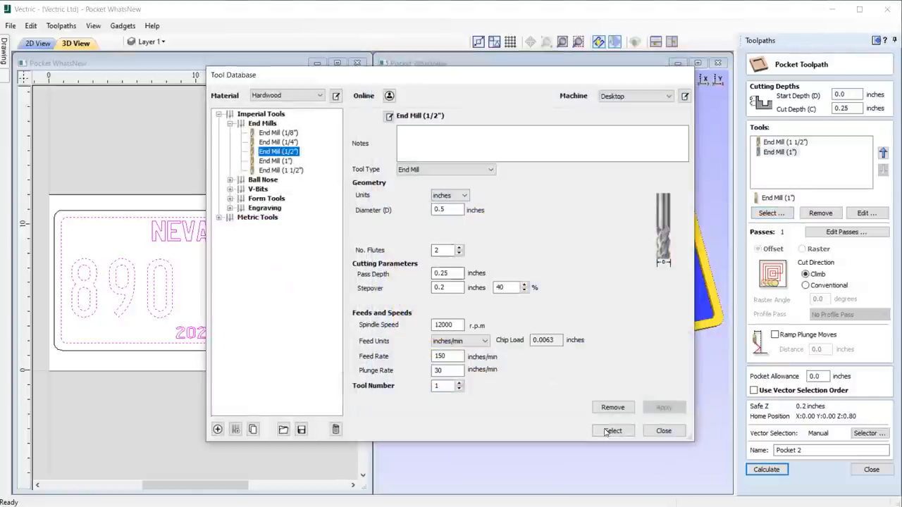
left_click(612, 431)
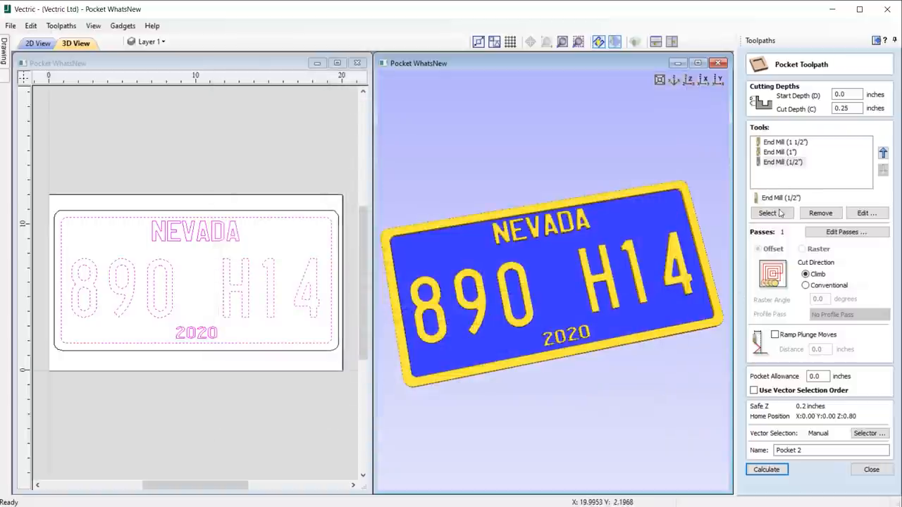
left_click(770, 213)
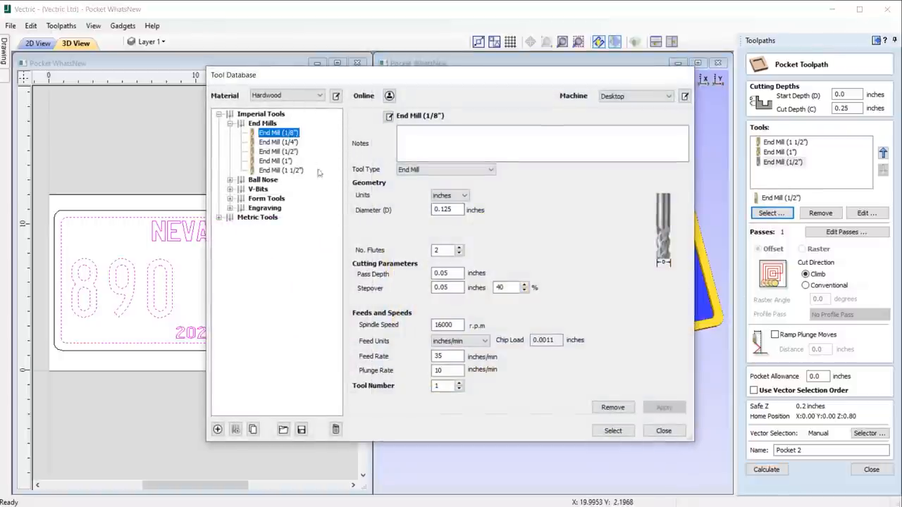
left_click(612, 430)
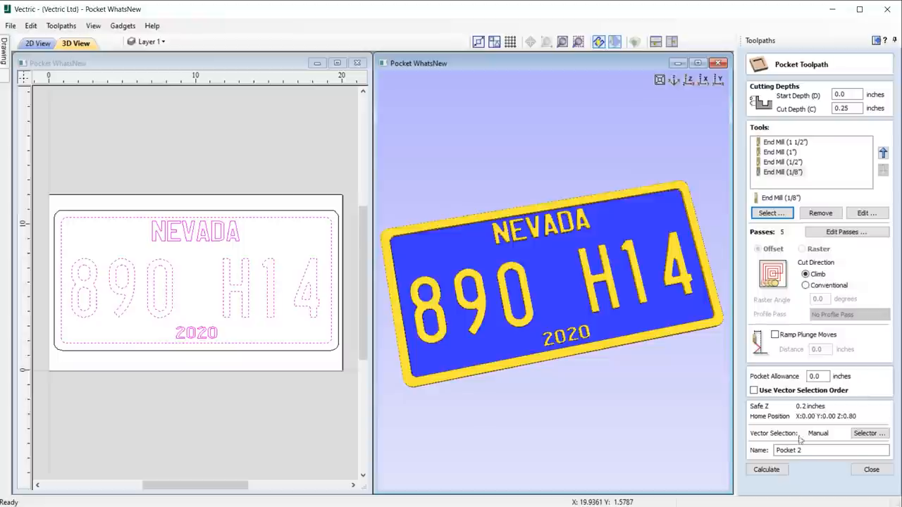
- Leave the pocket setup and toggle Pocket 1 visibility in the views
left_click(870, 469)
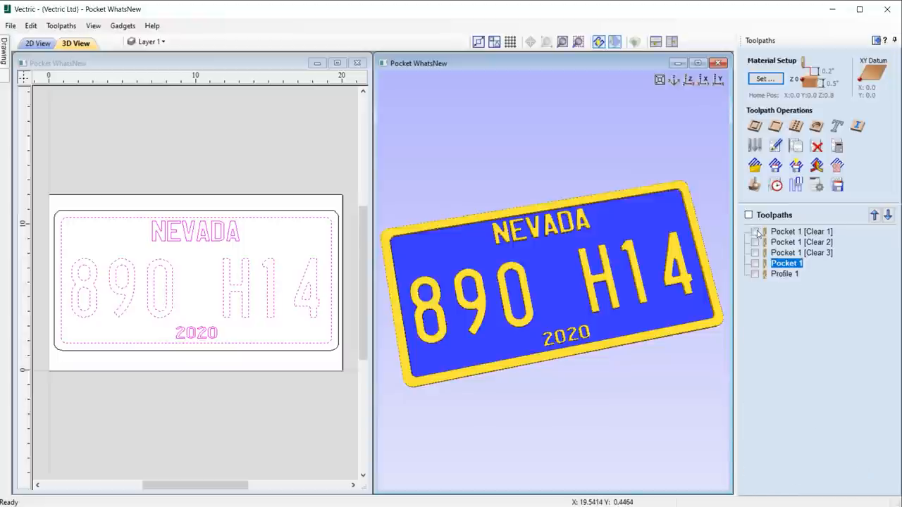
left_click(755, 231)
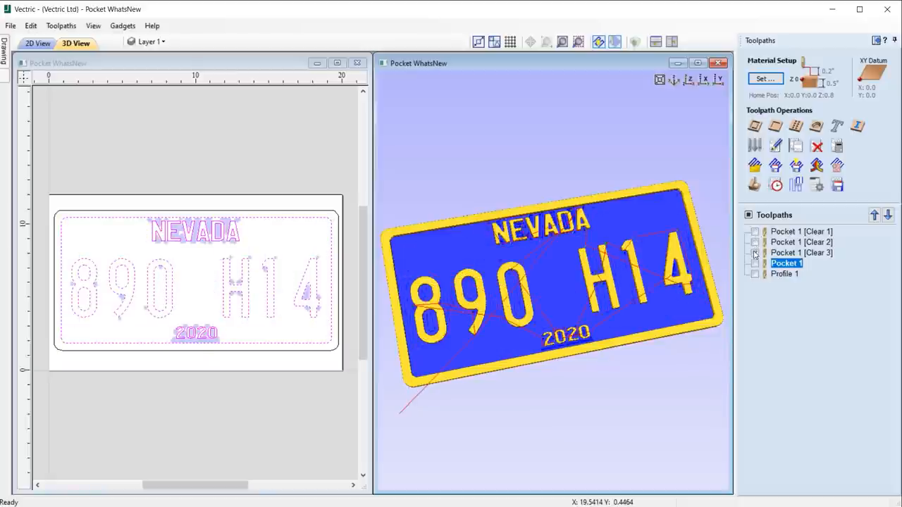
left_click(755, 252)
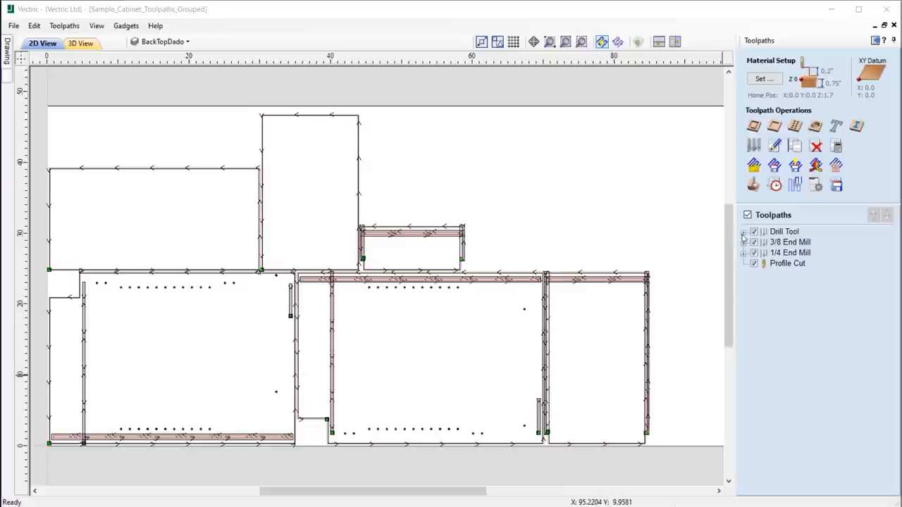
- Create an empty toolpath group and begin renaming it 'Drill To'
left_click(743, 232)
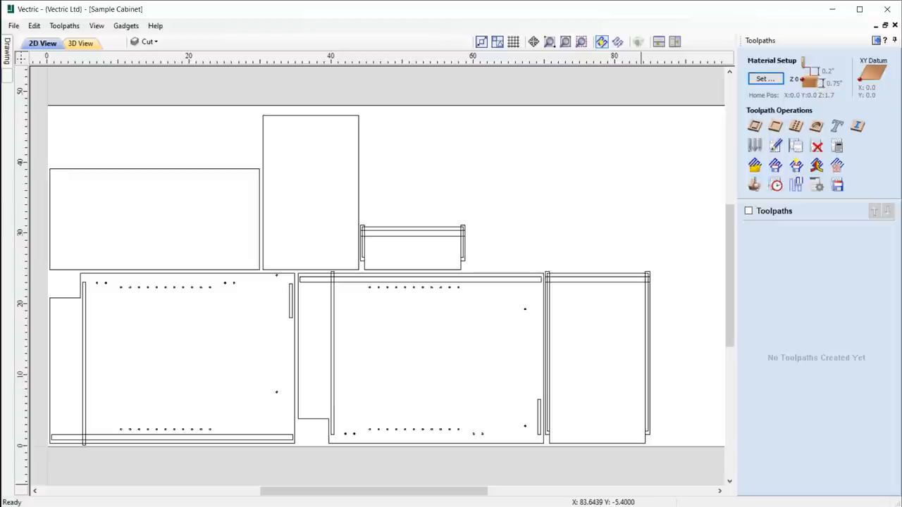
mouse_move(772, 265)
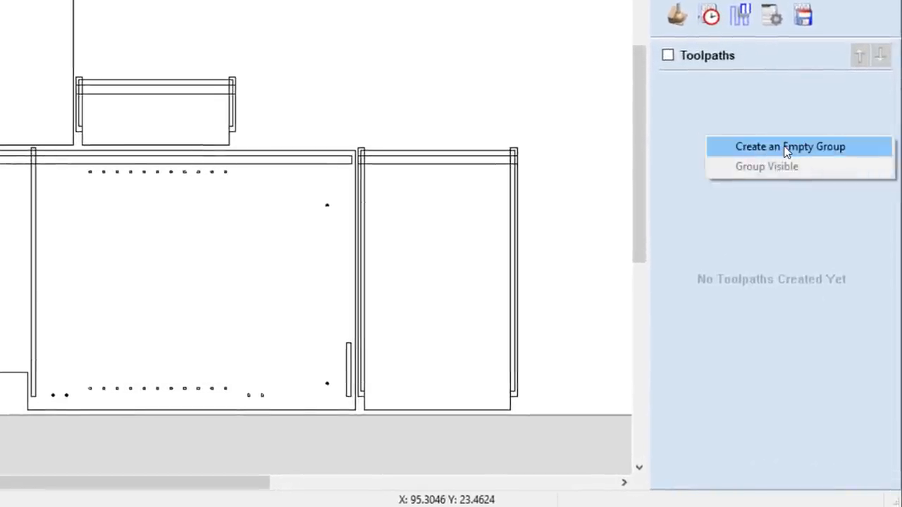
left_click(789, 147)
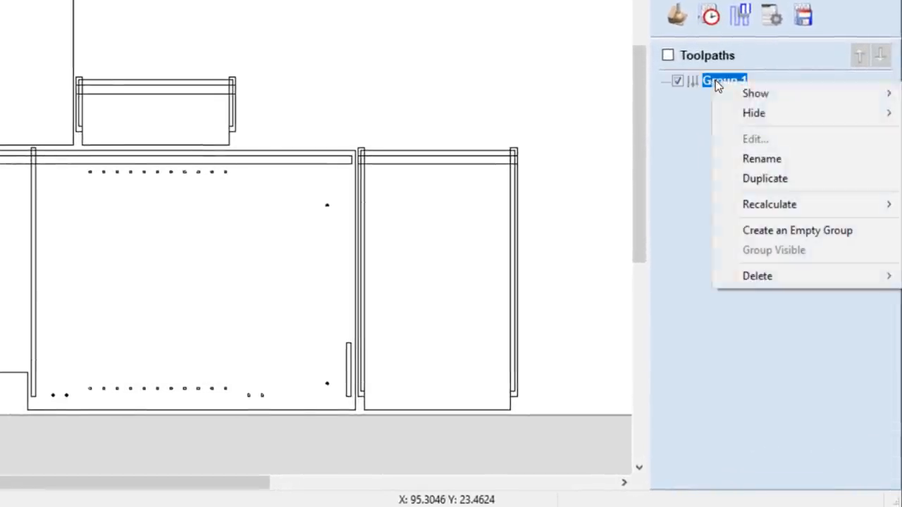
left_click(762, 158)
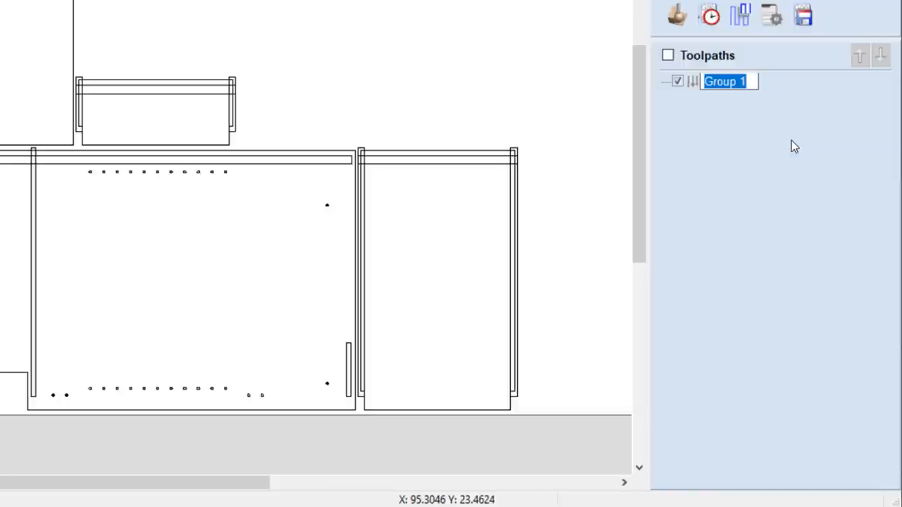
type("Drill To")
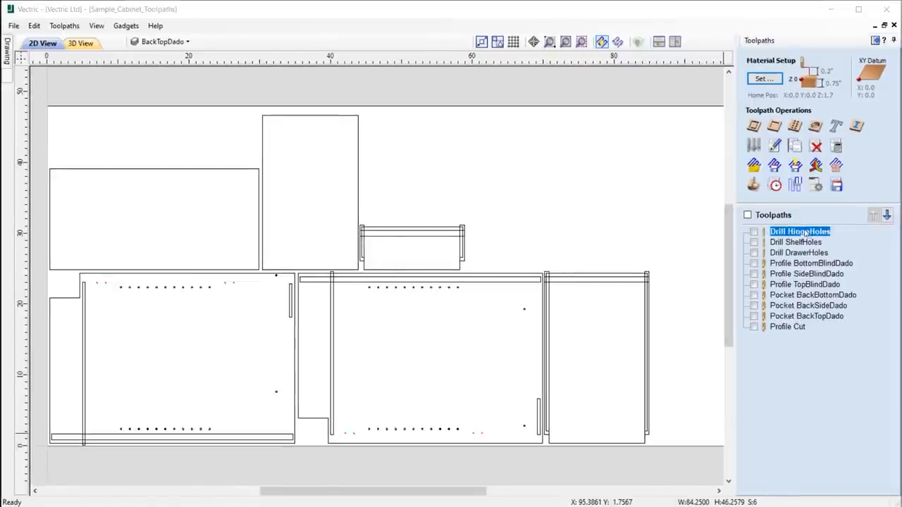
- Rename Group 1 to 'Drill' for the drill hinge-hole toolpaths
right_click(800, 231)
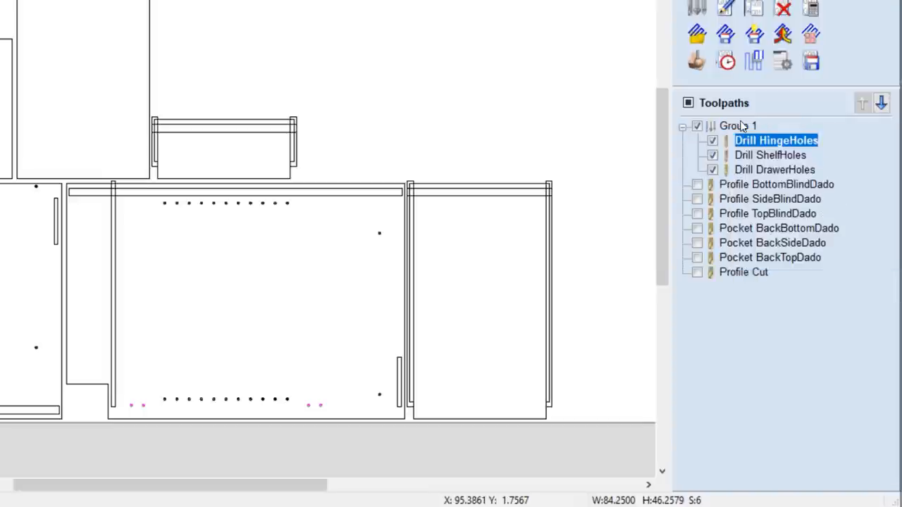
double_click(737, 125)
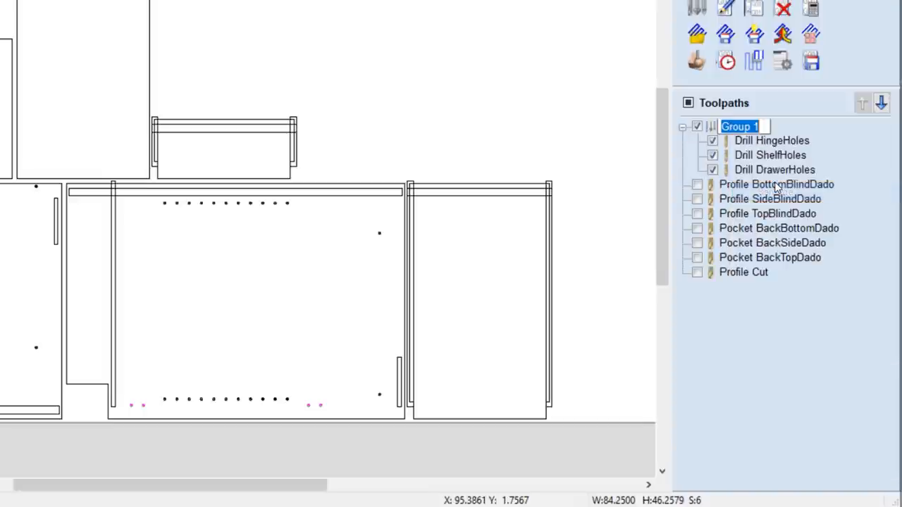
type("Drill Bits")
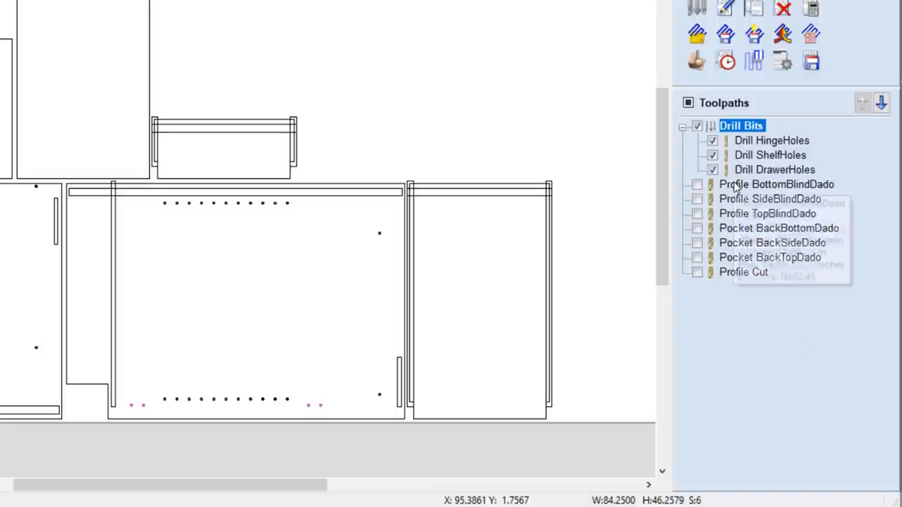
- Show all toolpaths sharing the bottom blind dado's tool and group the visible ones
right_click(775, 184)
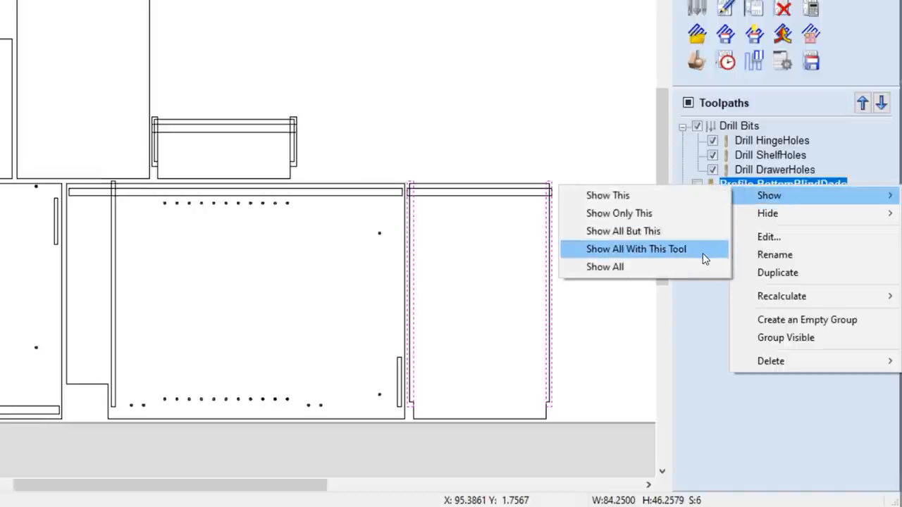
left_click(635, 248)
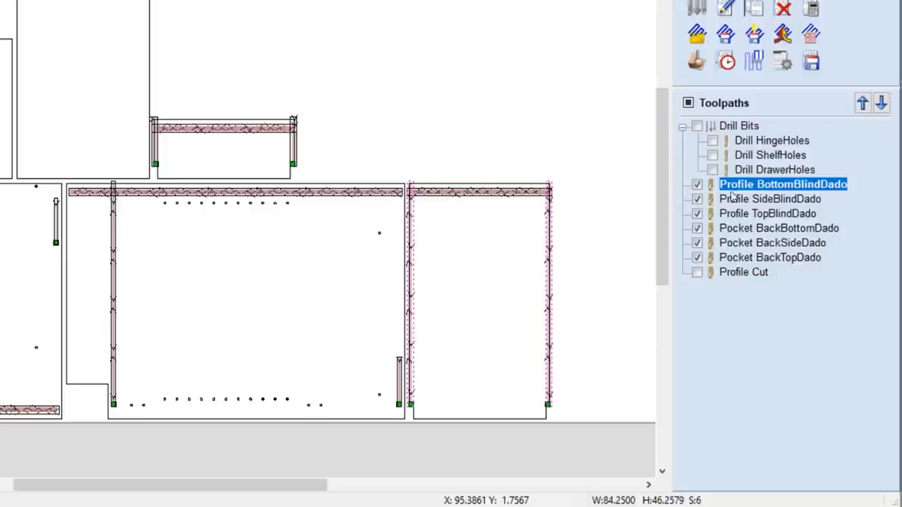
right_click(782, 184)
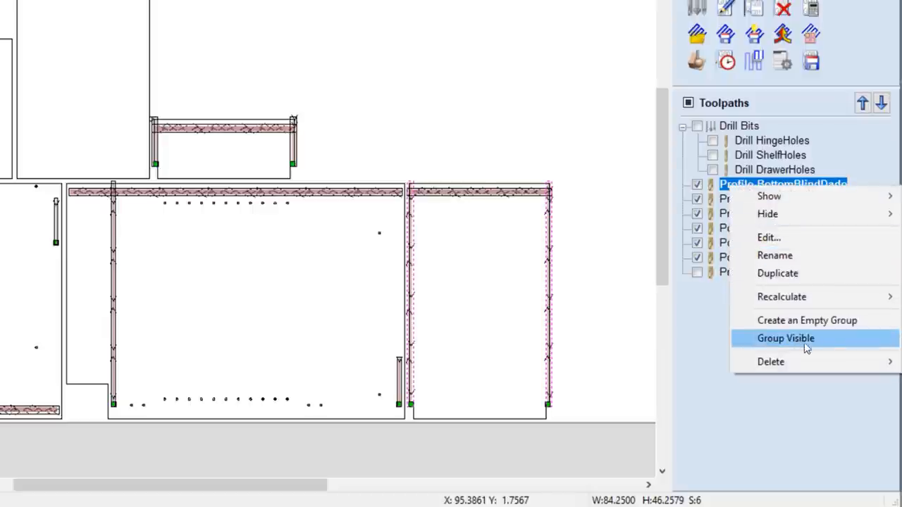
left_click(784, 338)
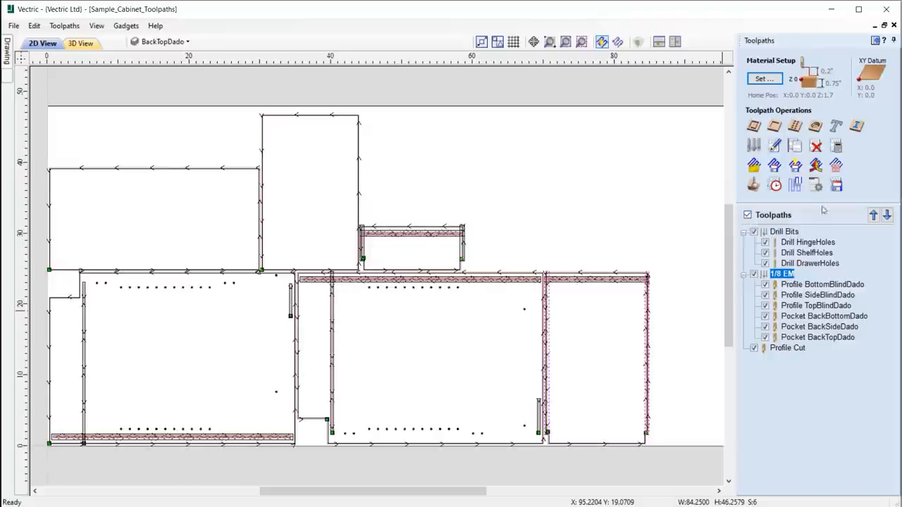
left_click(836, 185)
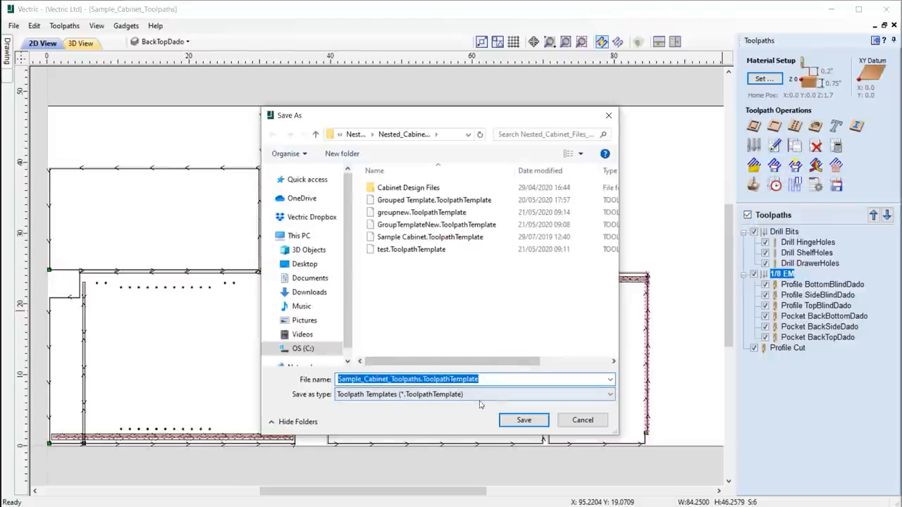
- Save the toolpath template, then preview the 3/8 End Mill group's dado cuts
left_click(523, 420)
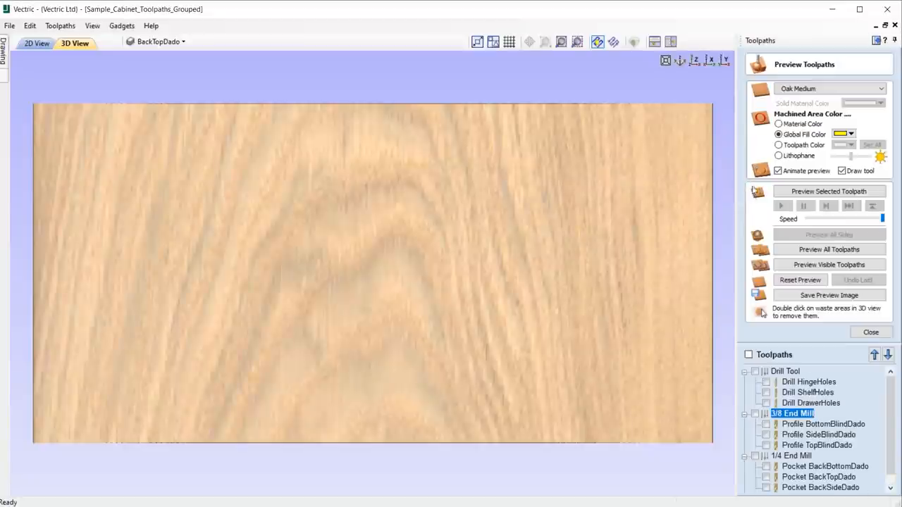
left_click(828, 191)
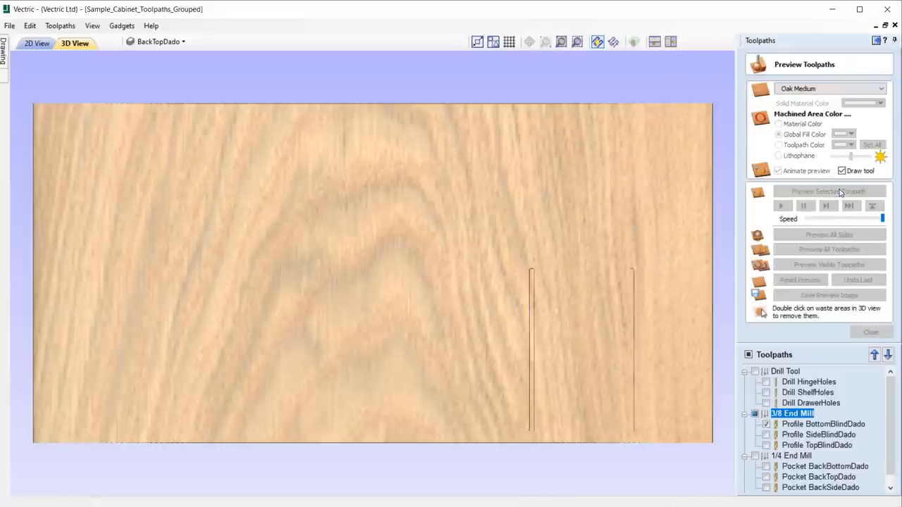
left_click(828, 191)
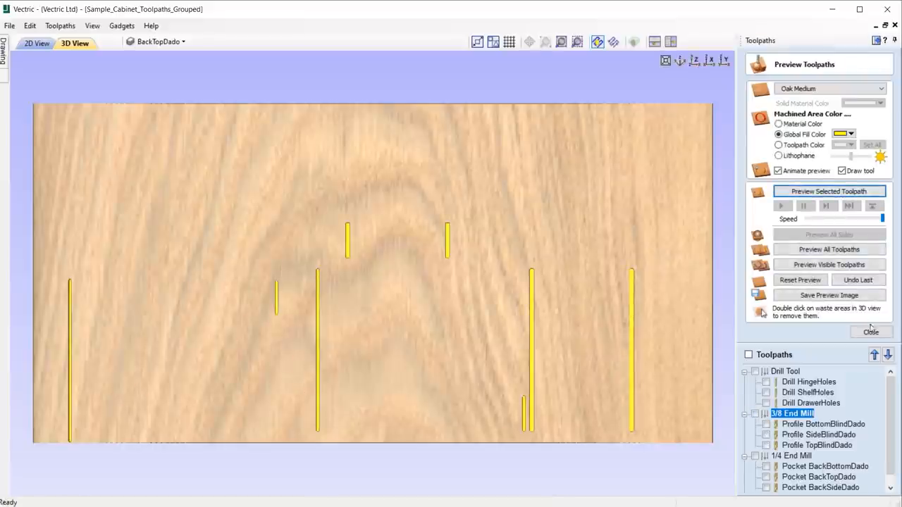
left_click(870, 332)
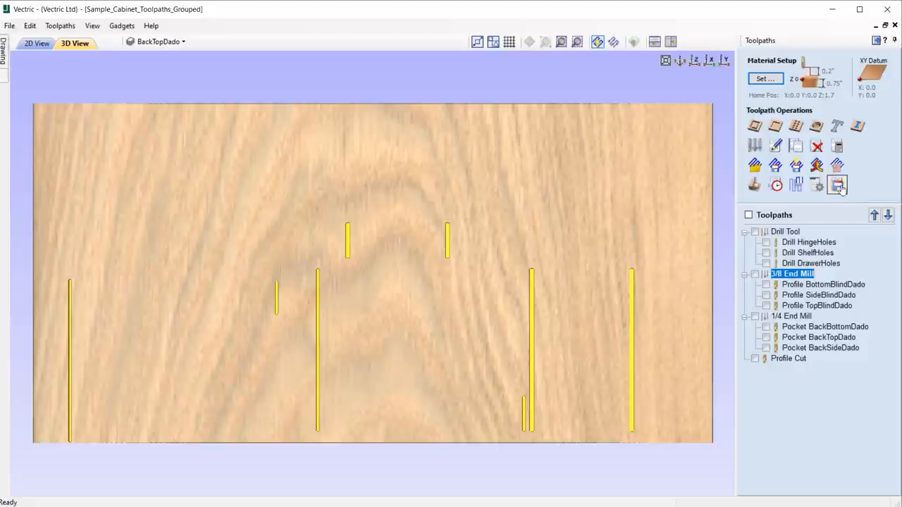
left_click(836, 186)
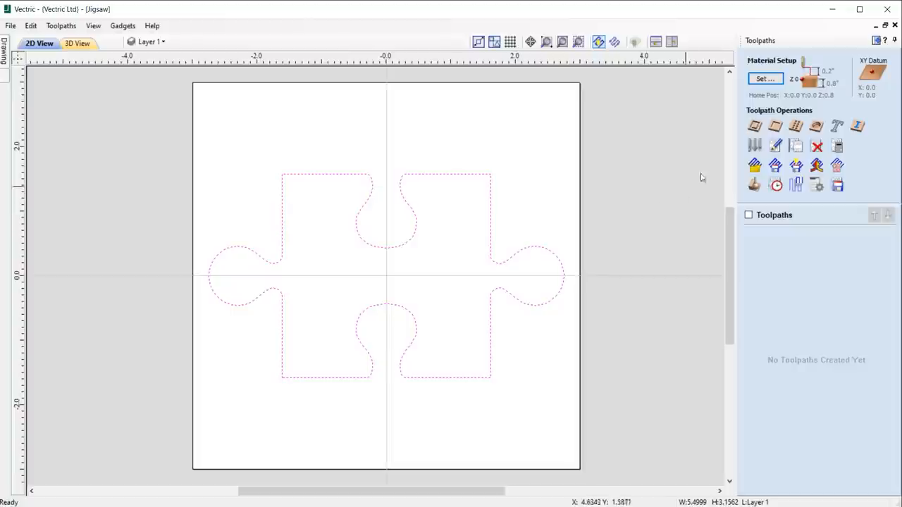
- Start a jigsaw profile cut with tabs enabled and adjust the constant tab count
left_click(754, 125)
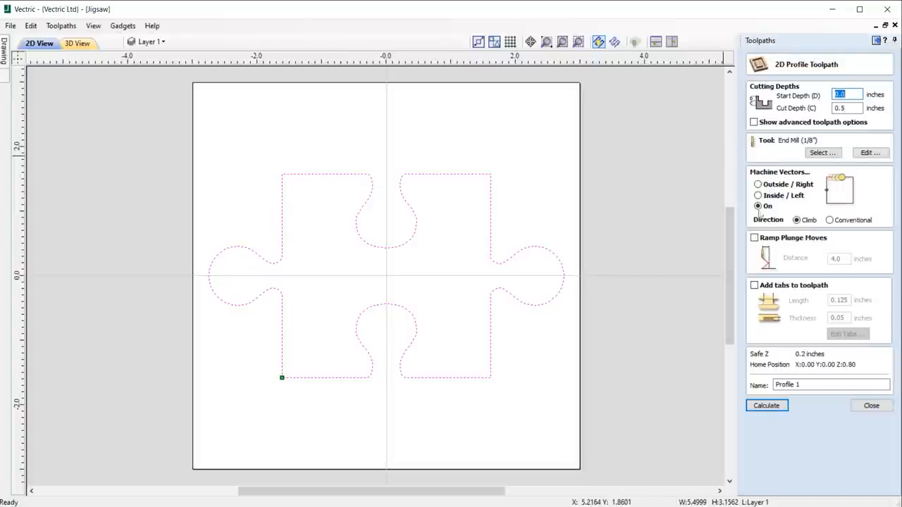
left_click(755, 284)
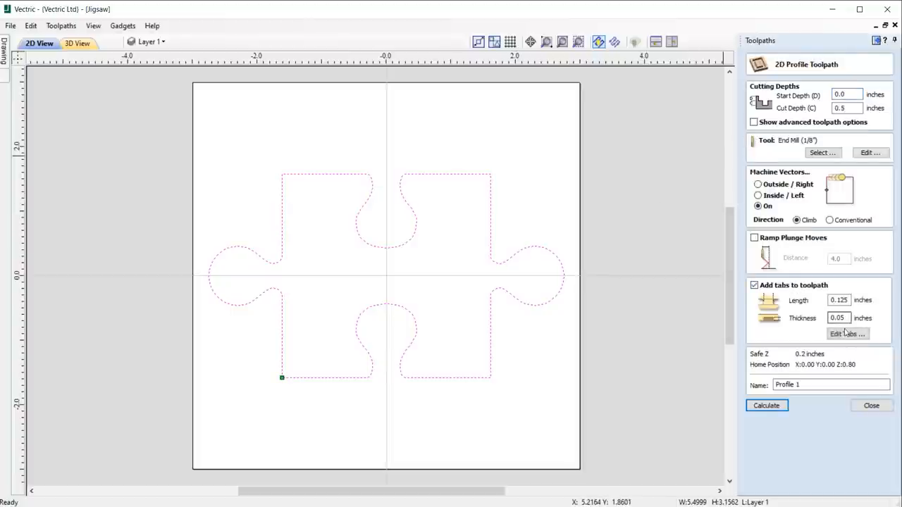
left_click(847, 334)
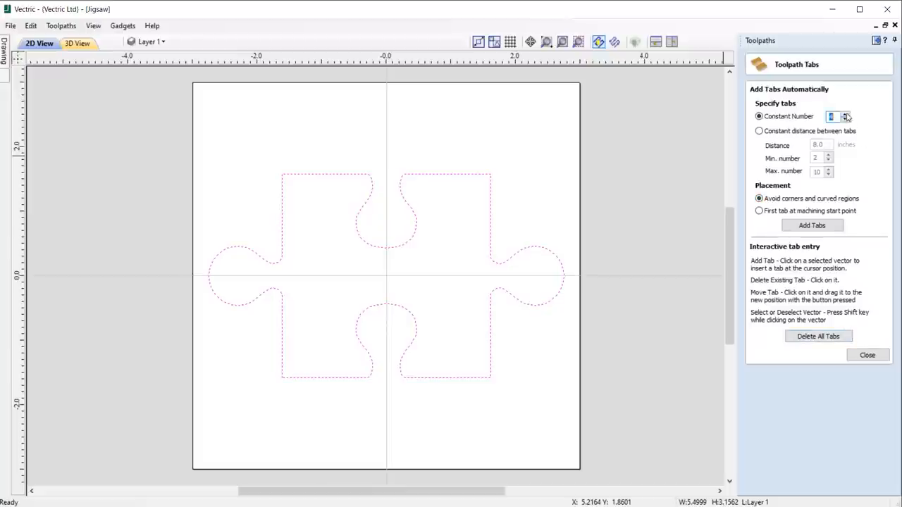
left_click(811, 225)
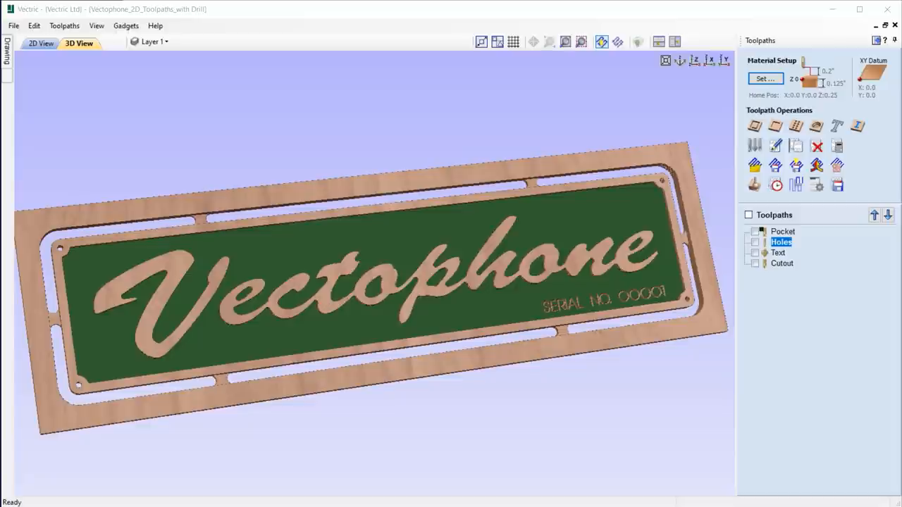
mouse_move(728, 431)
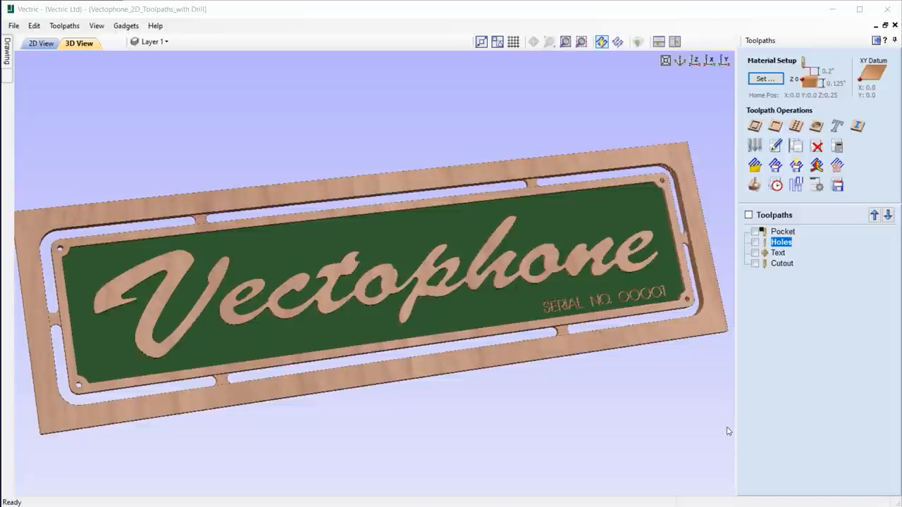
mouse_move(751, 367)
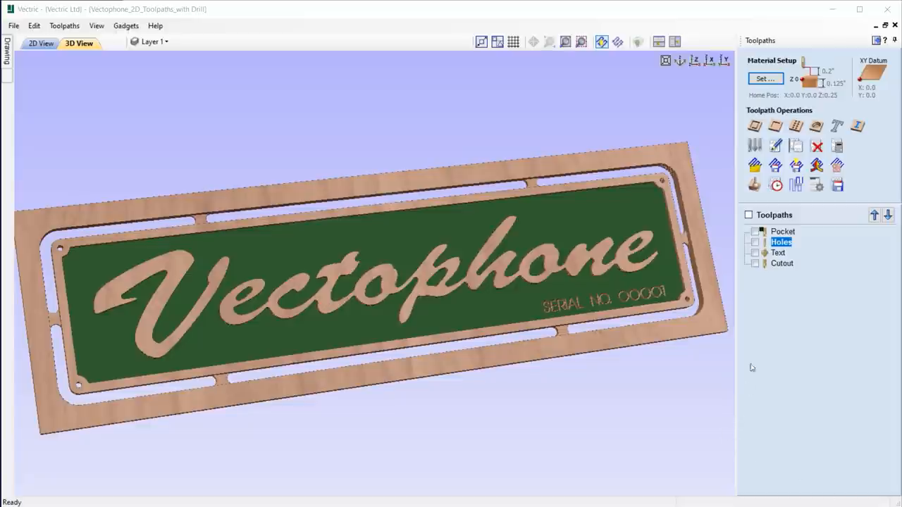
- Make all four Vectophone toolpaths visible and set them to save as multiple files
left_click(748, 215)
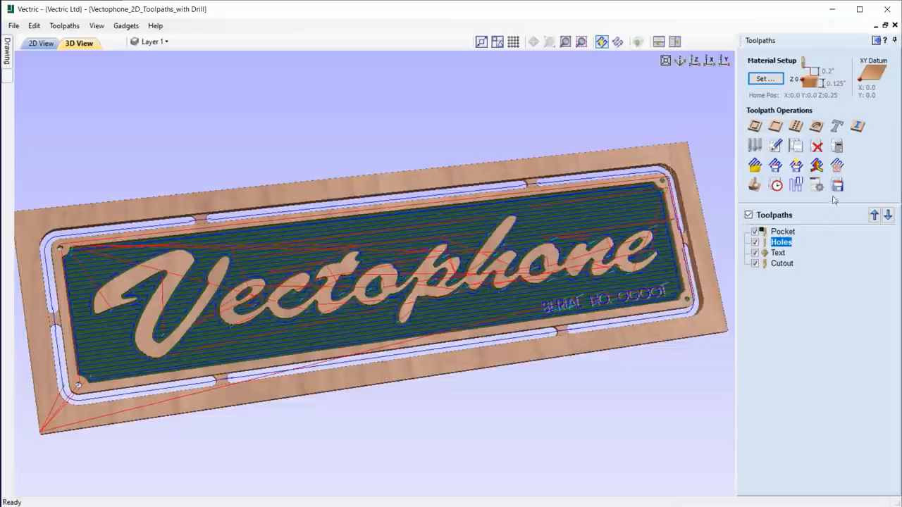
left_click(837, 185)
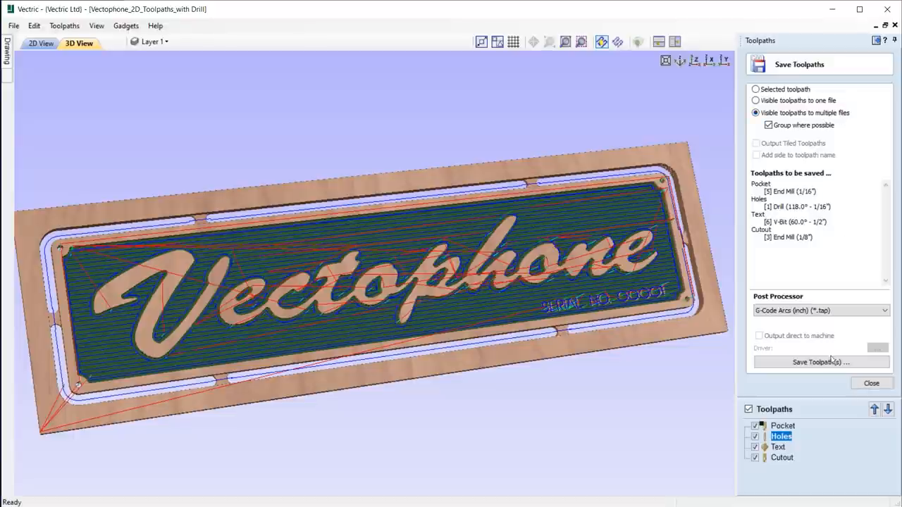
left_click(820, 361)
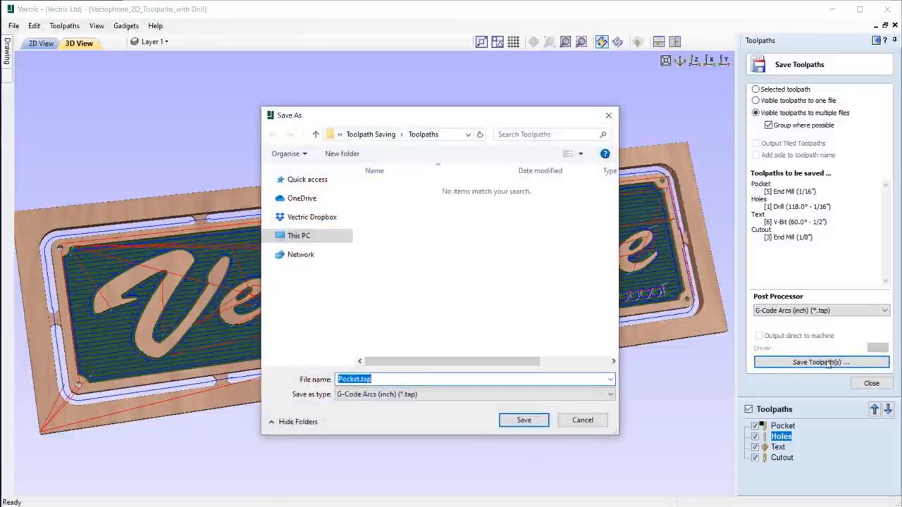
- Name the output 'Vectophone', save, and view the saved tap files folder
type("V")
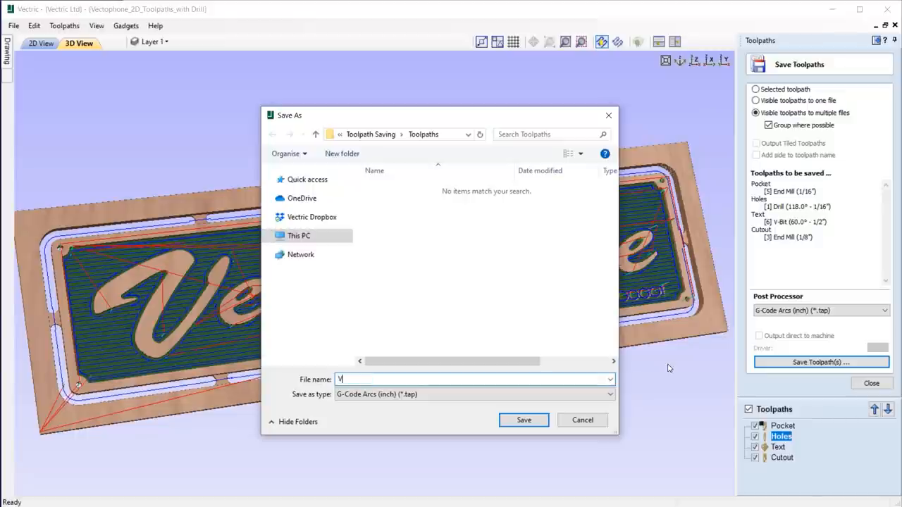
type("ectophone")
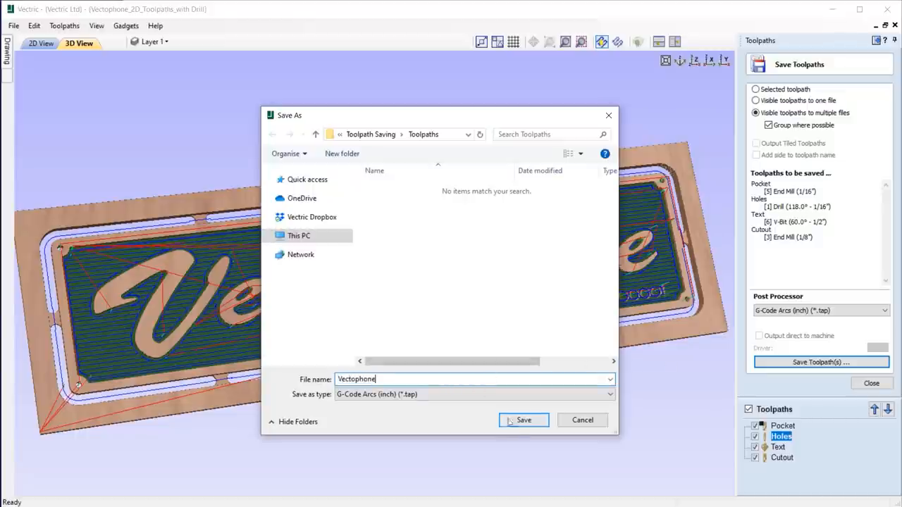
left_click(524, 420)
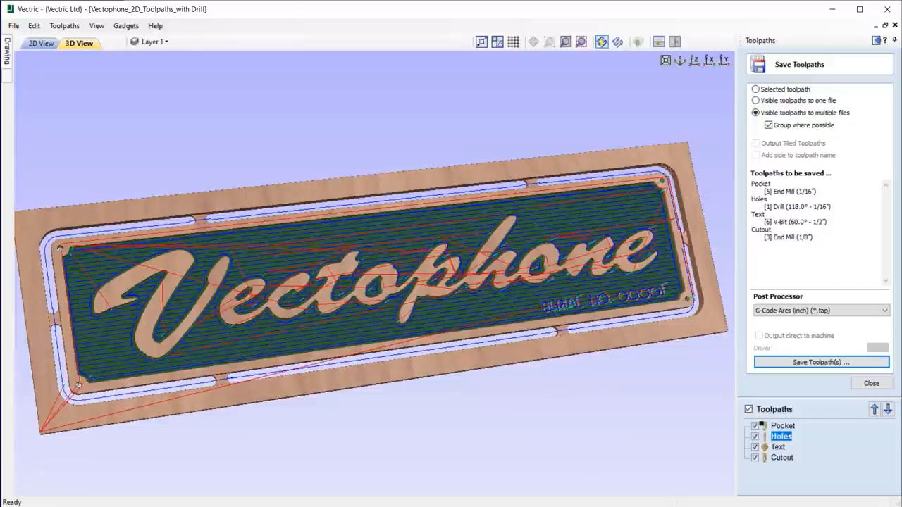
left_click(820, 361)
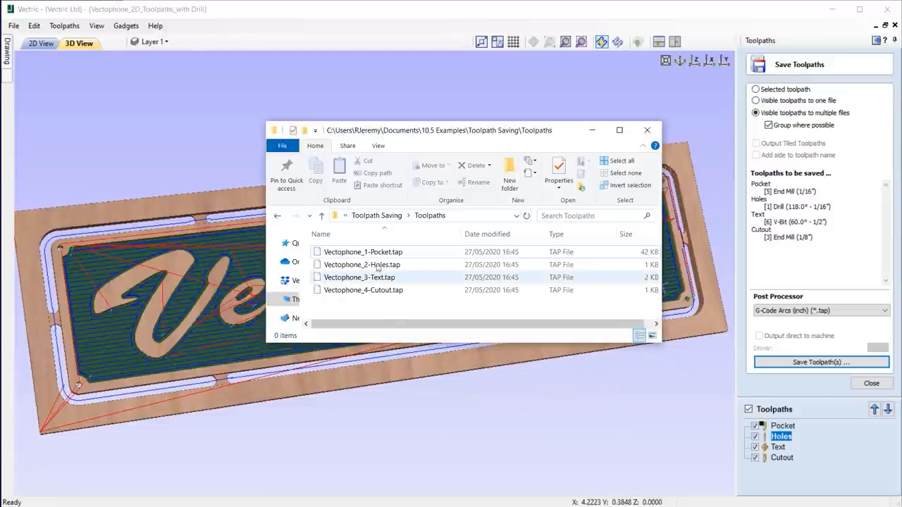
left_click(362, 289)
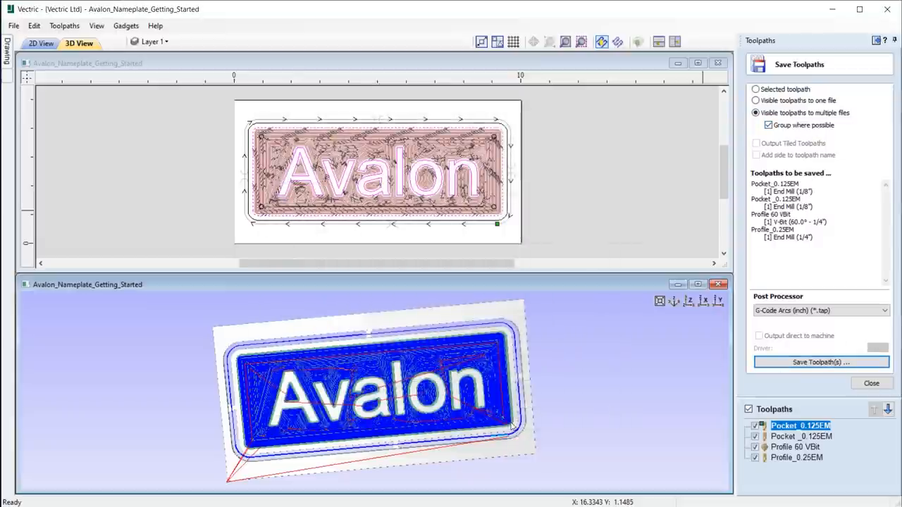
- Save the reordered Avalon toolpaths as separate tap files named 'Avalon'
left_click(820, 361)
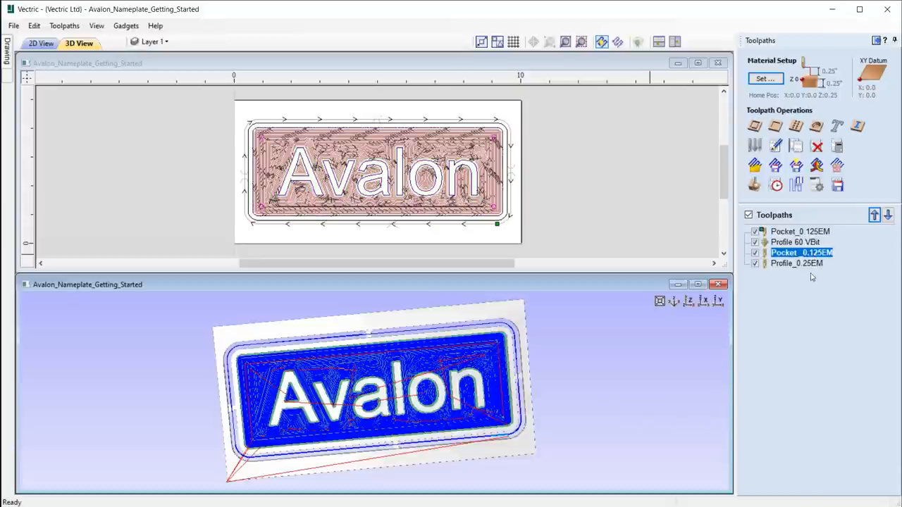
mouse_move(837, 185)
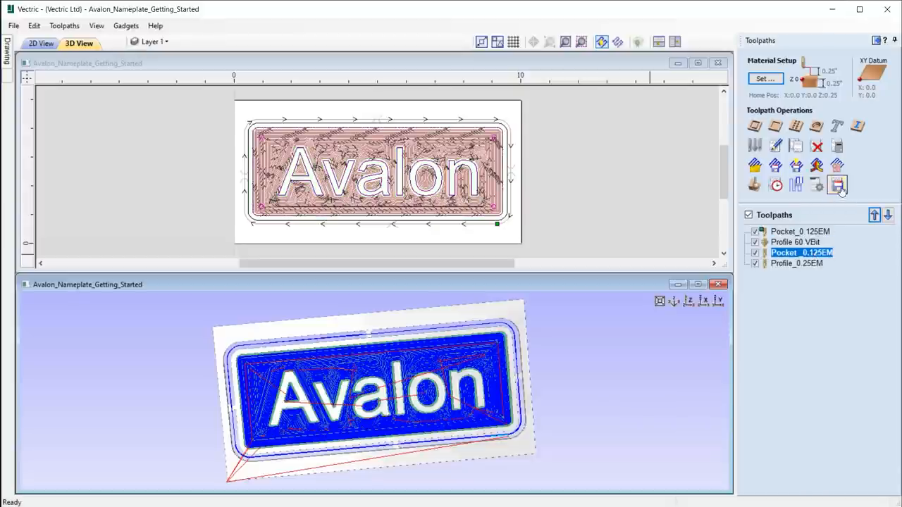
left_click(838, 185)
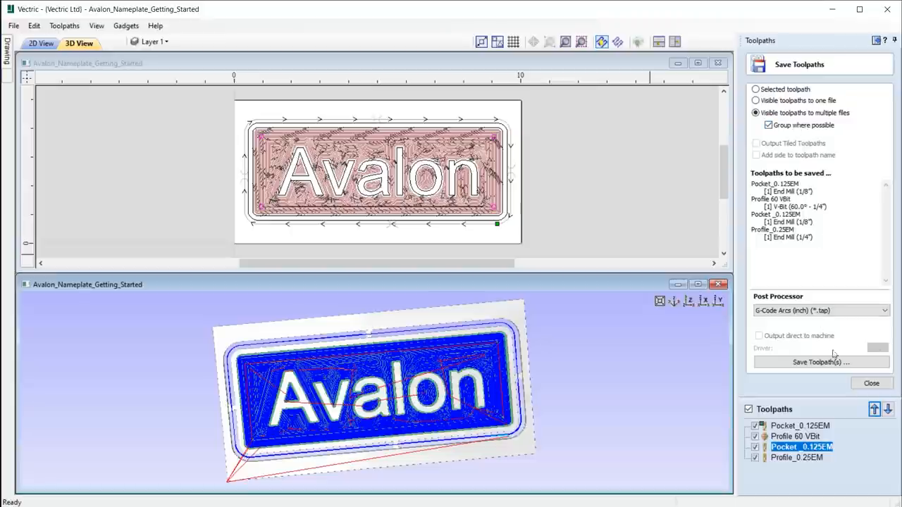
left_click(820, 362)
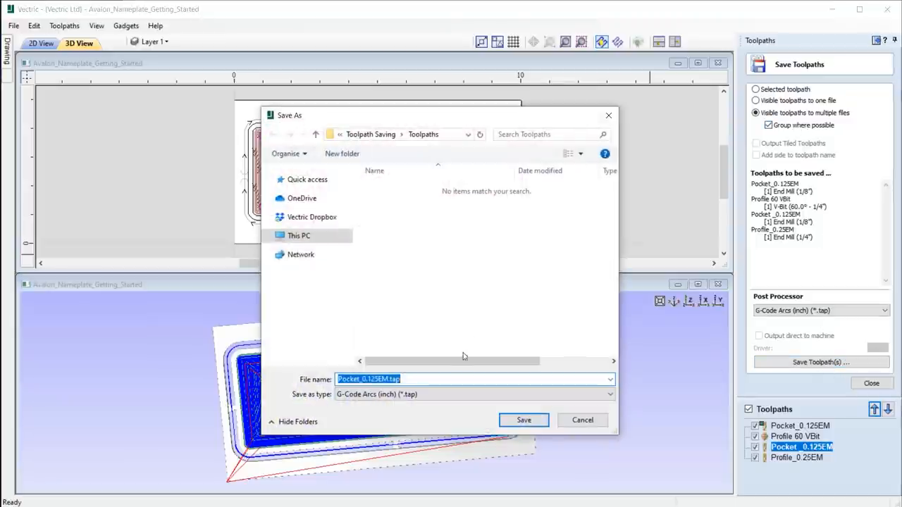
type("Avalon")
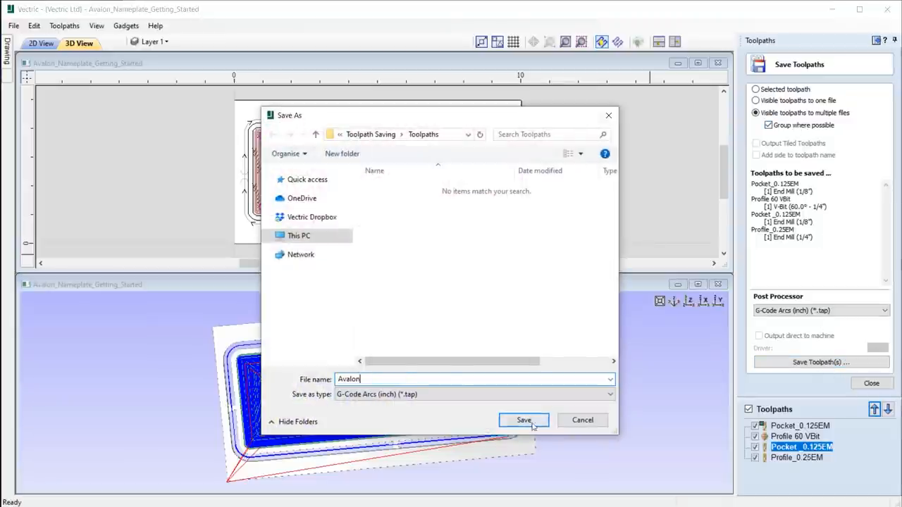
left_click(523, 420)
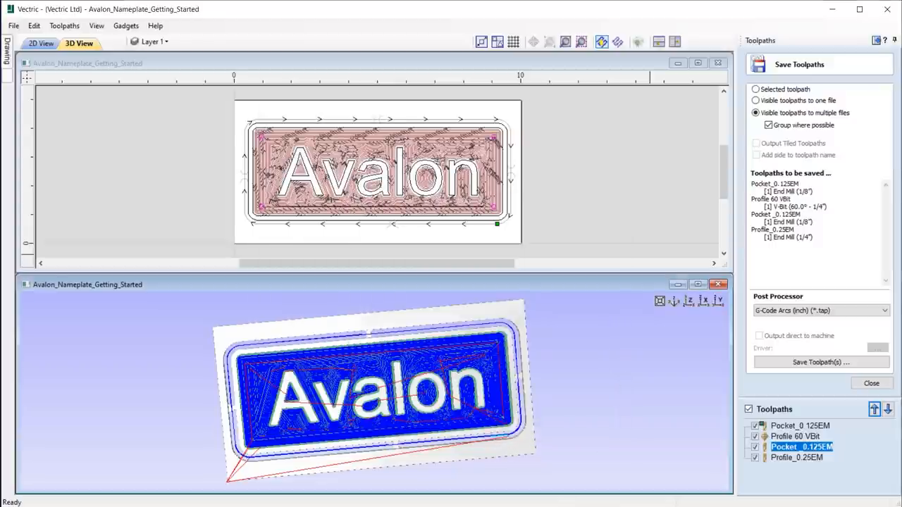
left_click(819, 362)
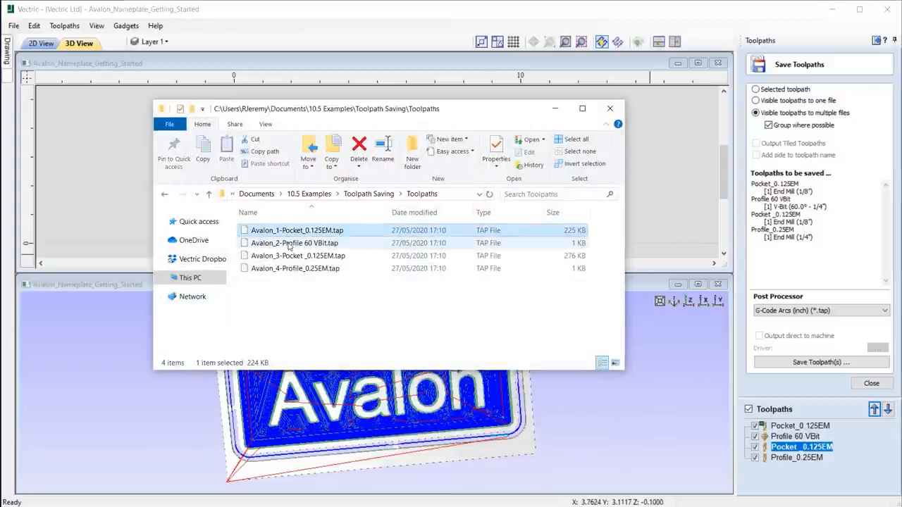
left_click(295, 268)
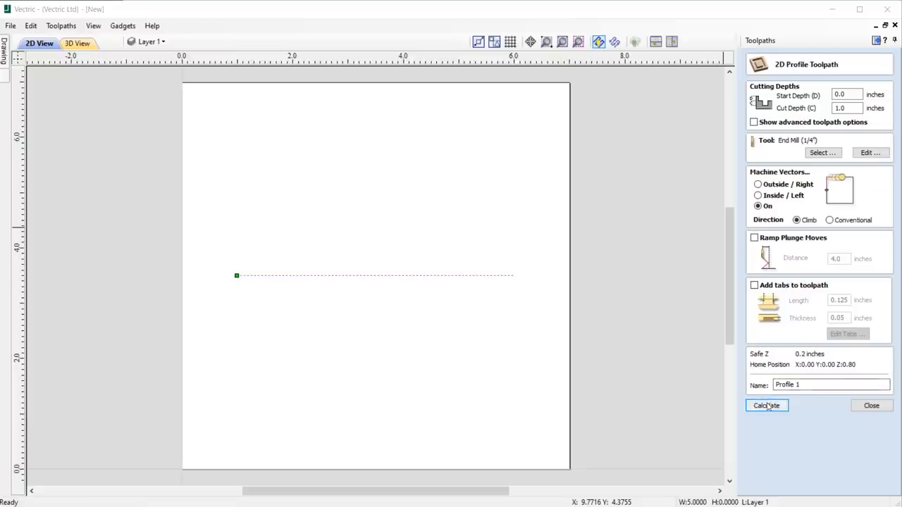
- Recalculate the line's profile toolpath with Optimize Start Points selected on the Start At tab
left_click(765, 405)
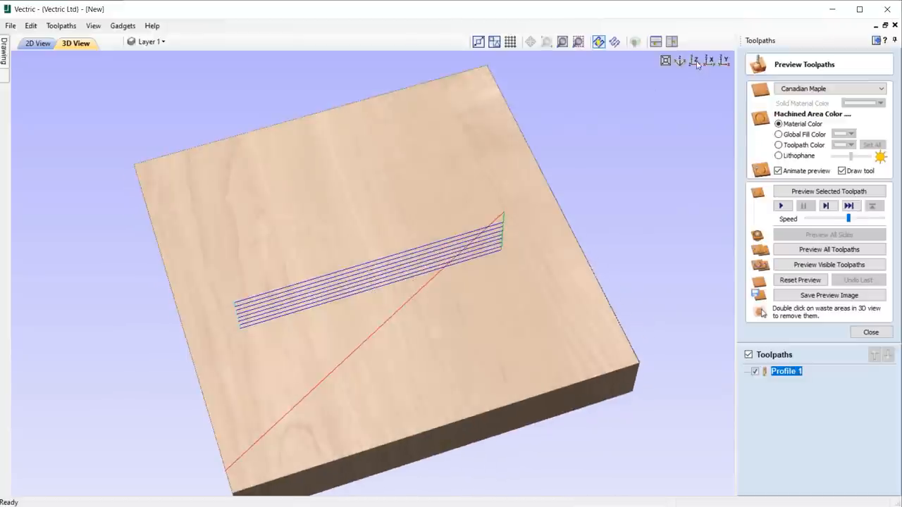
left_click(828, 191)
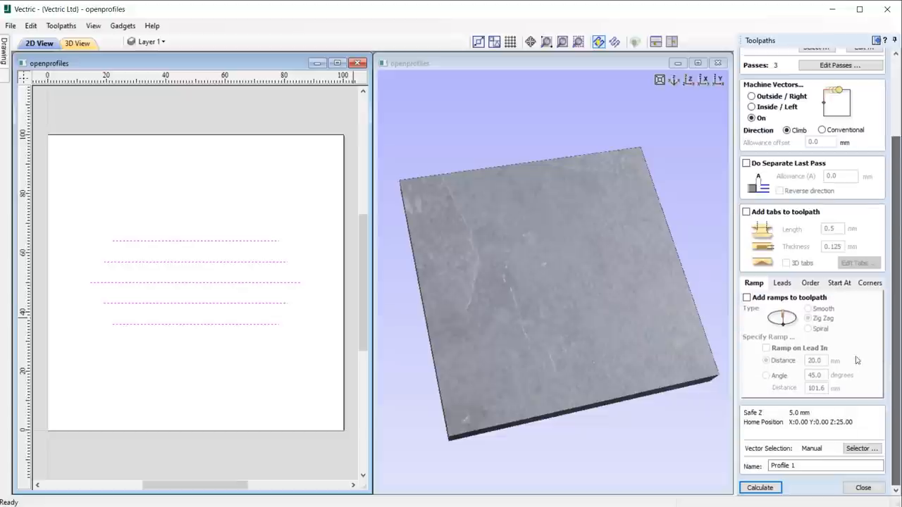
left_click(838, 282)
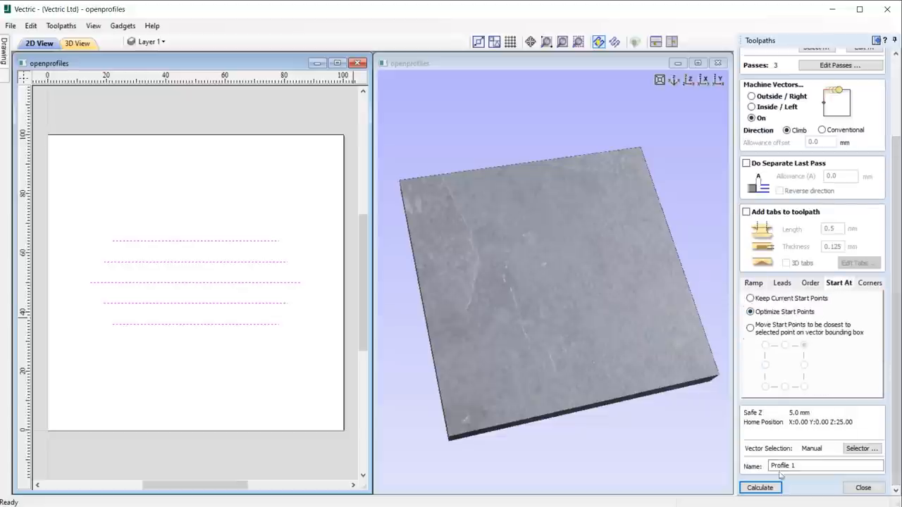
left_click(759, 488)
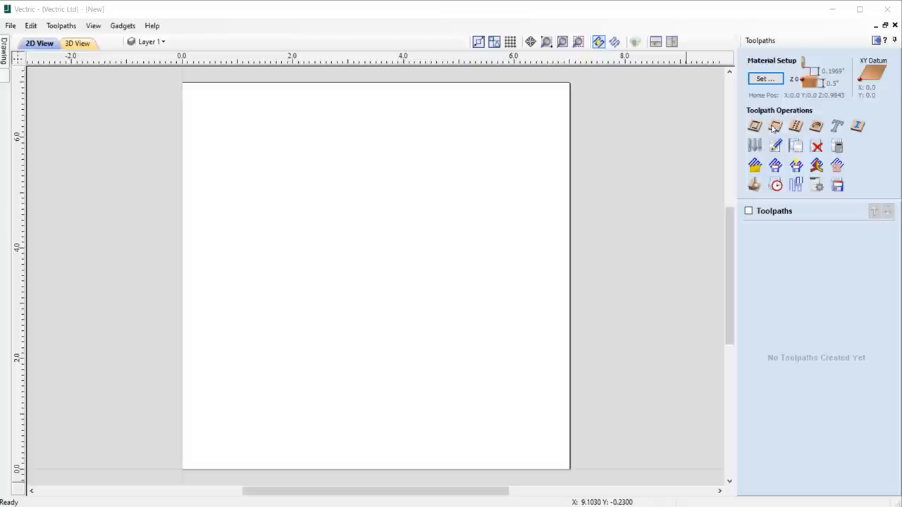
- Copy the 1/8" end mill in the Tool Database and give the copy a 0.75 diameter
left_click(754, 145)
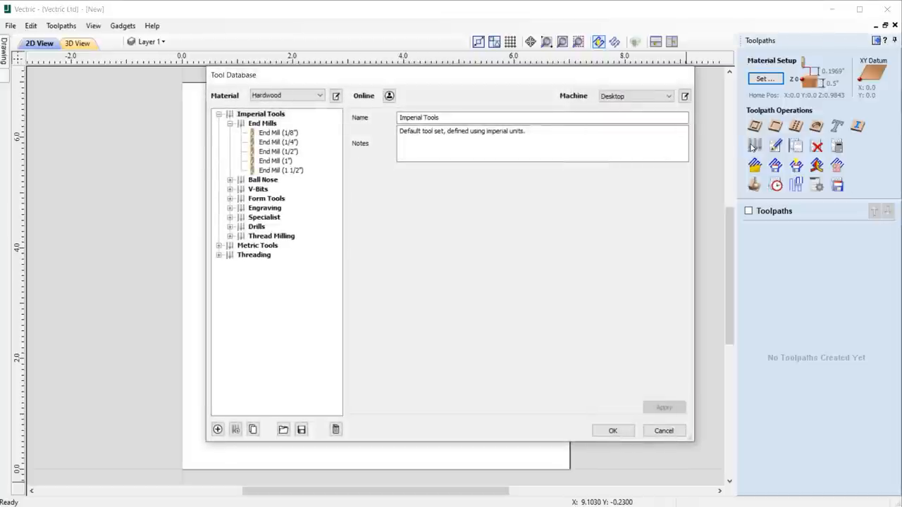
mouse_move(372, 176)
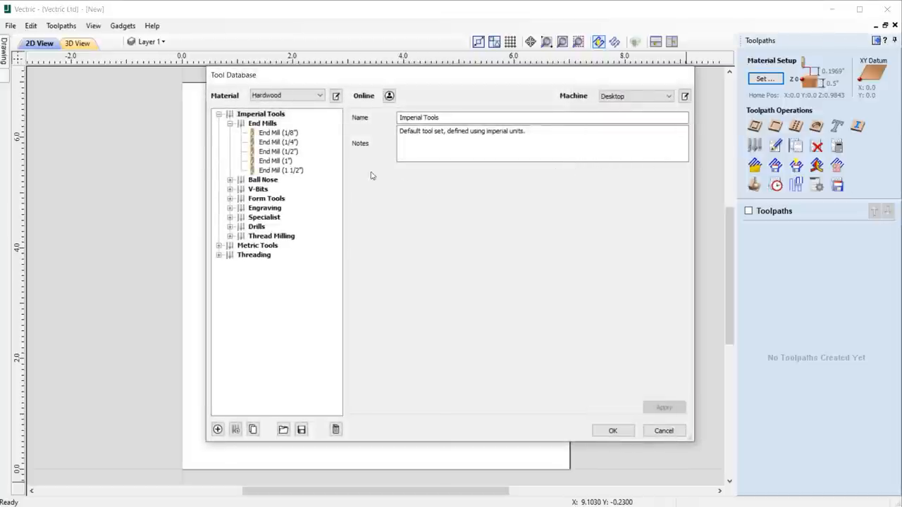
left_click(278, 133)
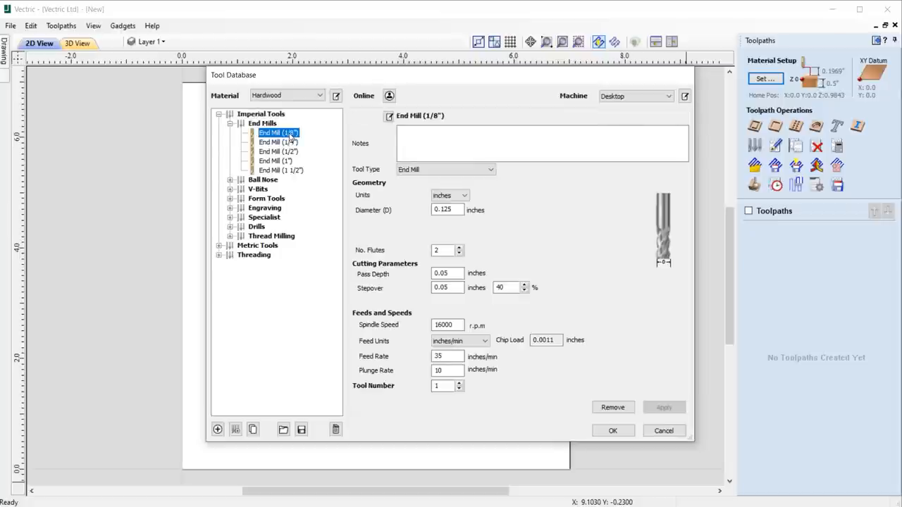
key("ctrl")
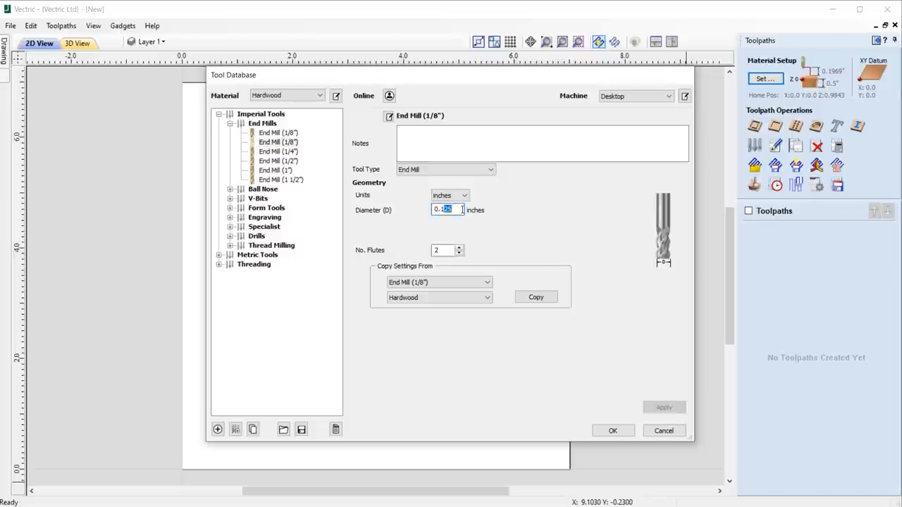
type("0.75")
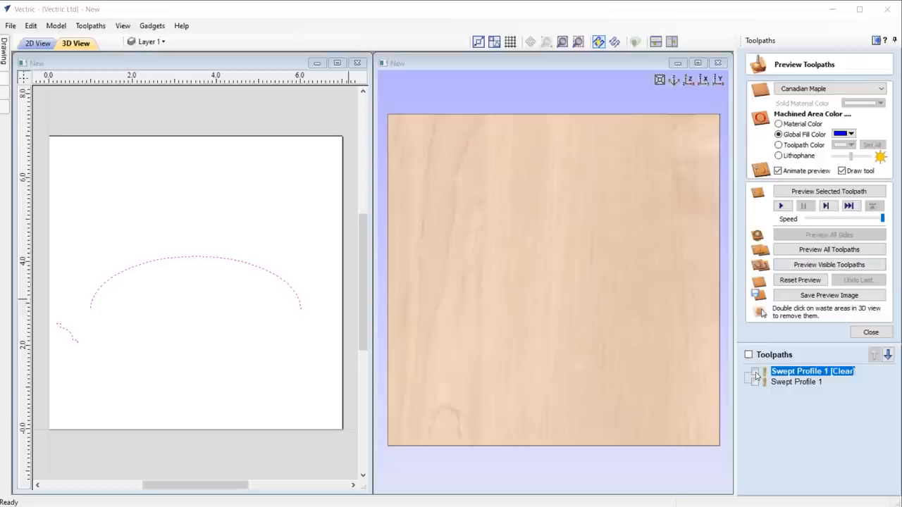
- Tick Swept Profile 1 [Clear] to preview its carved cut along the arc
left_click(754, 372)
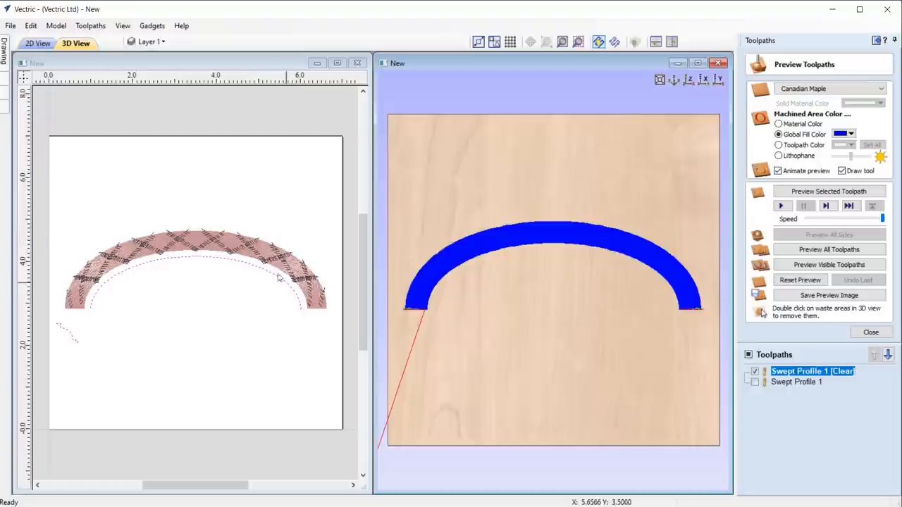
mouse_move(570, 350)
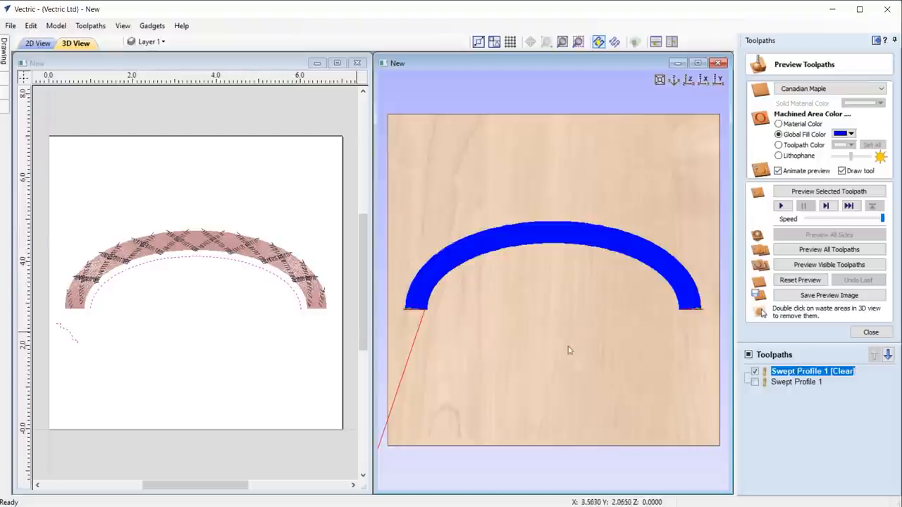
left_click(755, 382)
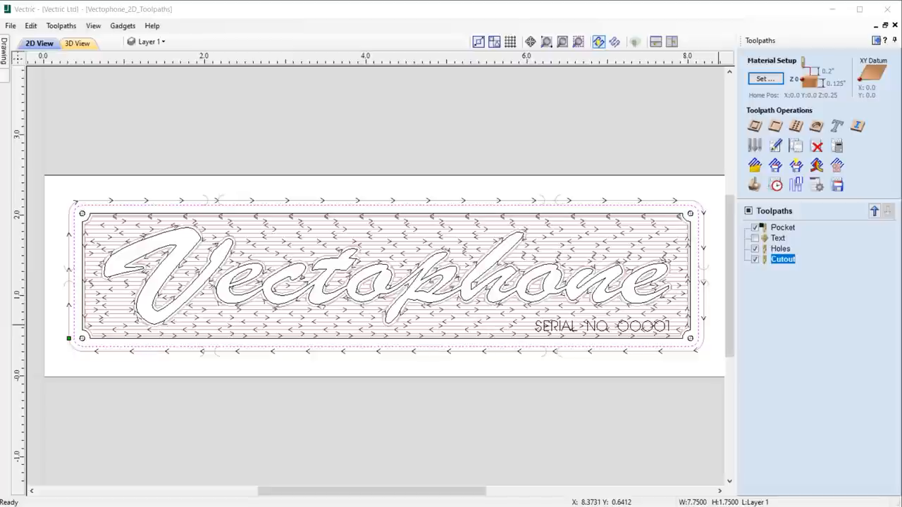
- Use Recalculate Visible from the Cutout toolpath's right-click menu
right_click(782, 259)
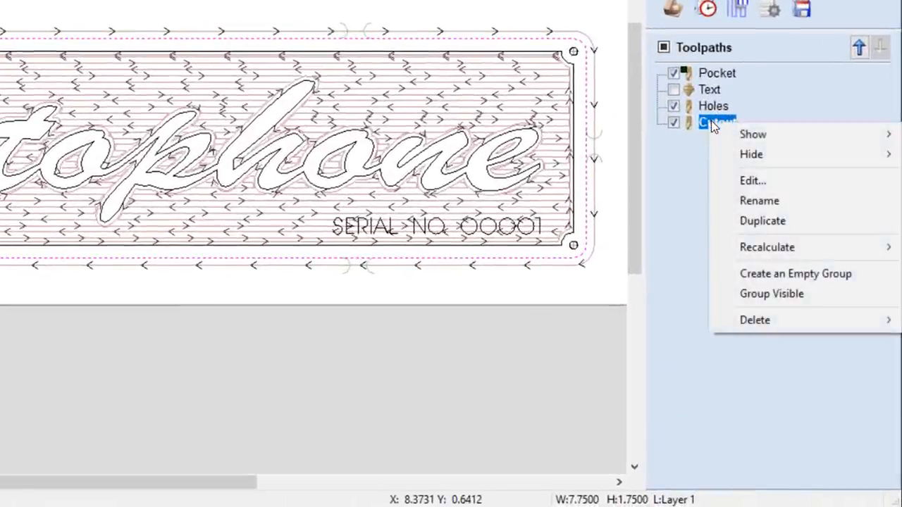
mouse_move(767, 246)
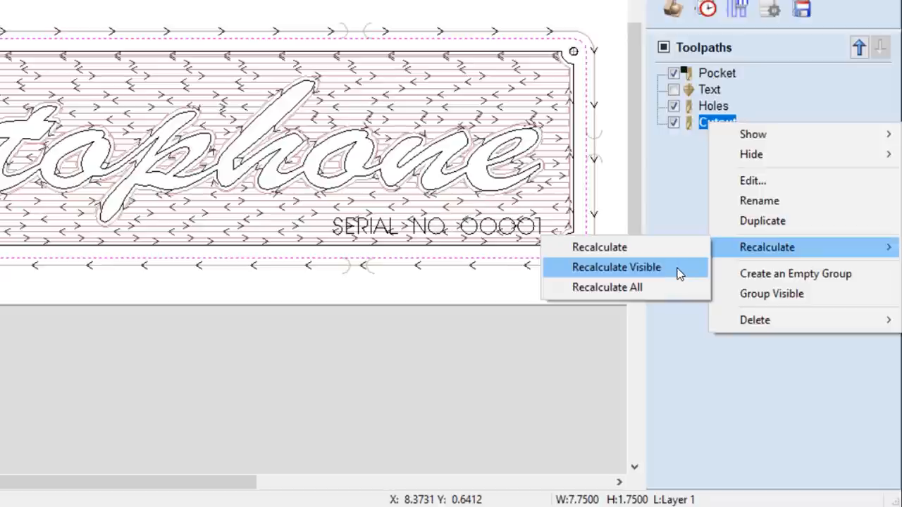
left_click(615, 267)
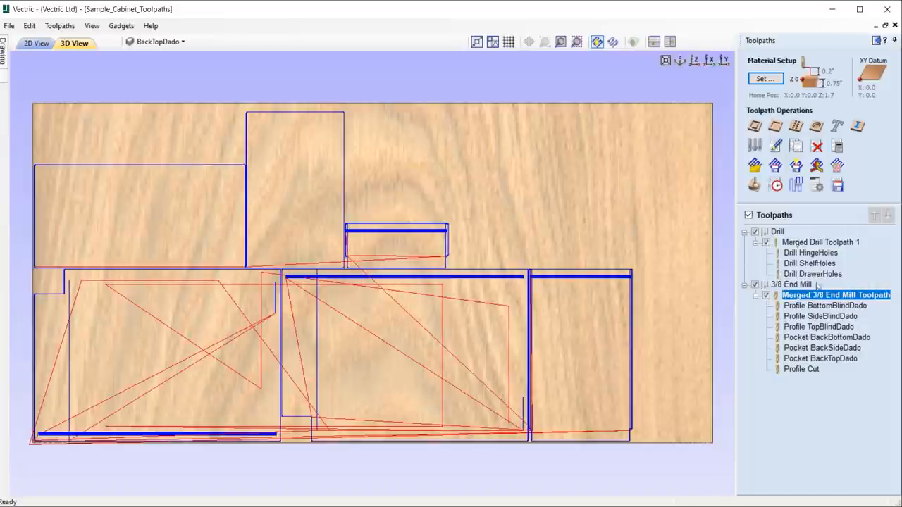
- Save Merged Drill Toolpath 1 and the merged end mill toolpath as template 'Merged Toolpaths Sample Cabinet'
left_click(820, 242)
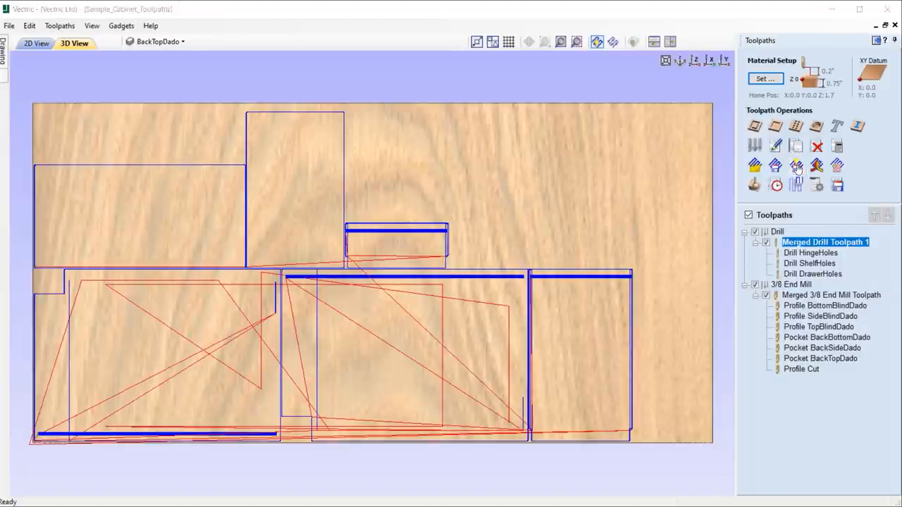
left_click(837, 184)
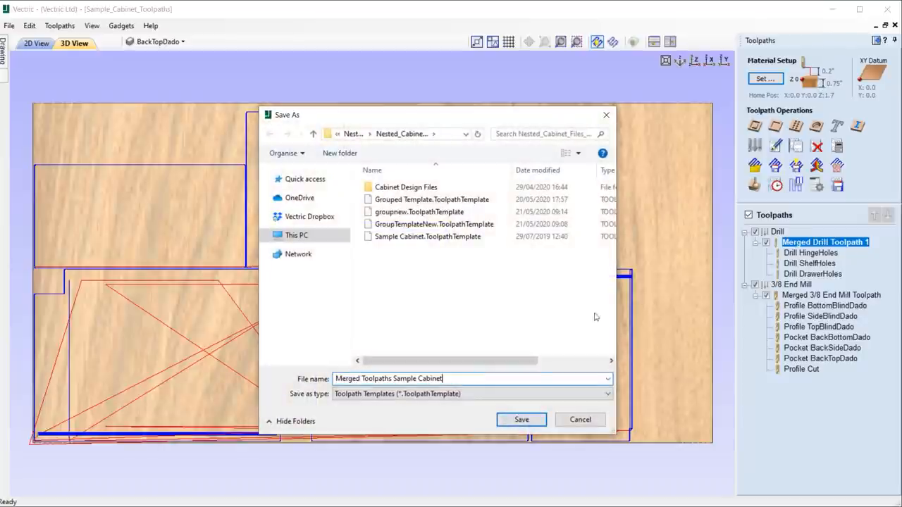
left_click(521, 420)
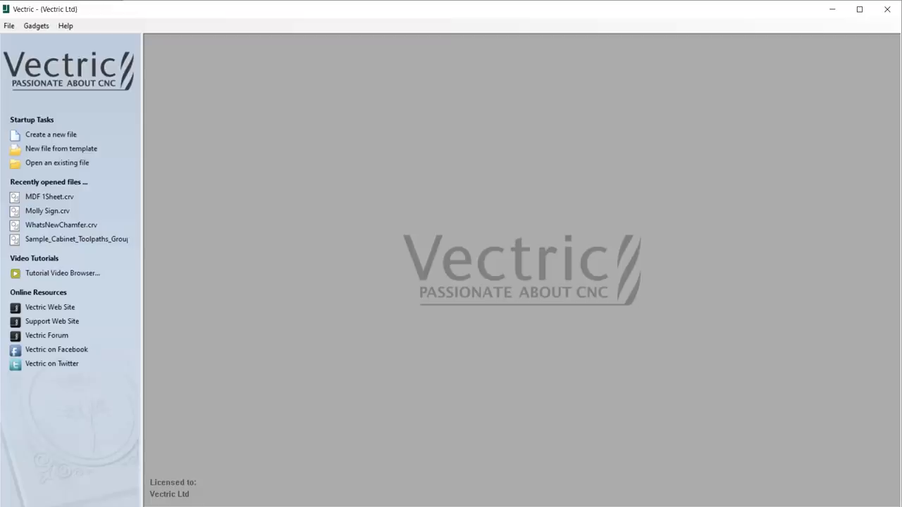
mouse_move(61, 148)
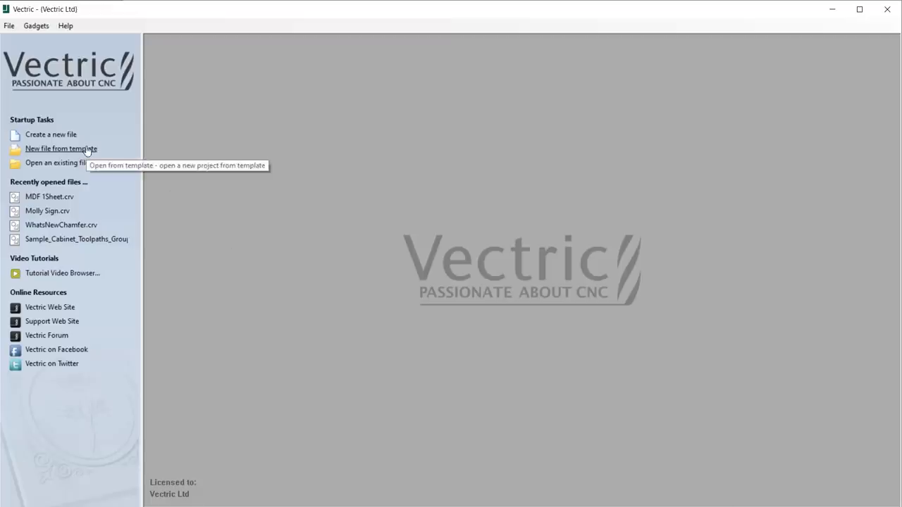
- Create a 96x48x1 inch job and save it as job template 'MDF 1 - 96X48'
left_click(51, 134)
type("1")
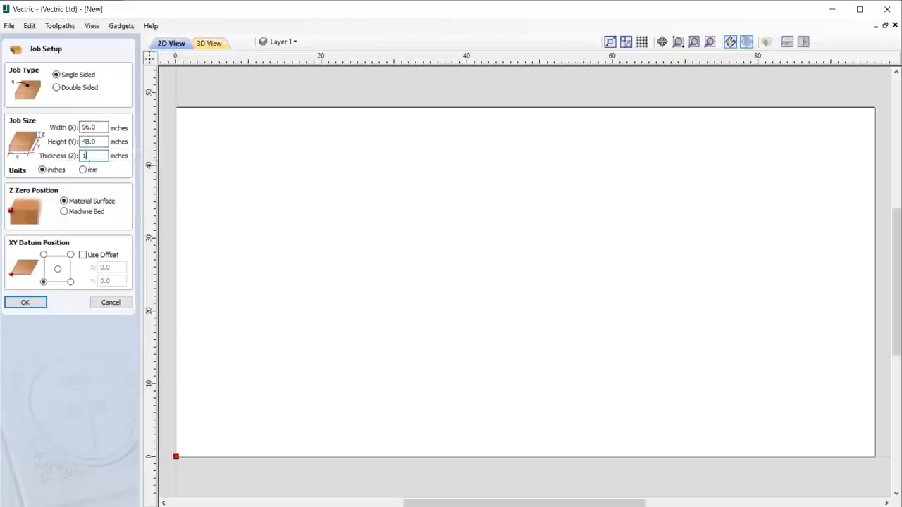
left_click(25, 302)
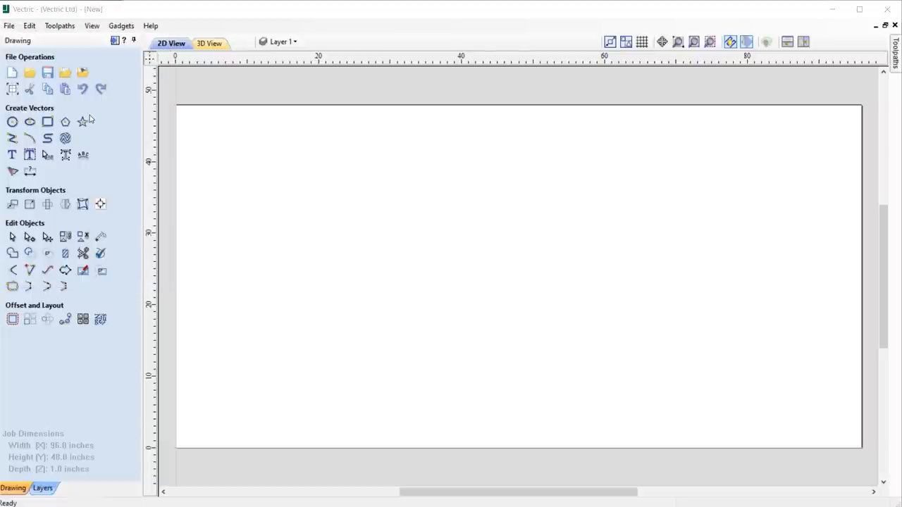
left_click(47, 73)
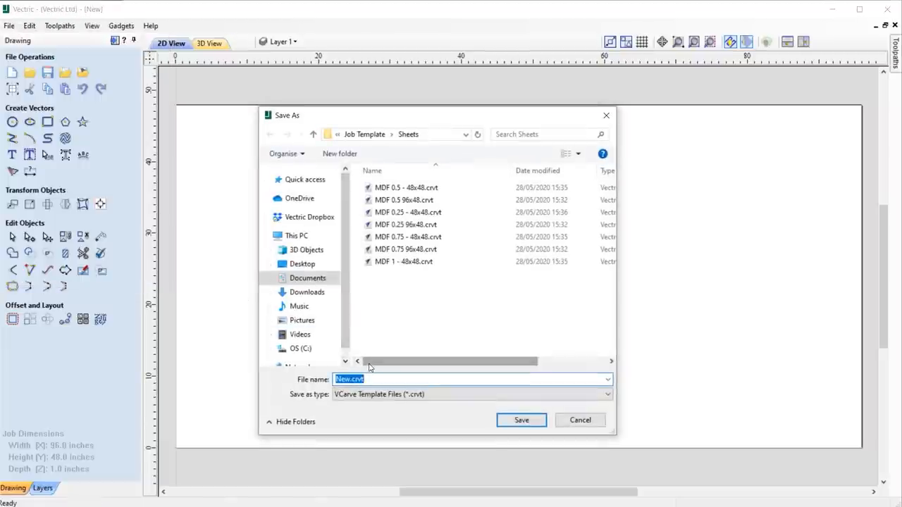
type("MDF 1 - 96X48")
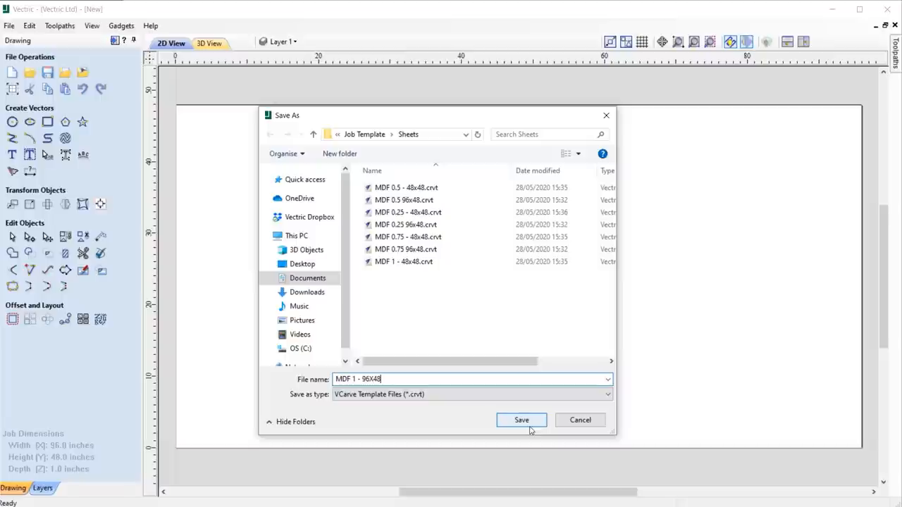
left_click(521, 419)
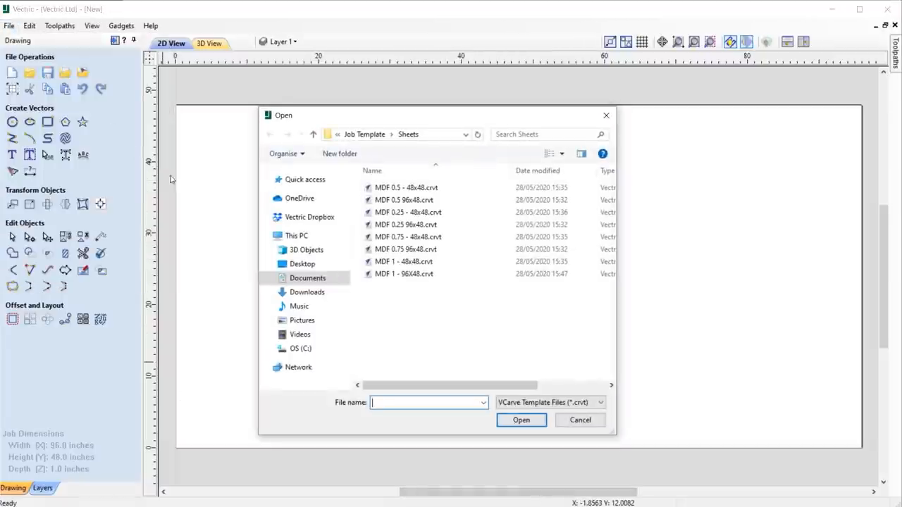
left_click(579, 419)
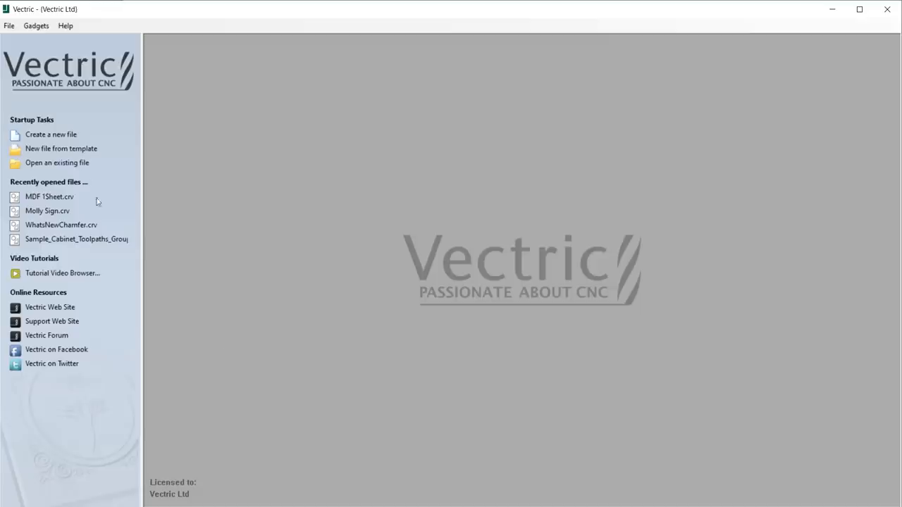
mouse_move(421, 193)
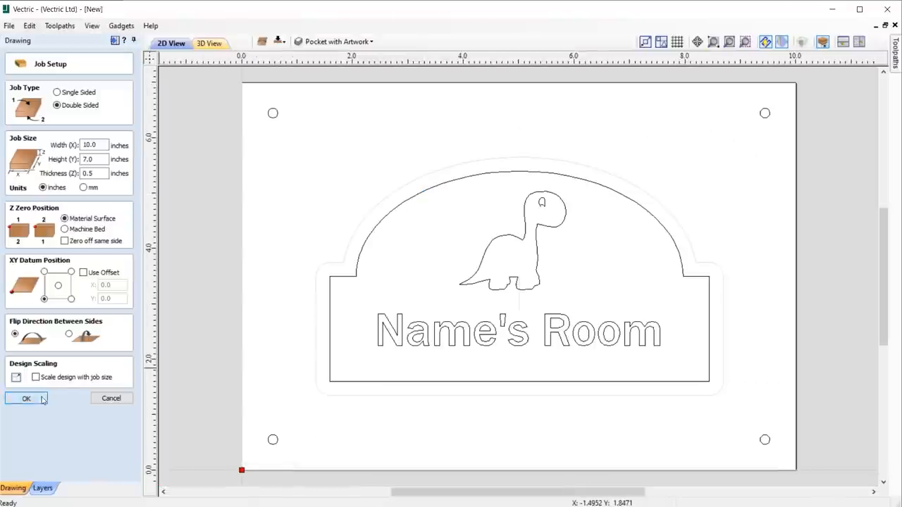
- Accept the room sign template's job setup and change the name text to 'Mol's Room'
left_click(26, 398)
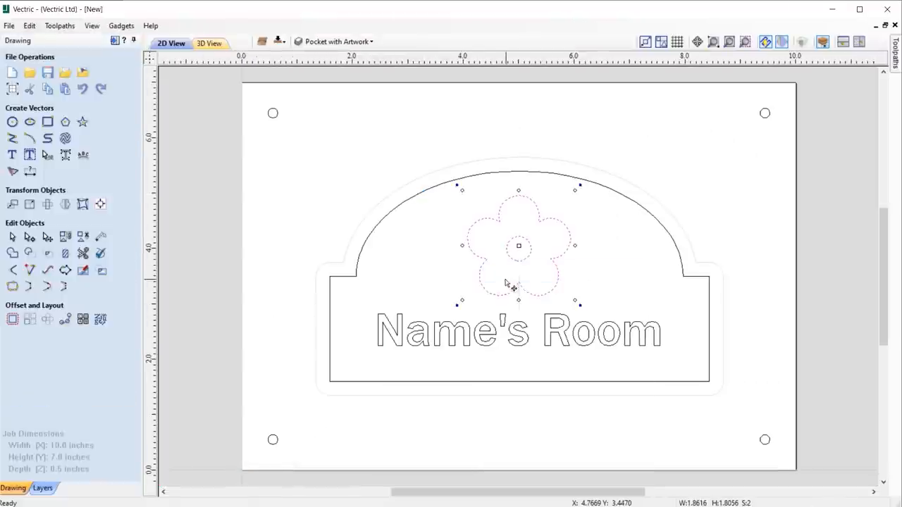
double_click(517, 329)
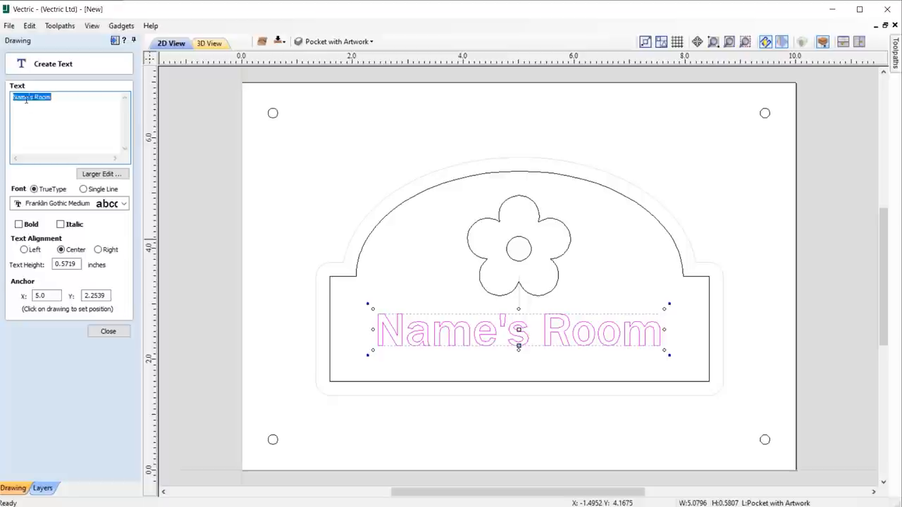
type("Mol's Room")
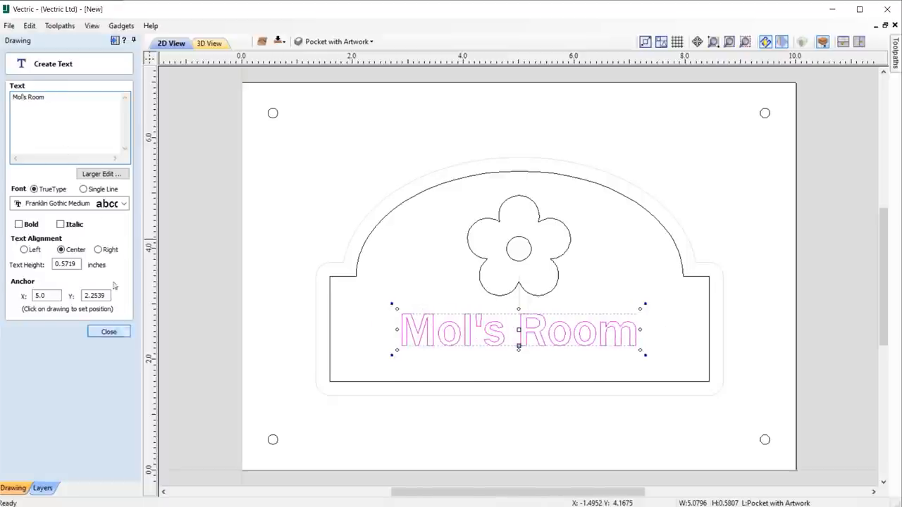